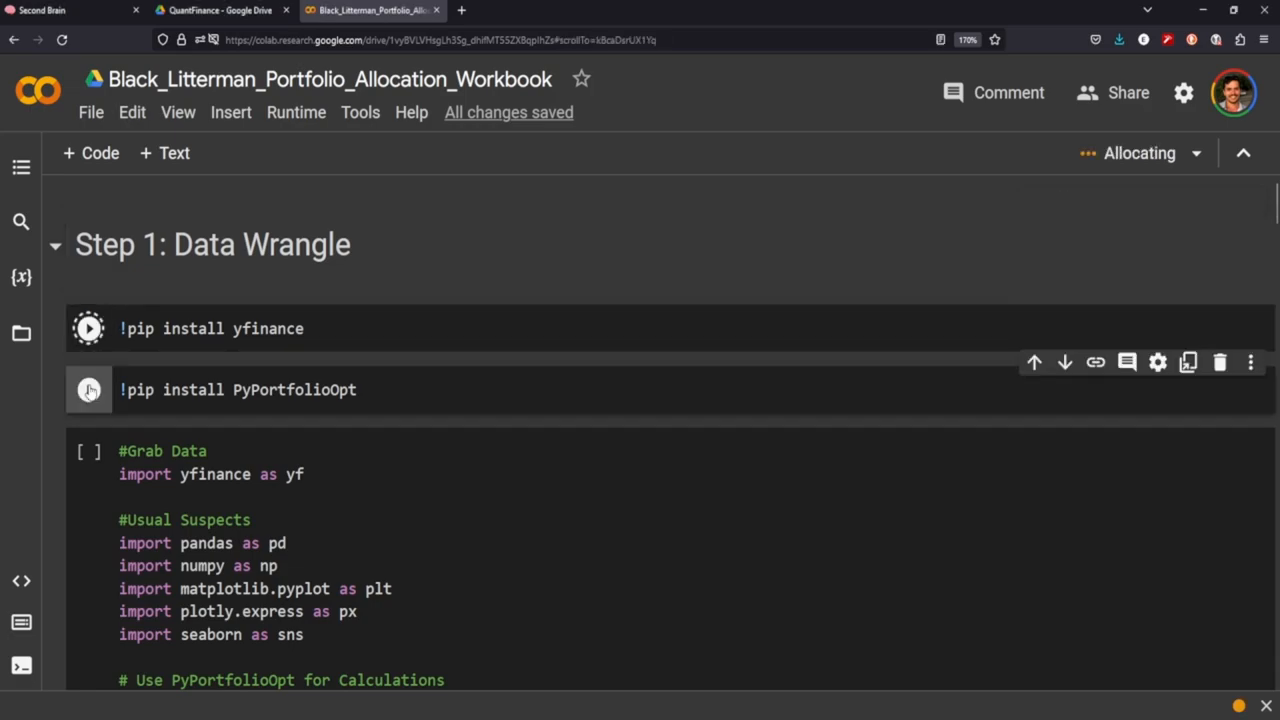
Step: Run the yfinance and PyPortfolioOpt pip install cells, installing PyPortfolioOpt 1.5.4
click(88, 390)
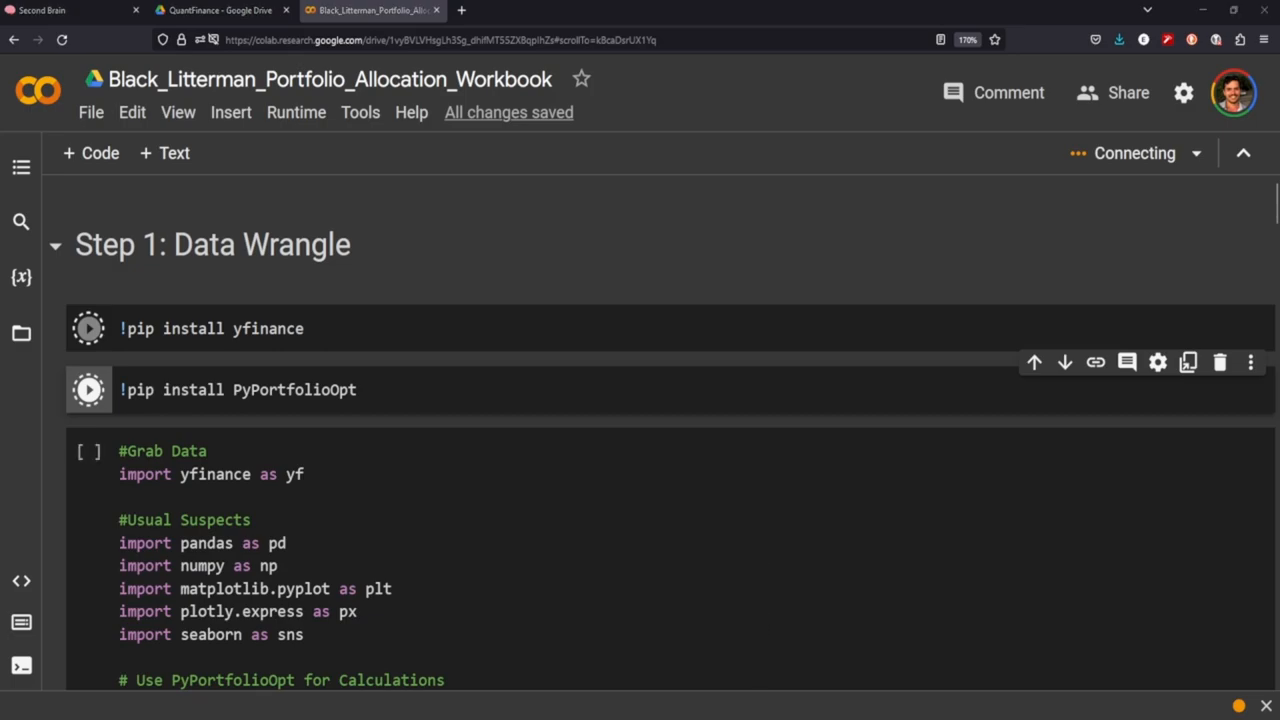
click(88, 328)
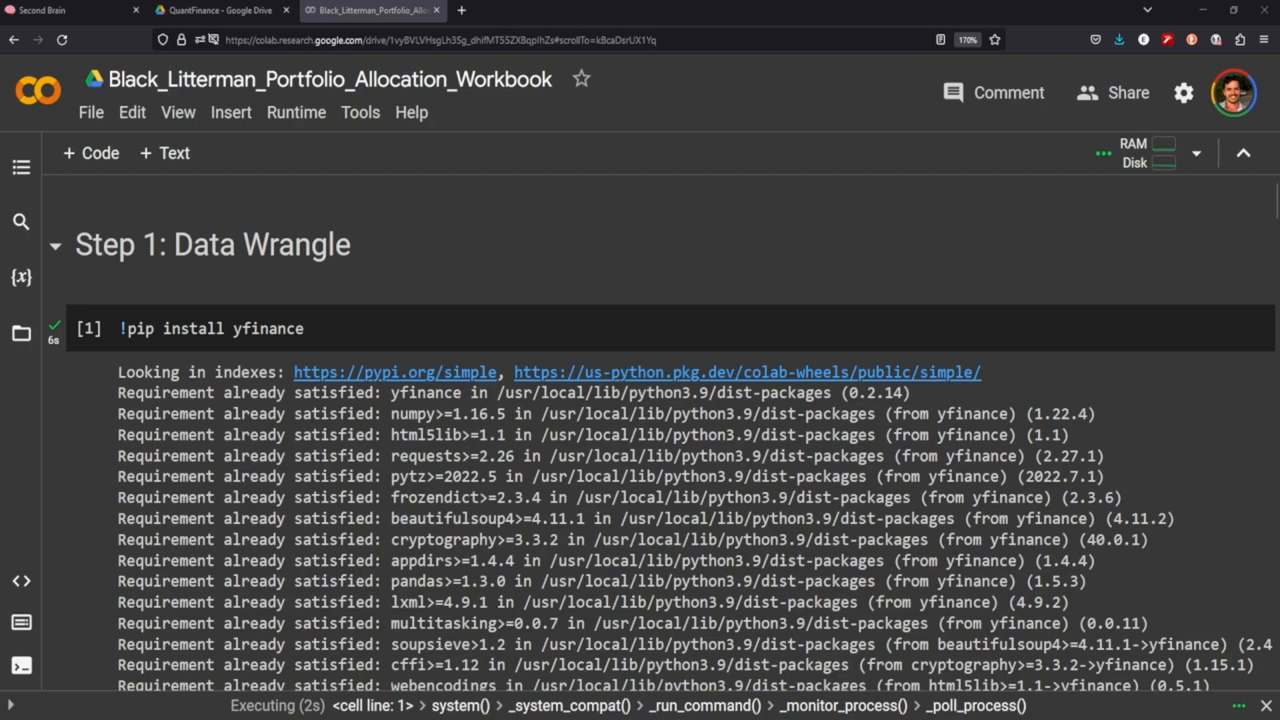
scroll(down, 3)
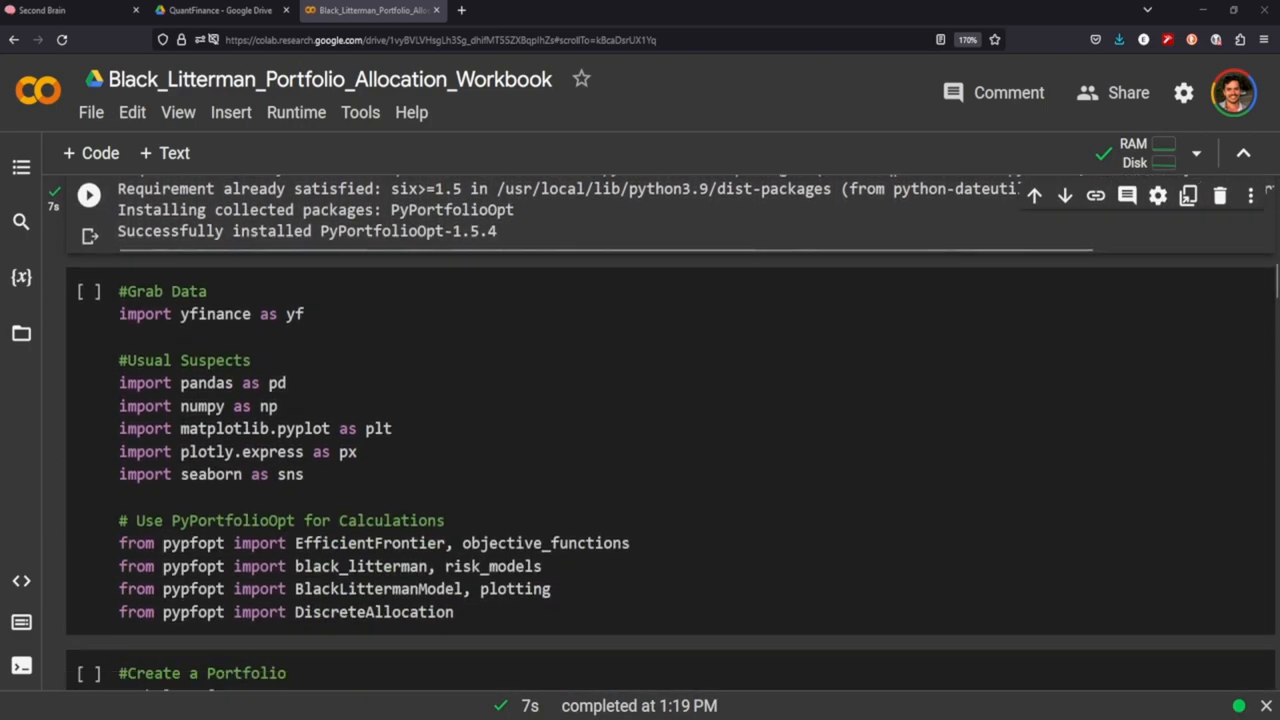
Step: Run the imports, highlight the pypfopt lines, and scroll through the portfolio, SPY and market-cap cells
click(88, 251)
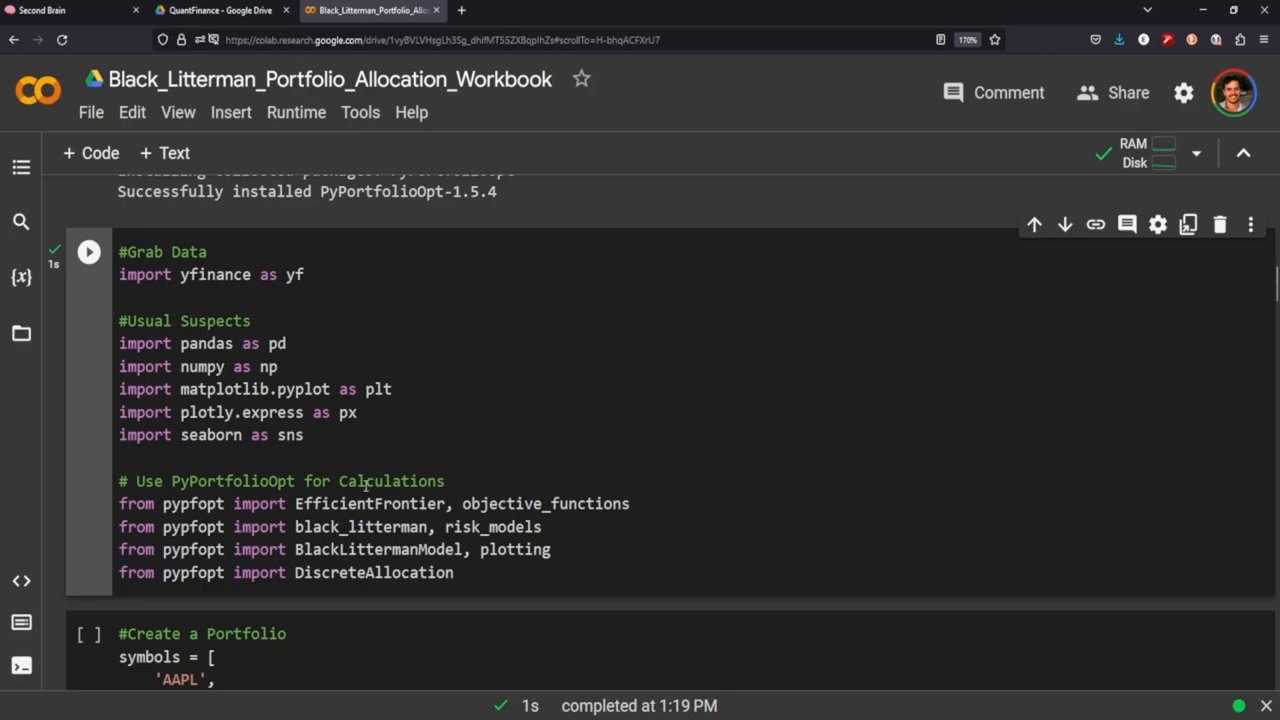
drag(305, 503, 472, 549)
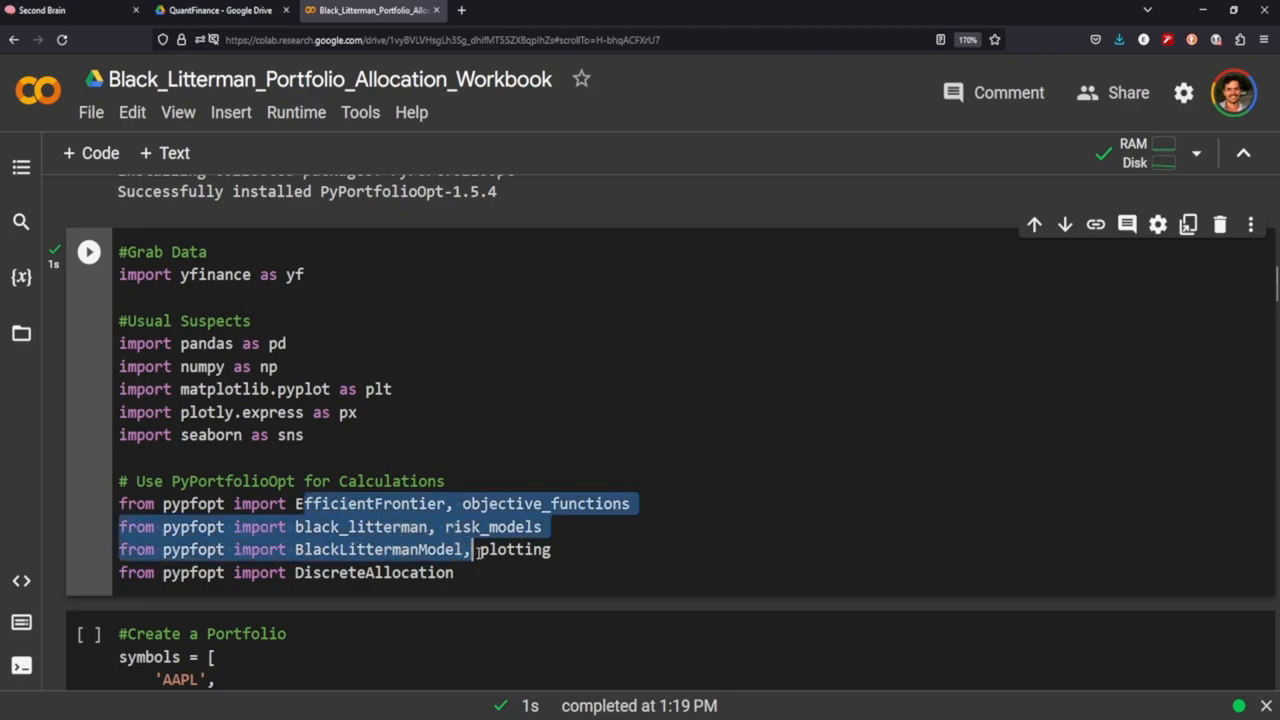
scroll(down, 3)
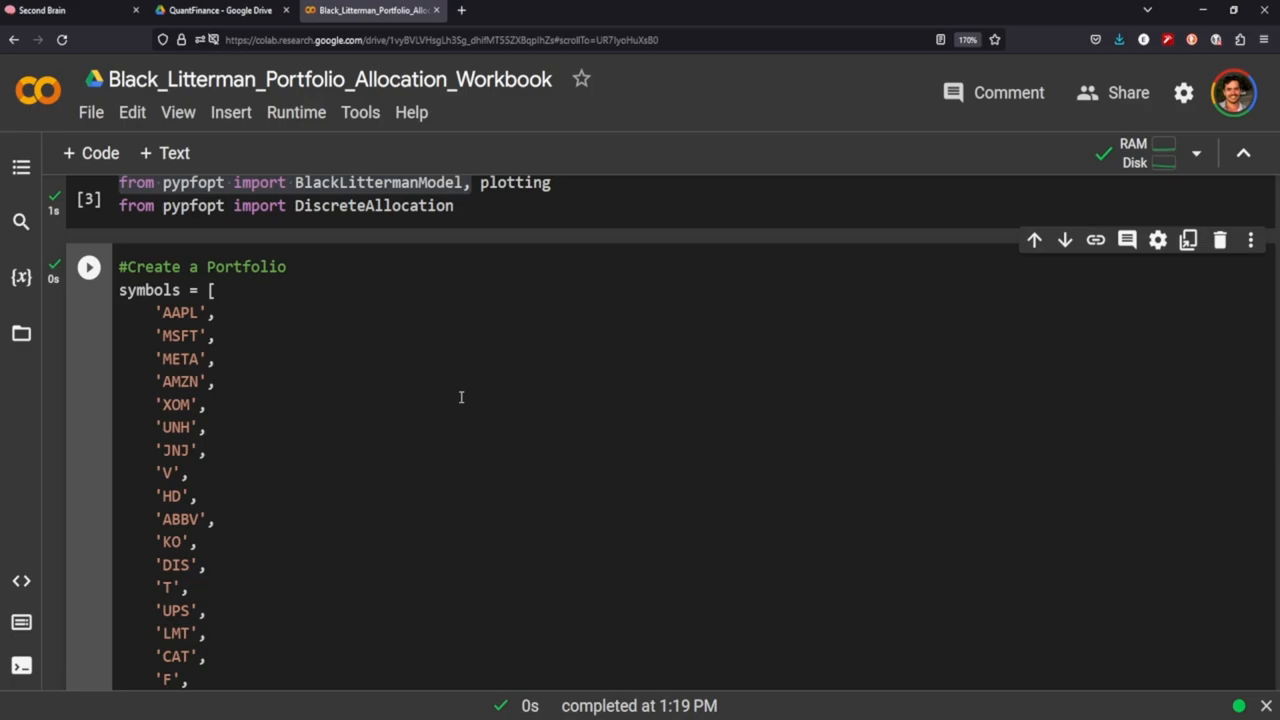
scroll(down, 3)
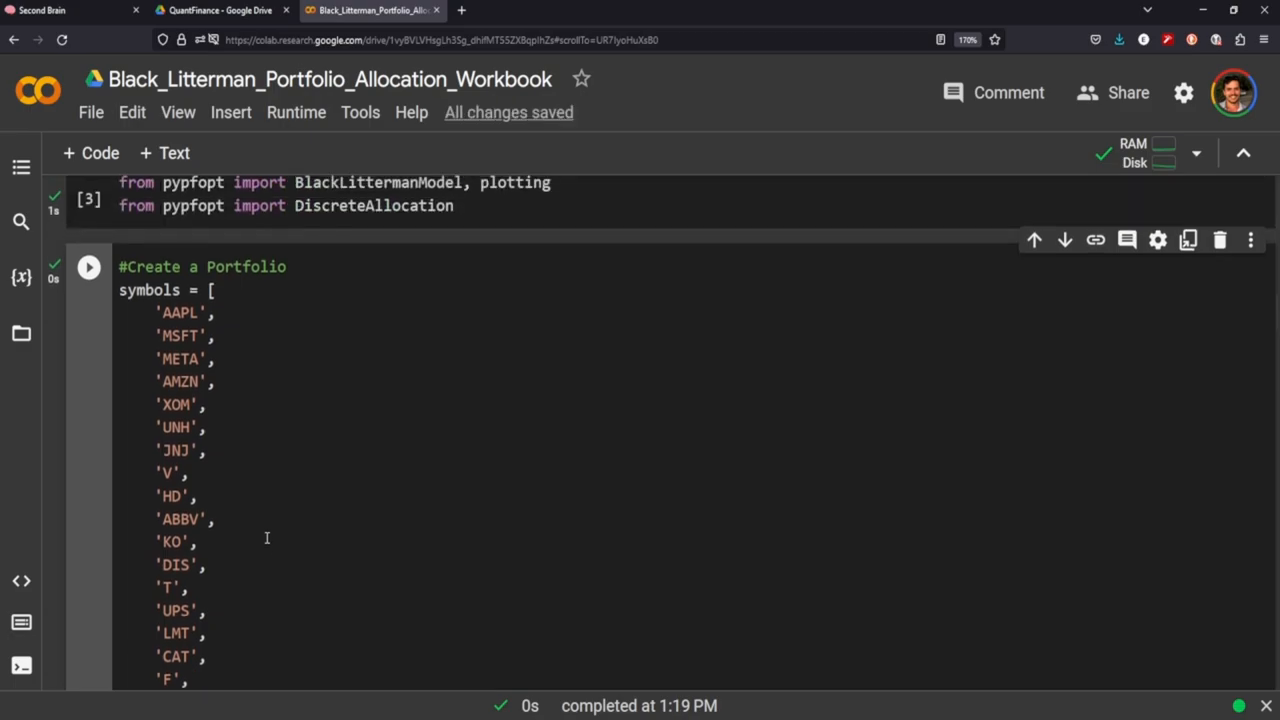
scroll(down, 3)
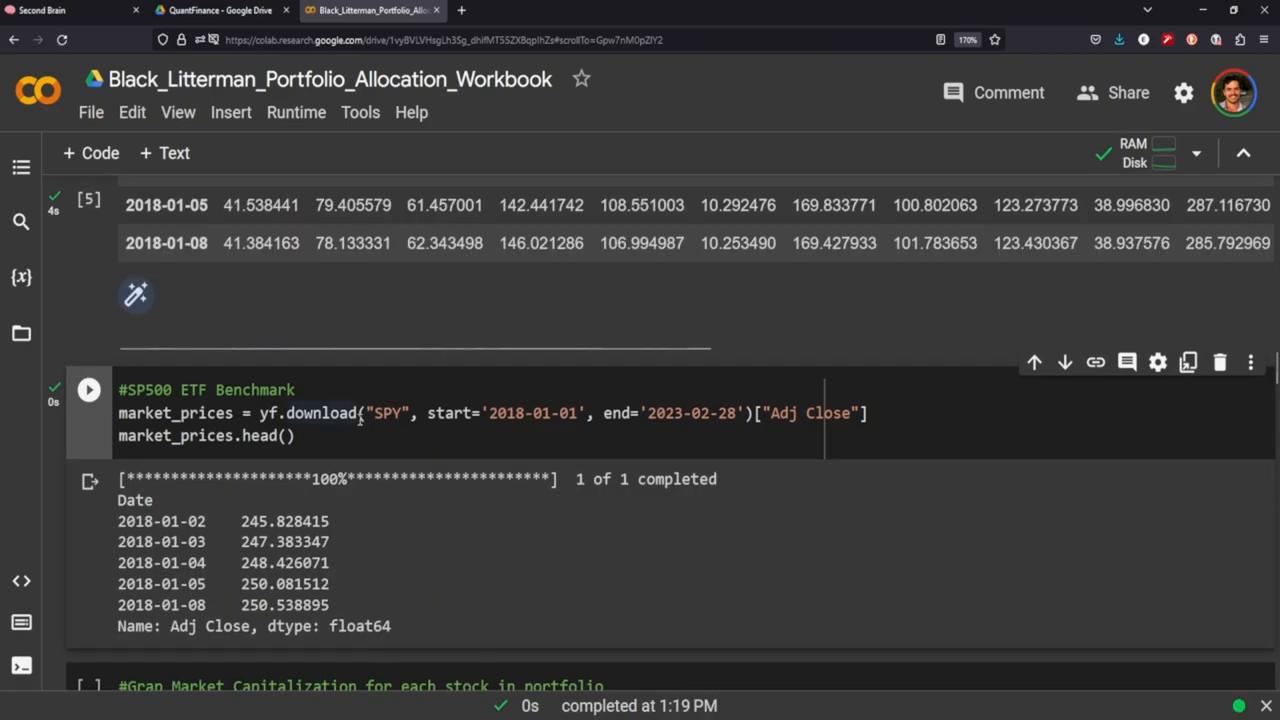
scroll(down, 3)
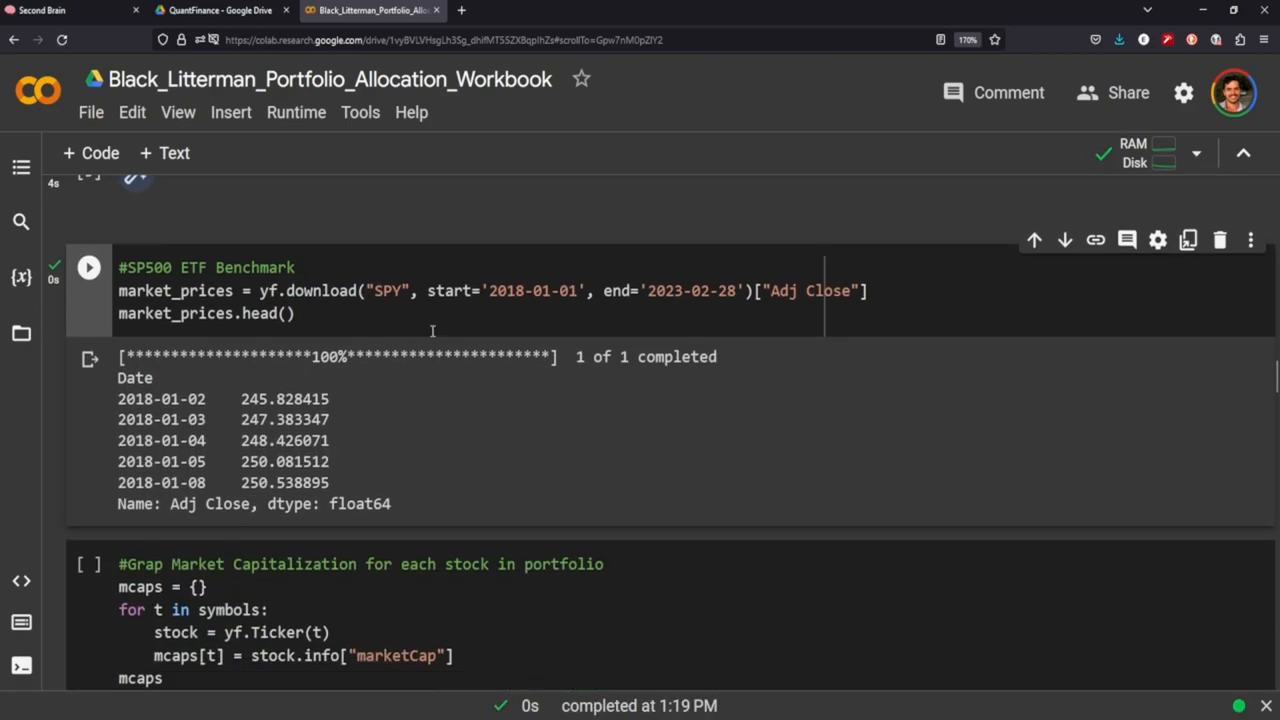
scroll(down, 3)
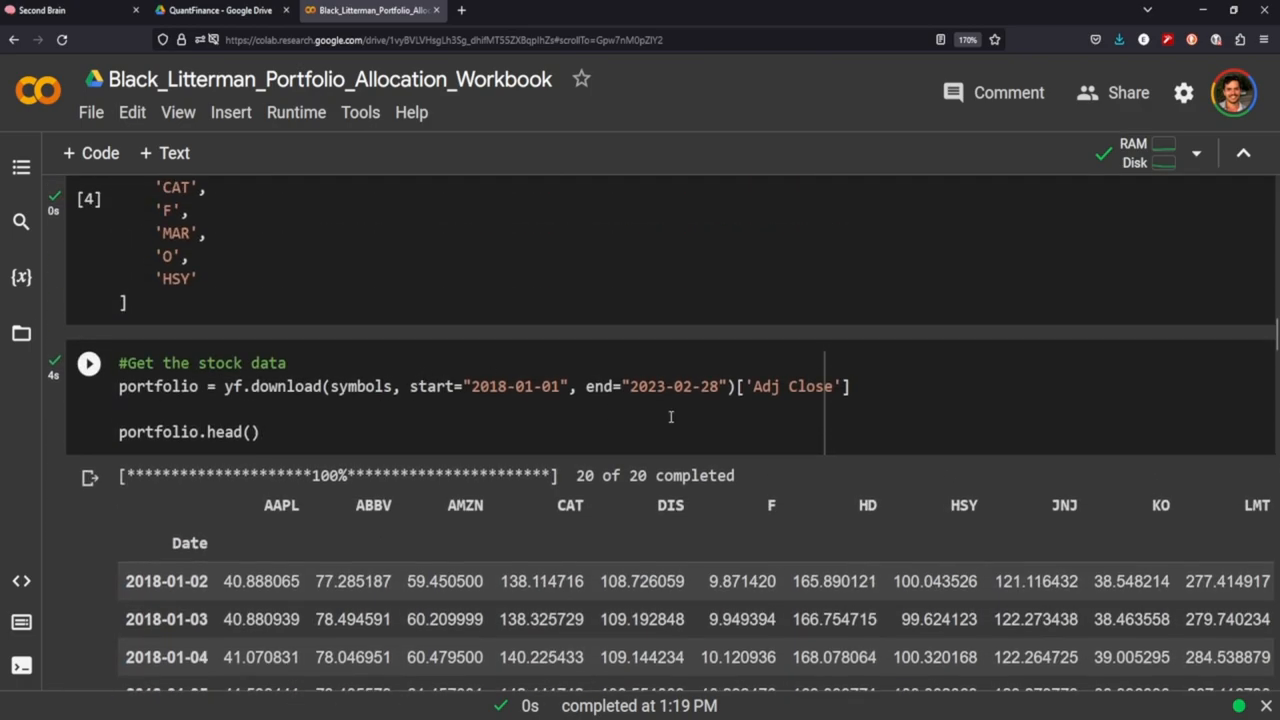
scroll(down, 3)
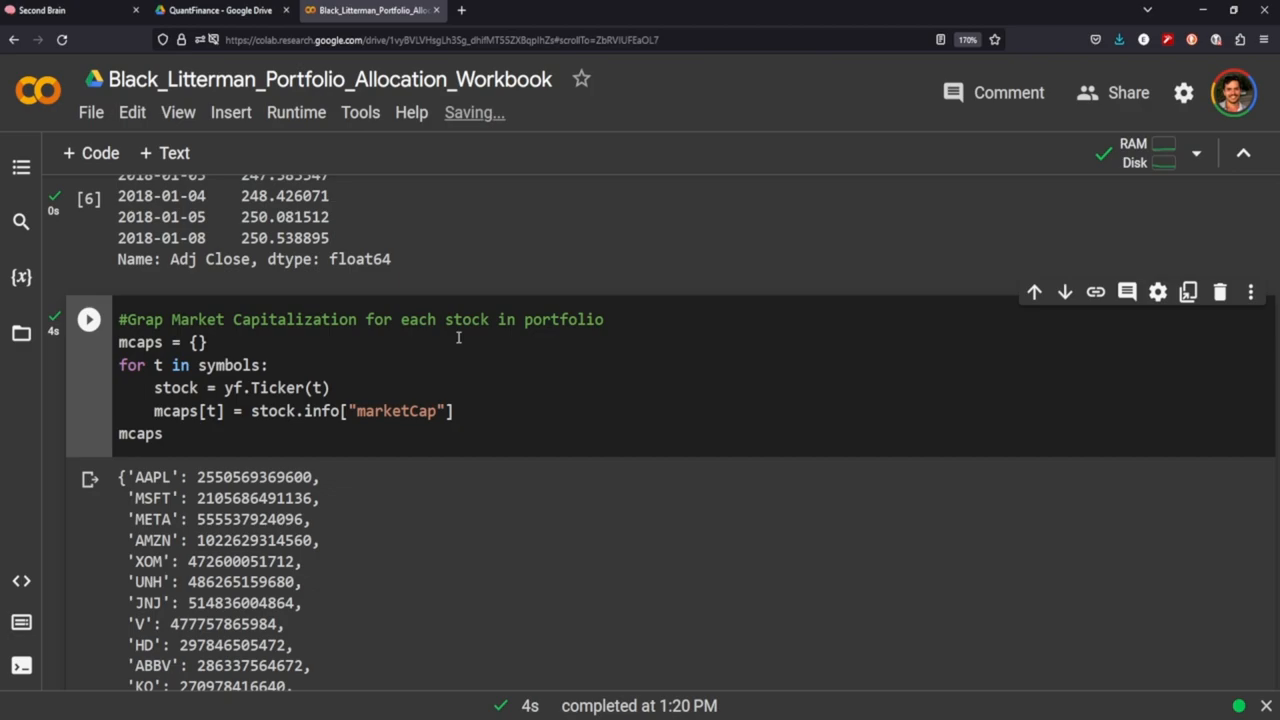
Step: Compute the Ledoit-Wolf covariance S and market-implied risk aversion delta of about 2.09
scroll(down, 3)
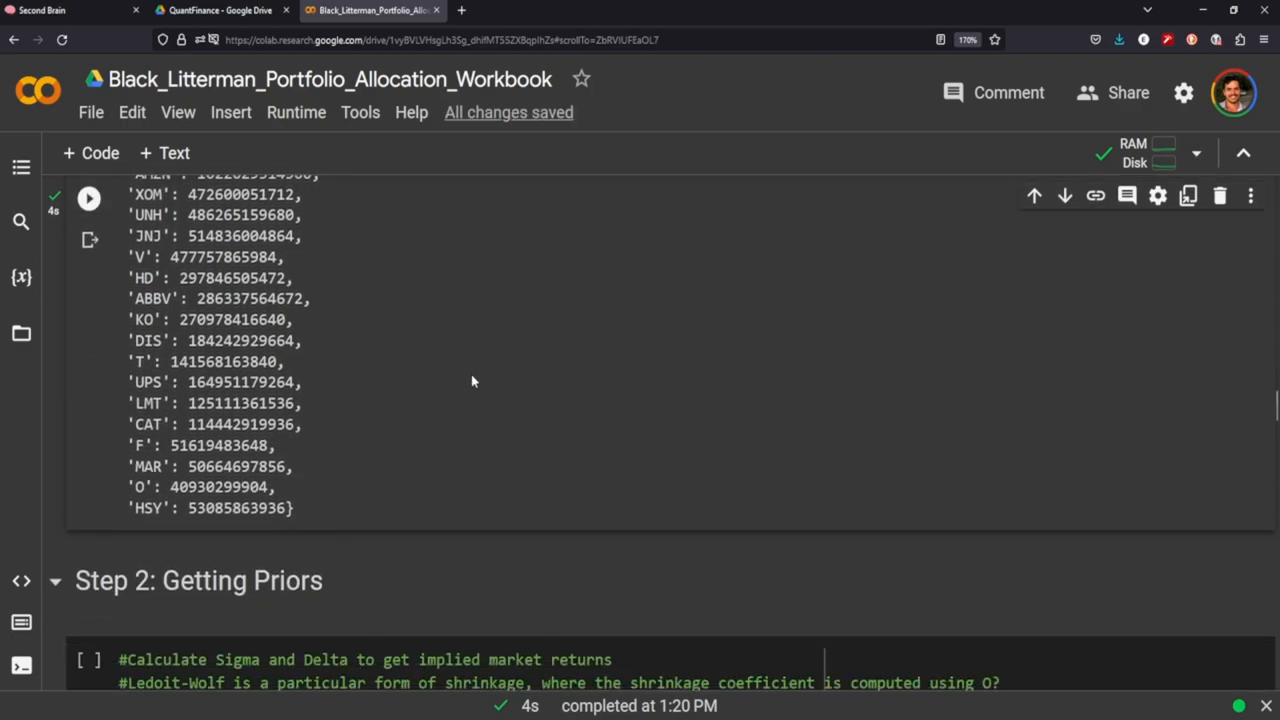
scroll(down, 3)
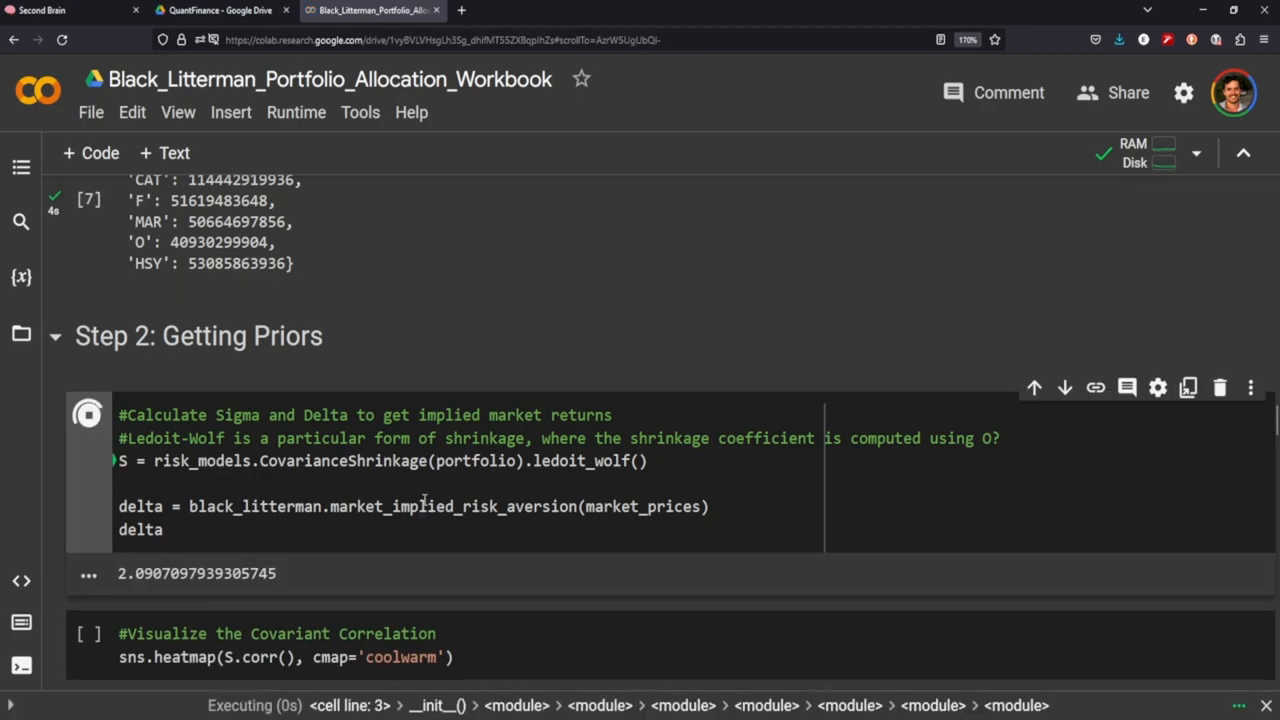
click(88, 414)
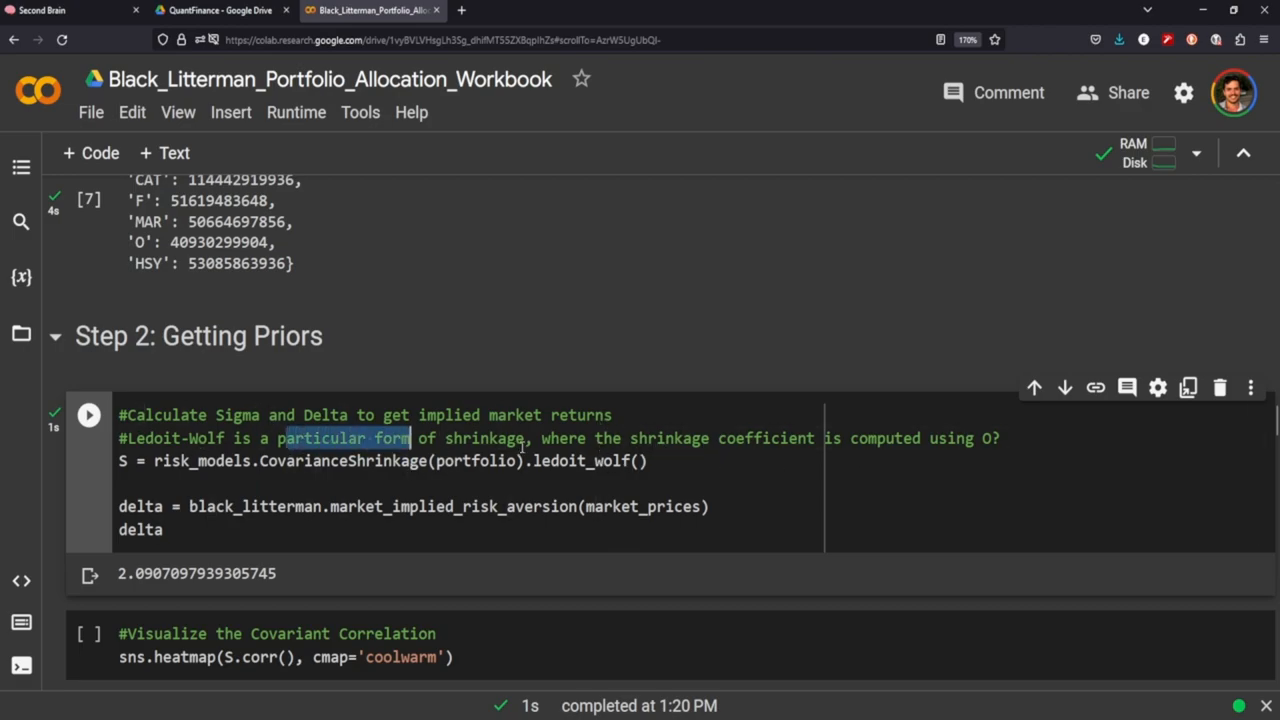
scroll(down, 3)
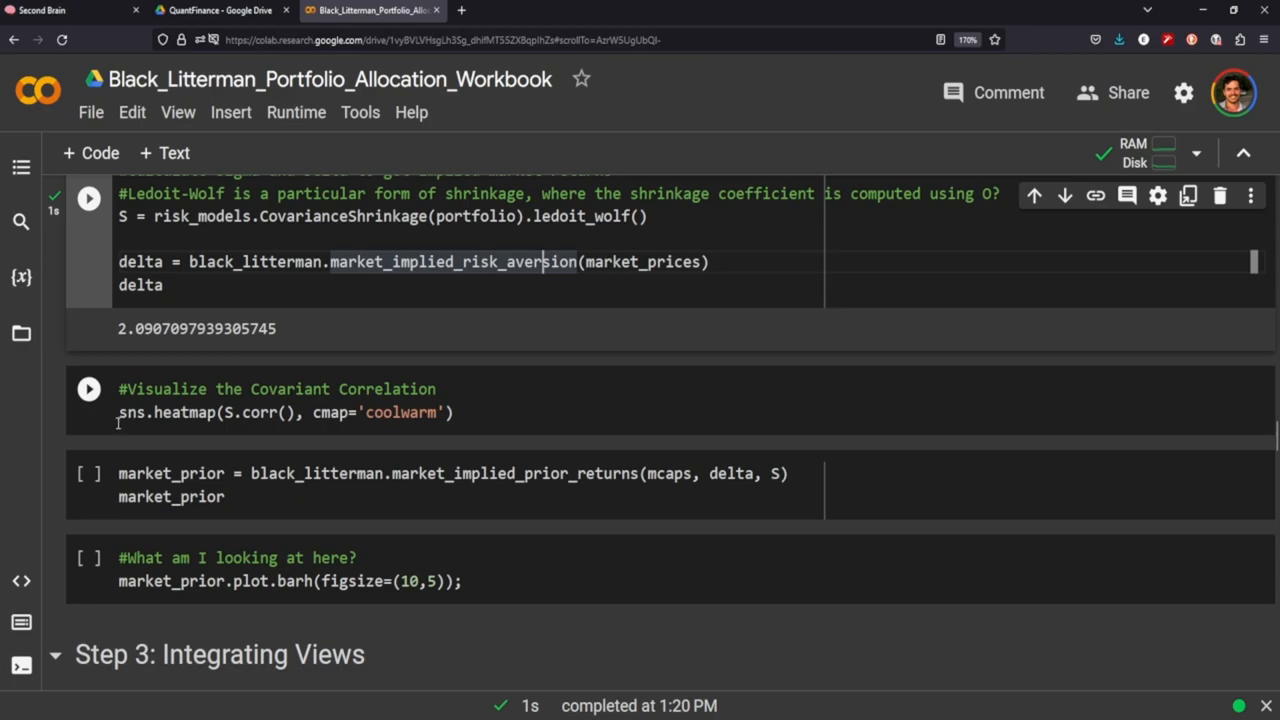
Step: Plot sns.heatmap(S.corr(), cmap='coolwarm') and scroll through the stock correlation heatmap
click(88, 389)
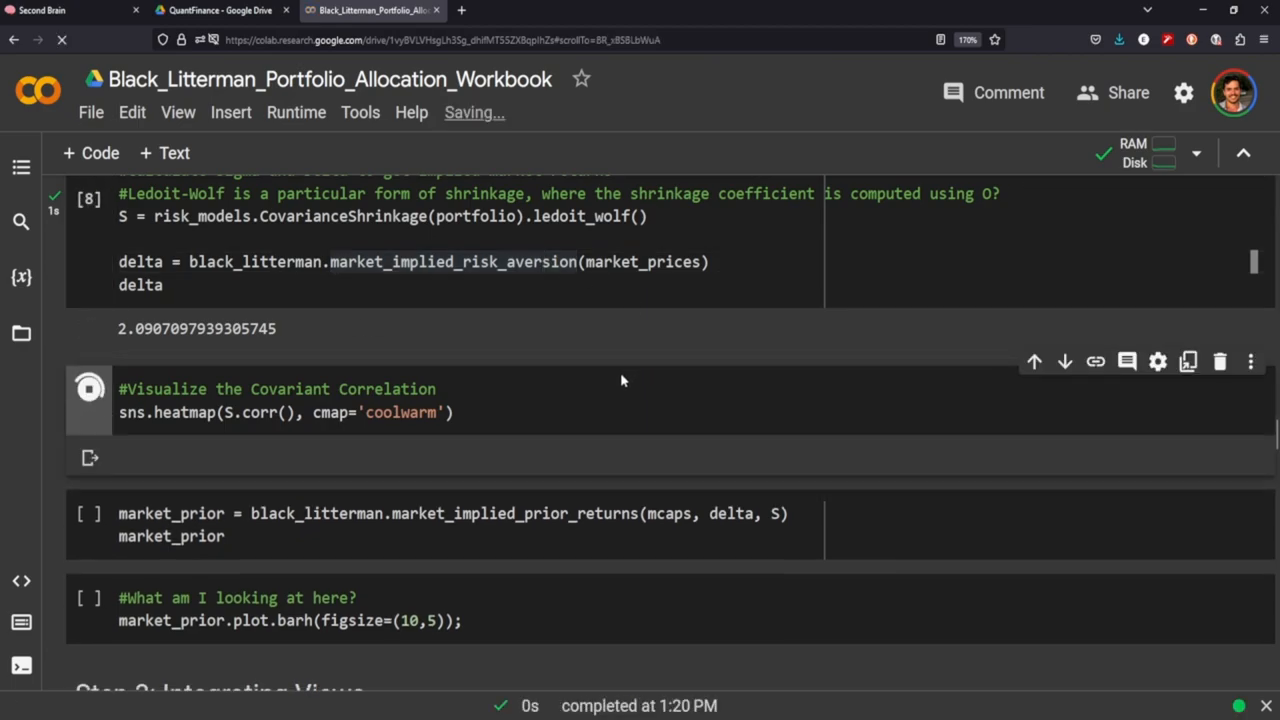
click(88, 389)
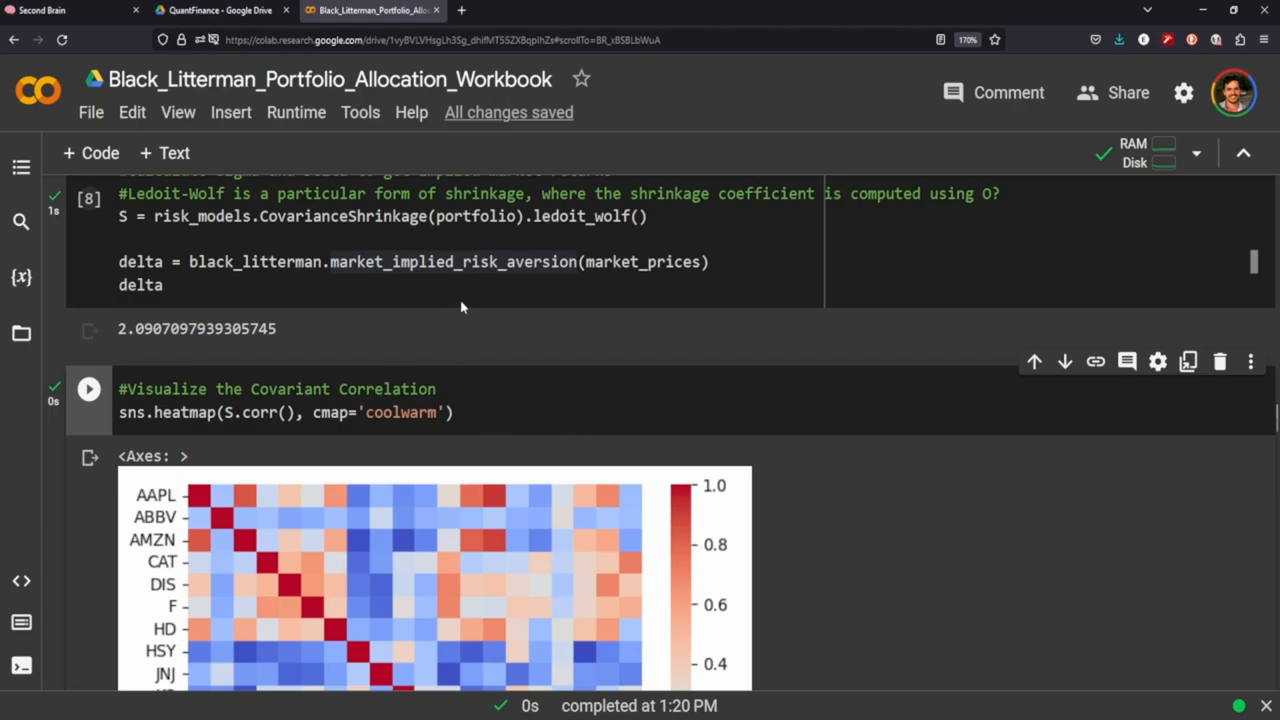
scroll(down, 3)
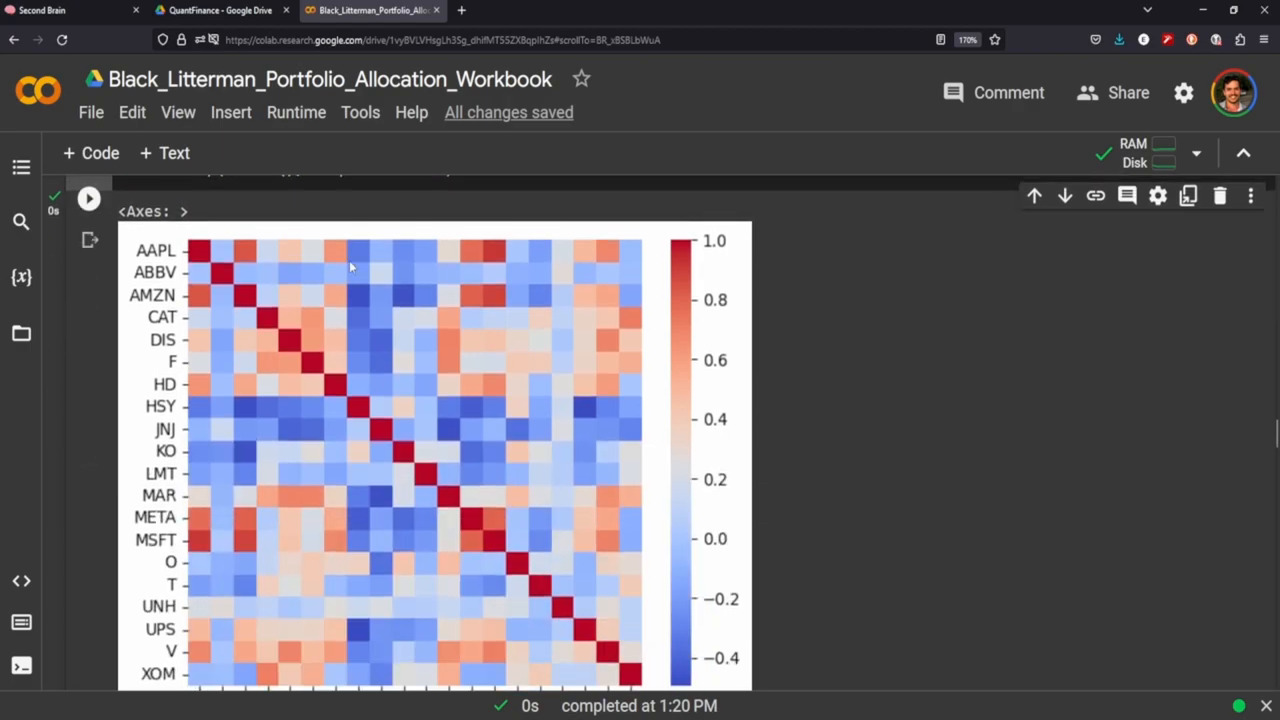
scroll(down, 3)
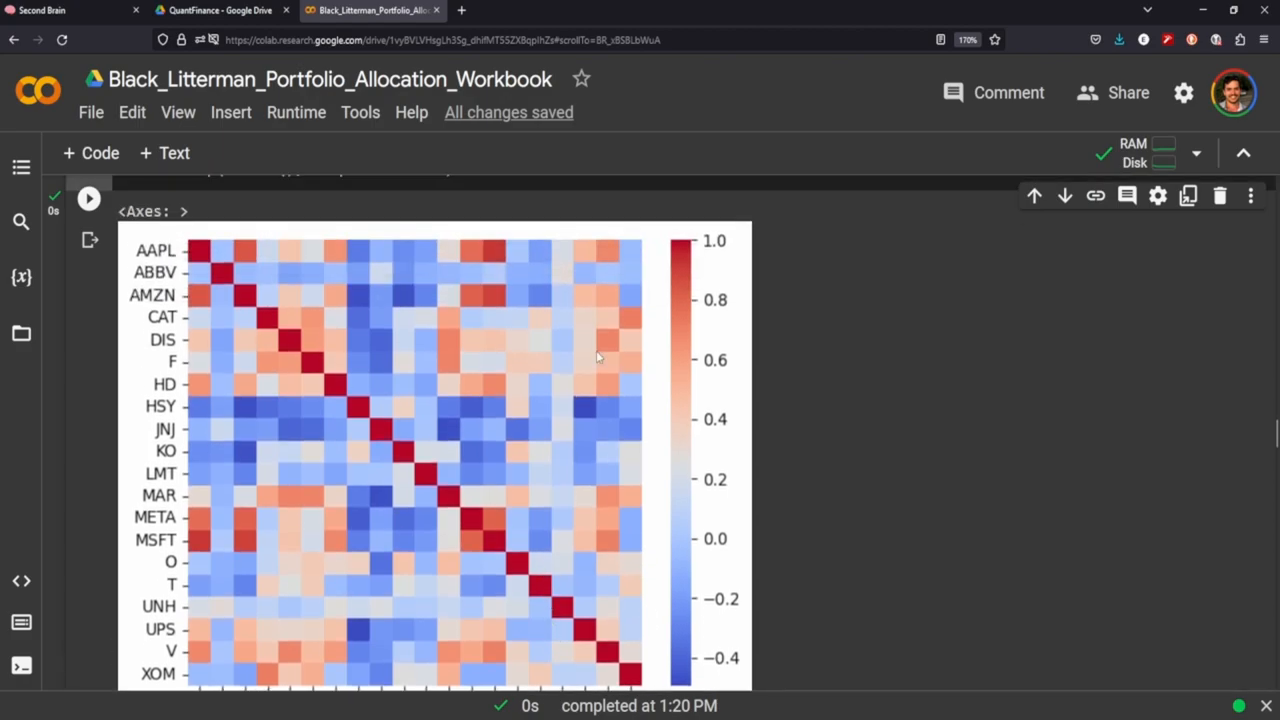
scroll(down, 3)
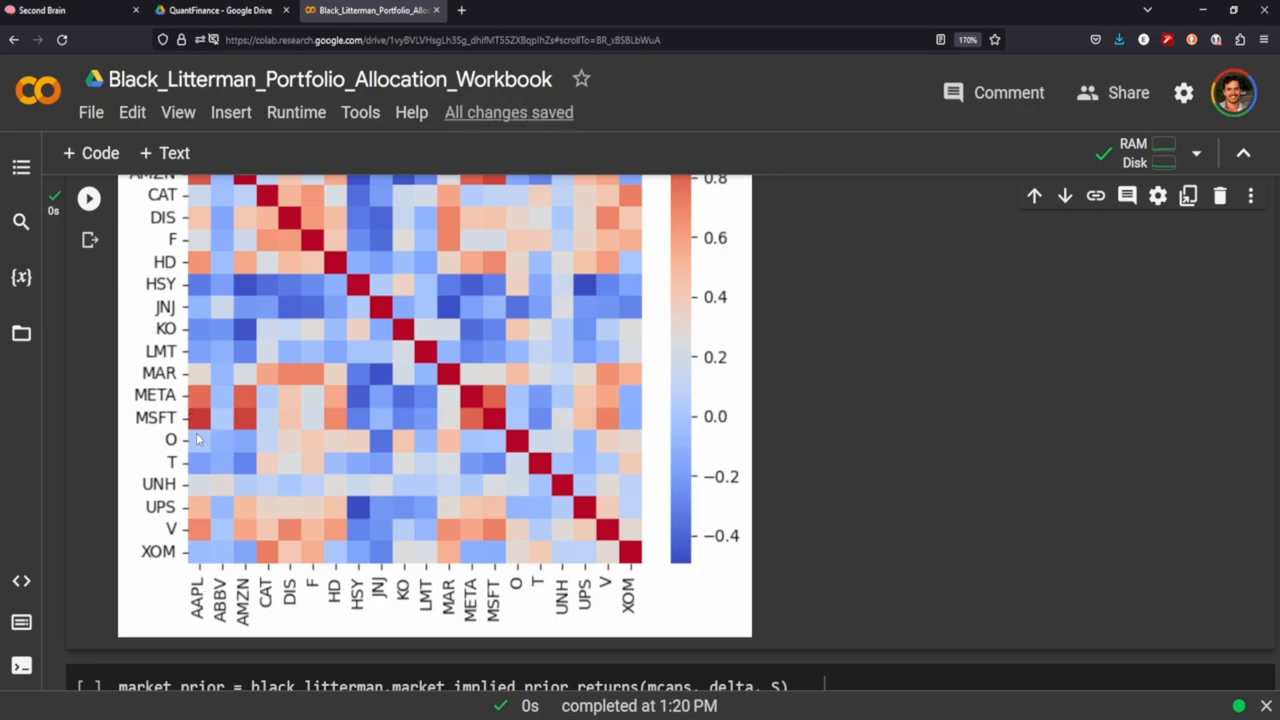
mouse_move(193, 461)
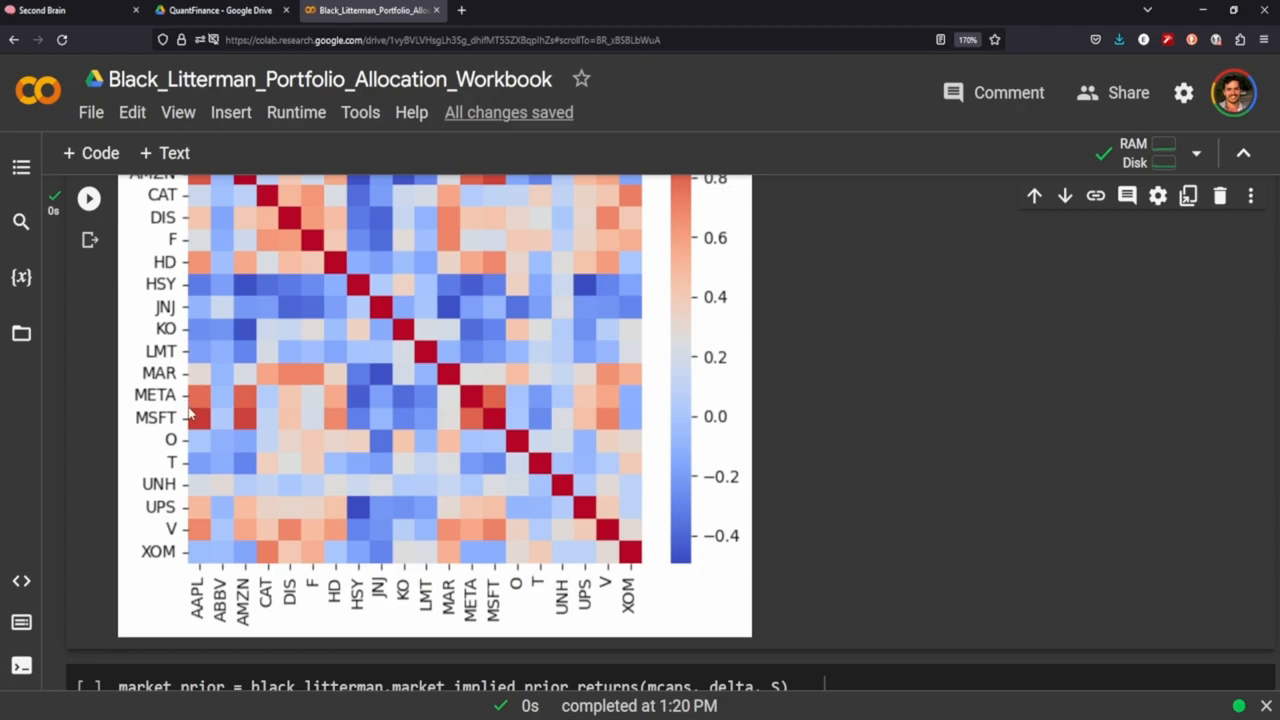
mouse_move(193, 428)
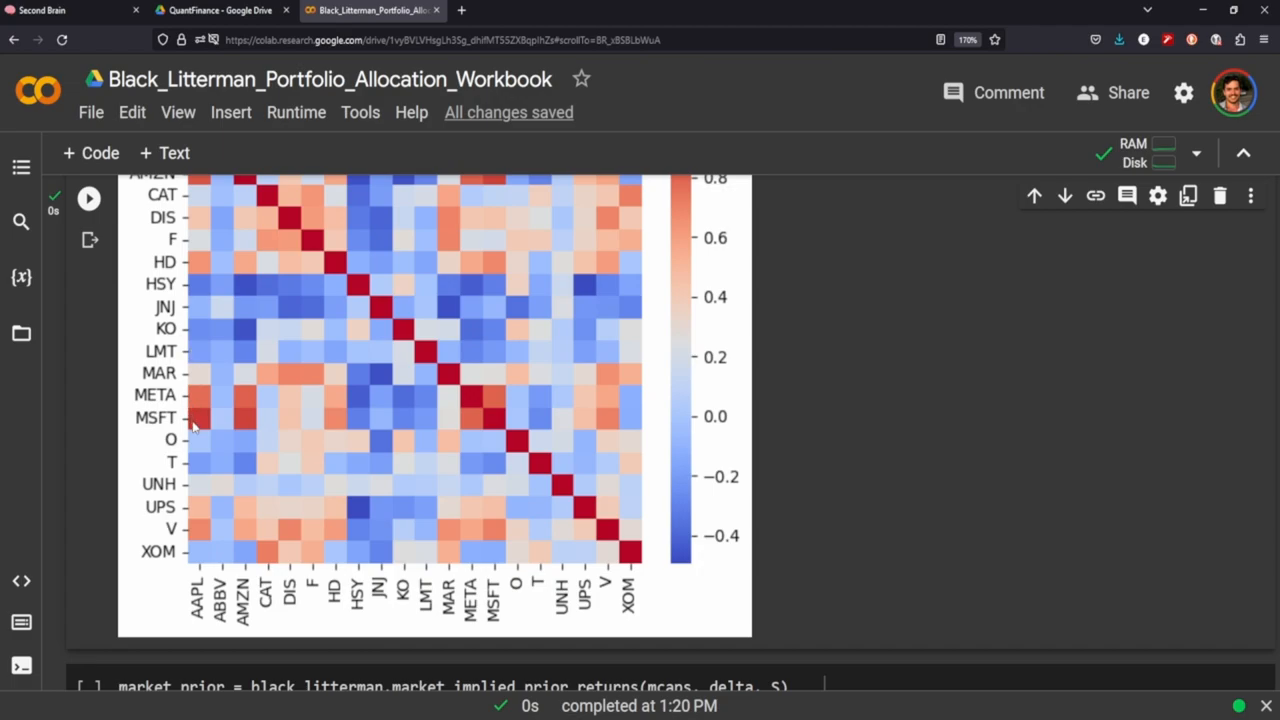
mouse_move(228, 527)
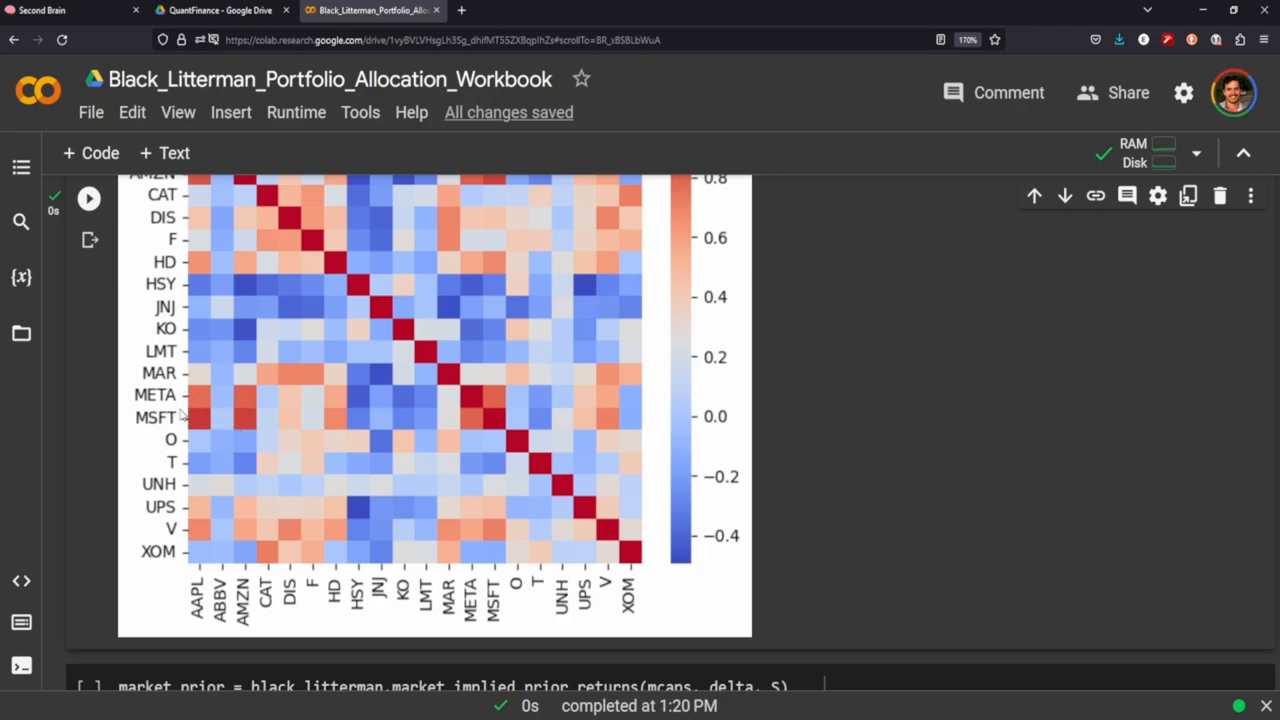
mouse_move(238, 498)
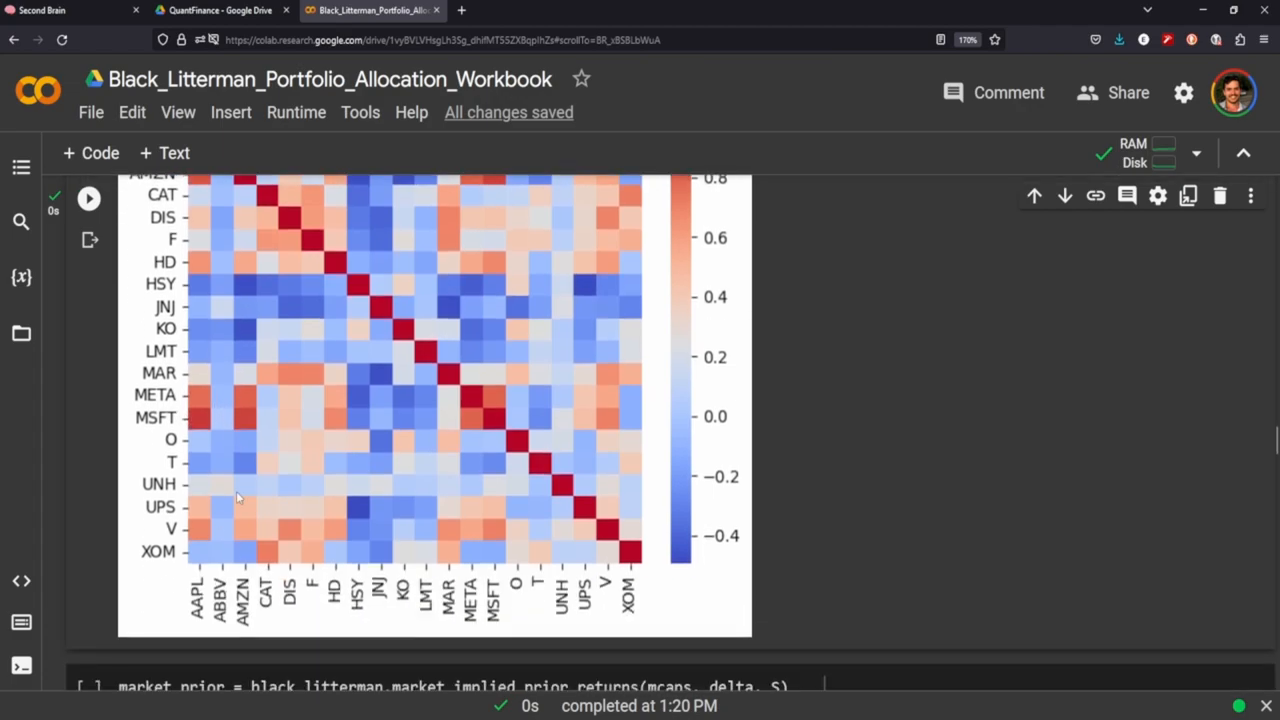
mouse_move(223, 335)
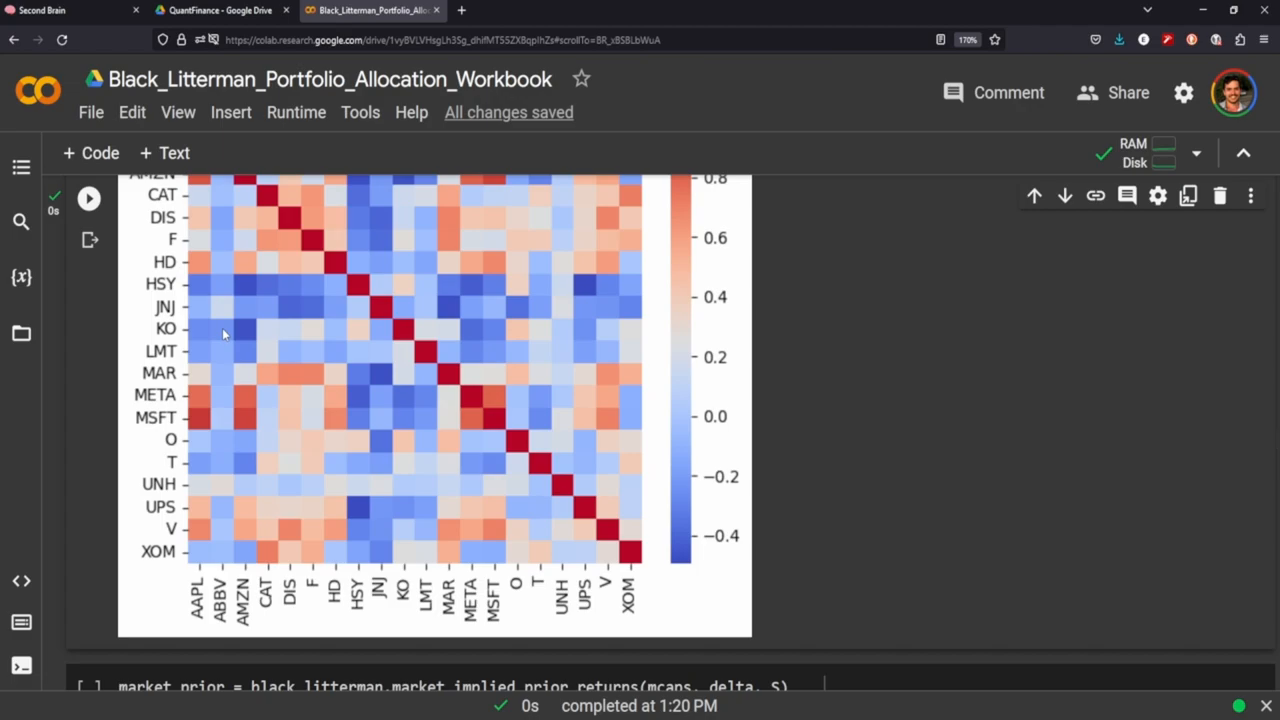
mouse_move(207, 528)
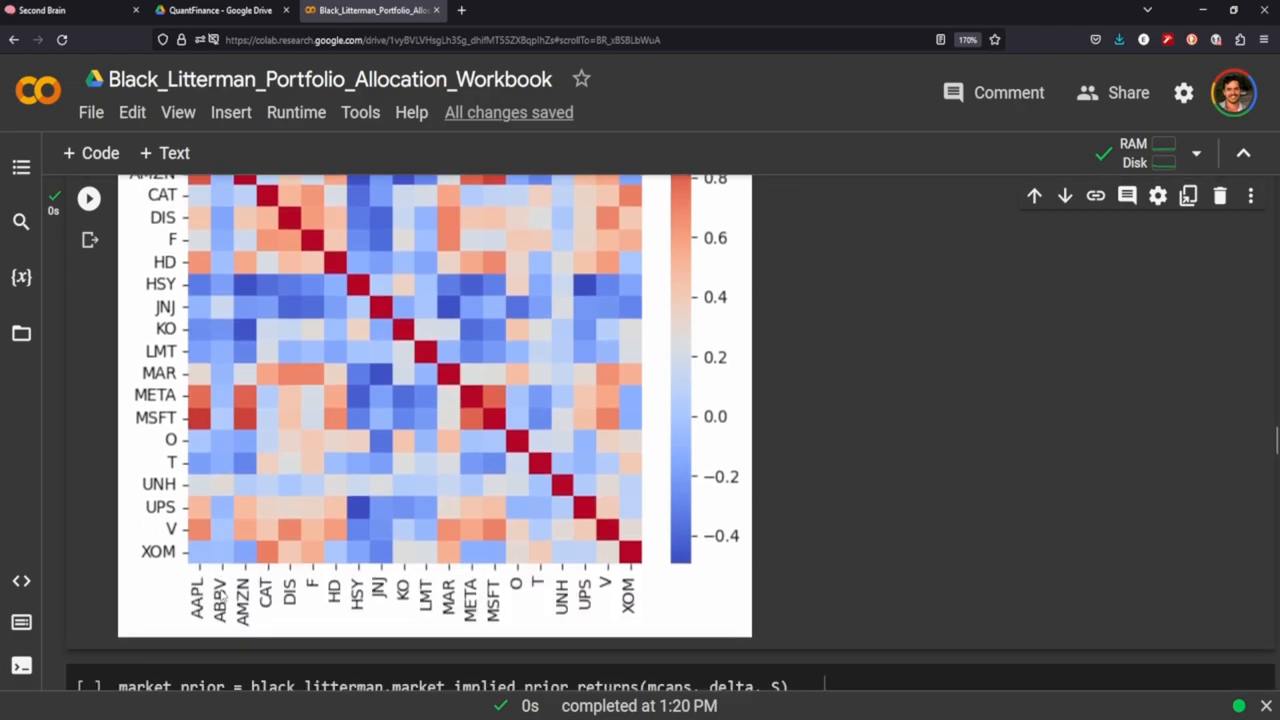
mouse_move(214, 441)
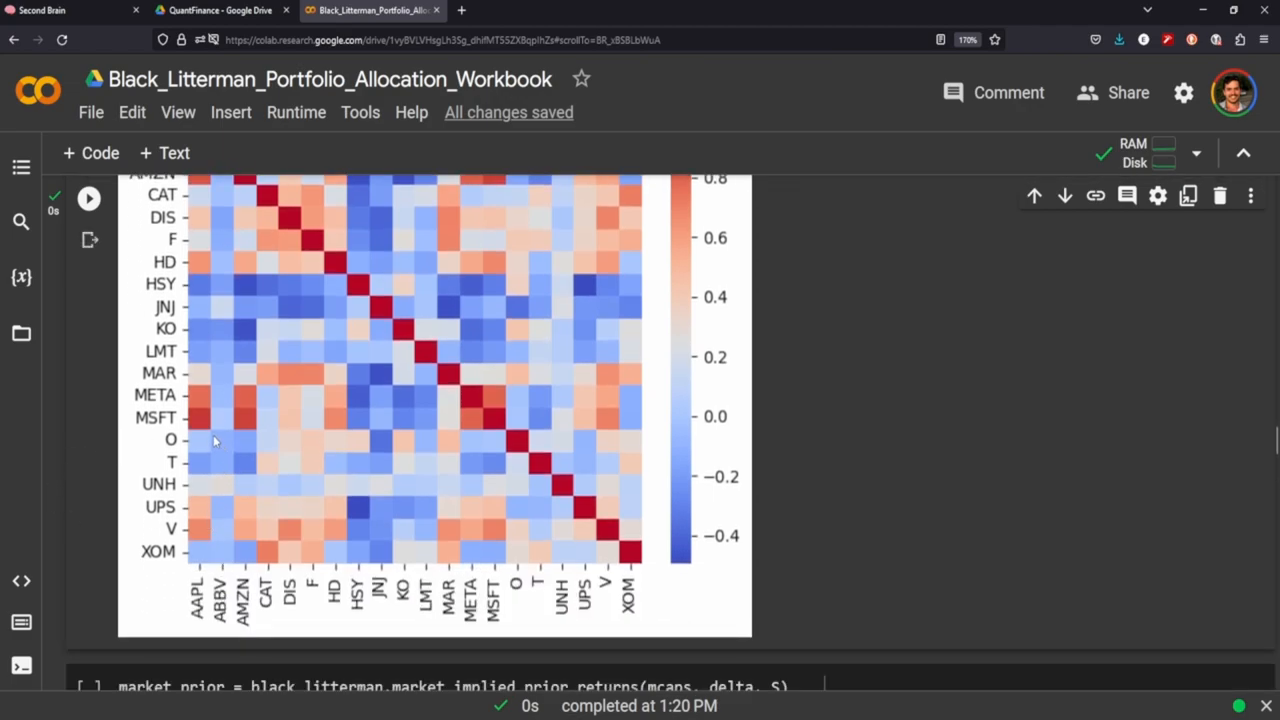
scroll(down, 3)
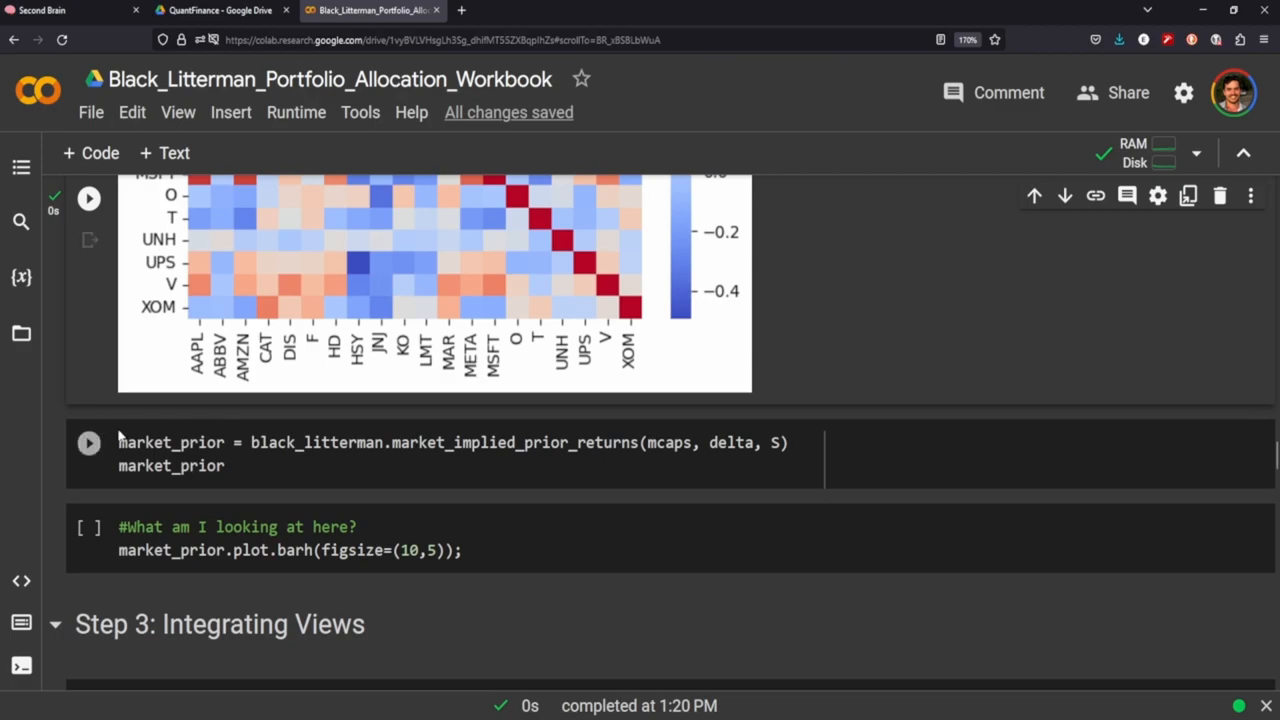
Step: Compute the market-implied prior returns and scroll past their horizontal bar chart to Step 3
click(88, 442)
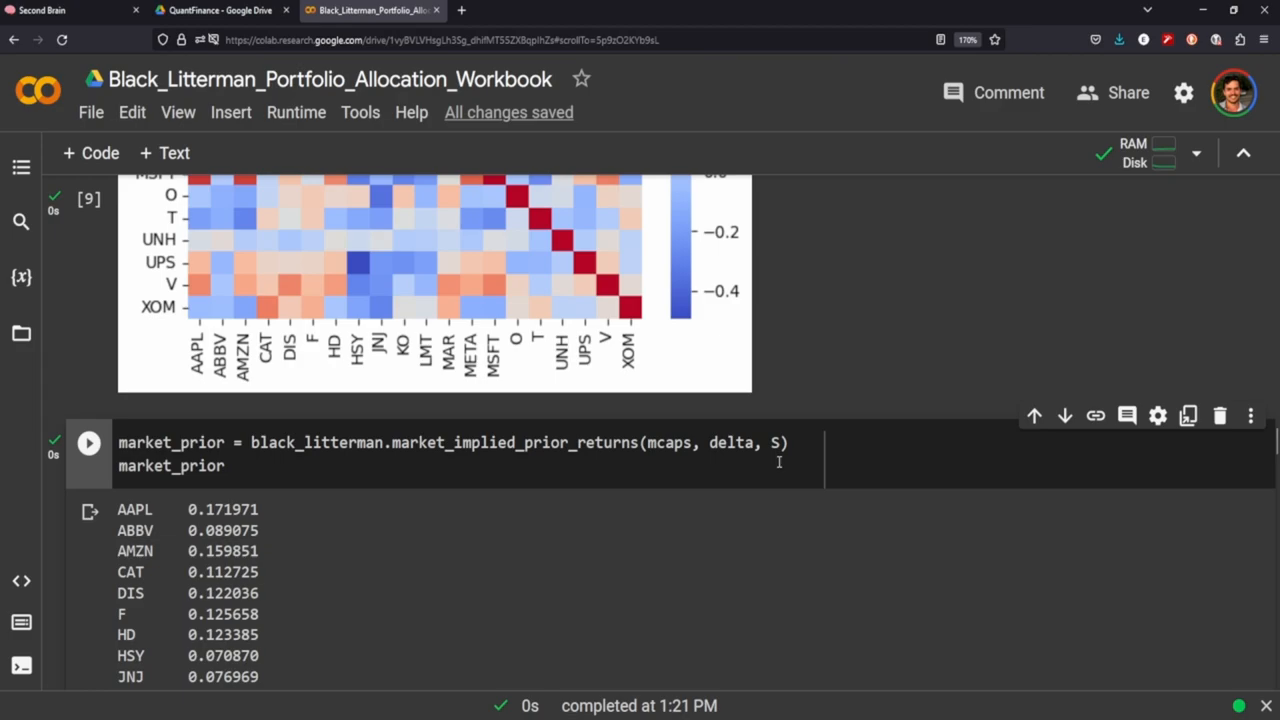
mouse_move(278, 363)
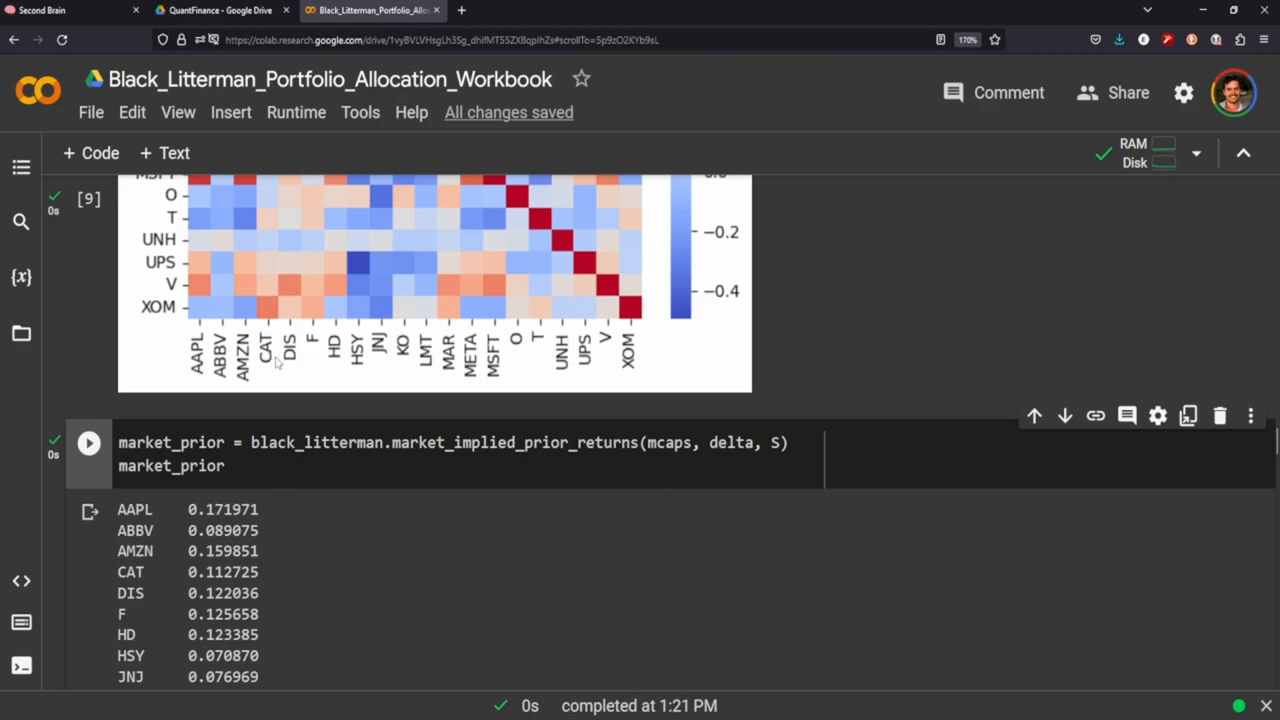
scroll(down, 3)
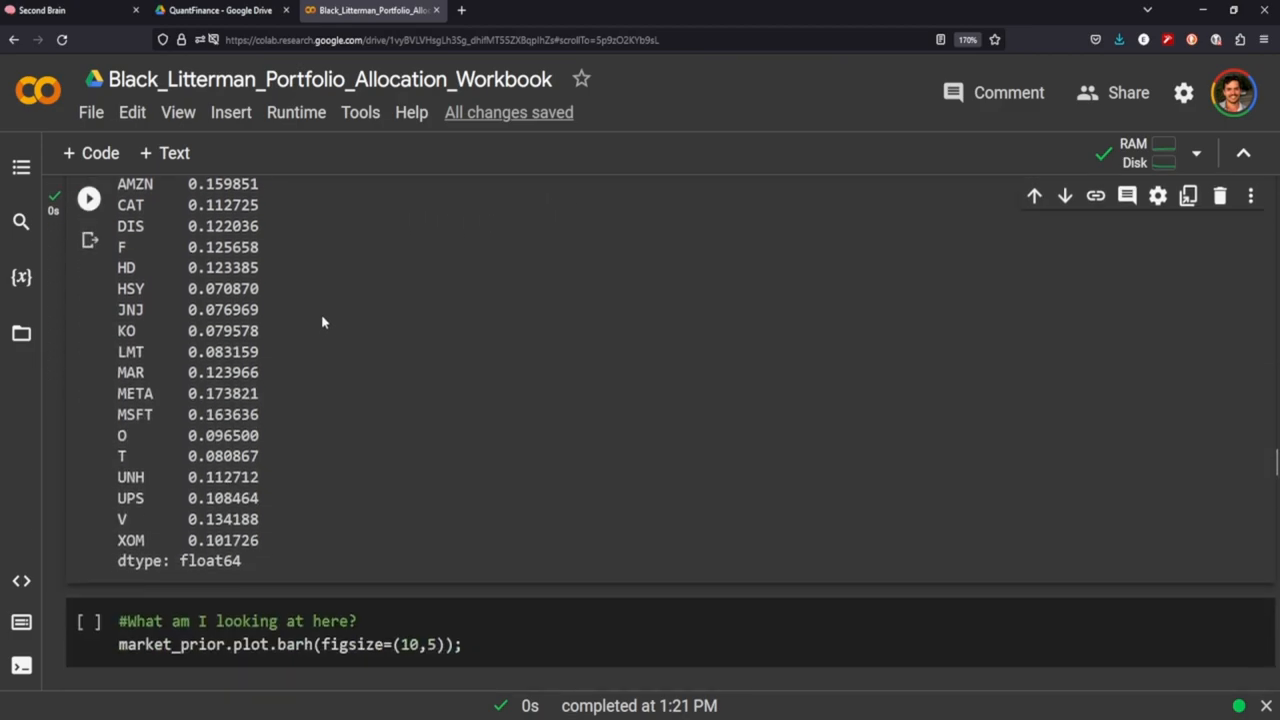
scroll(down, 3)
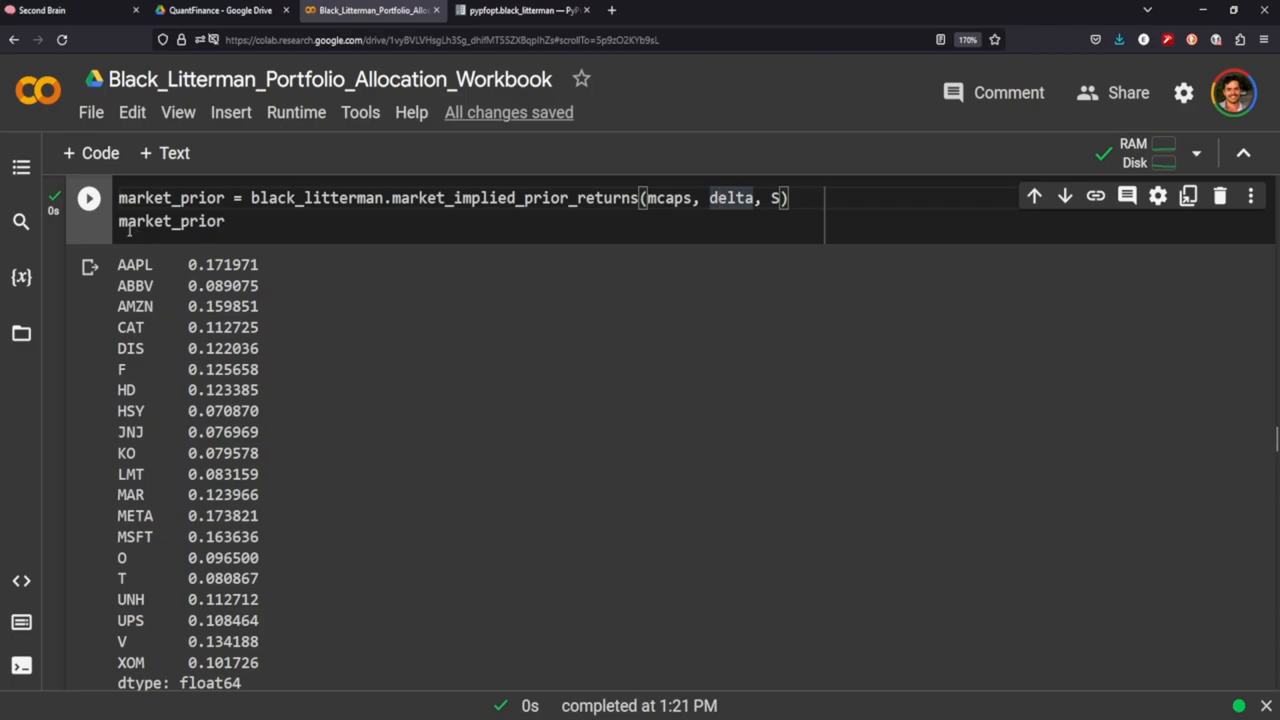
scroll(down, 3)
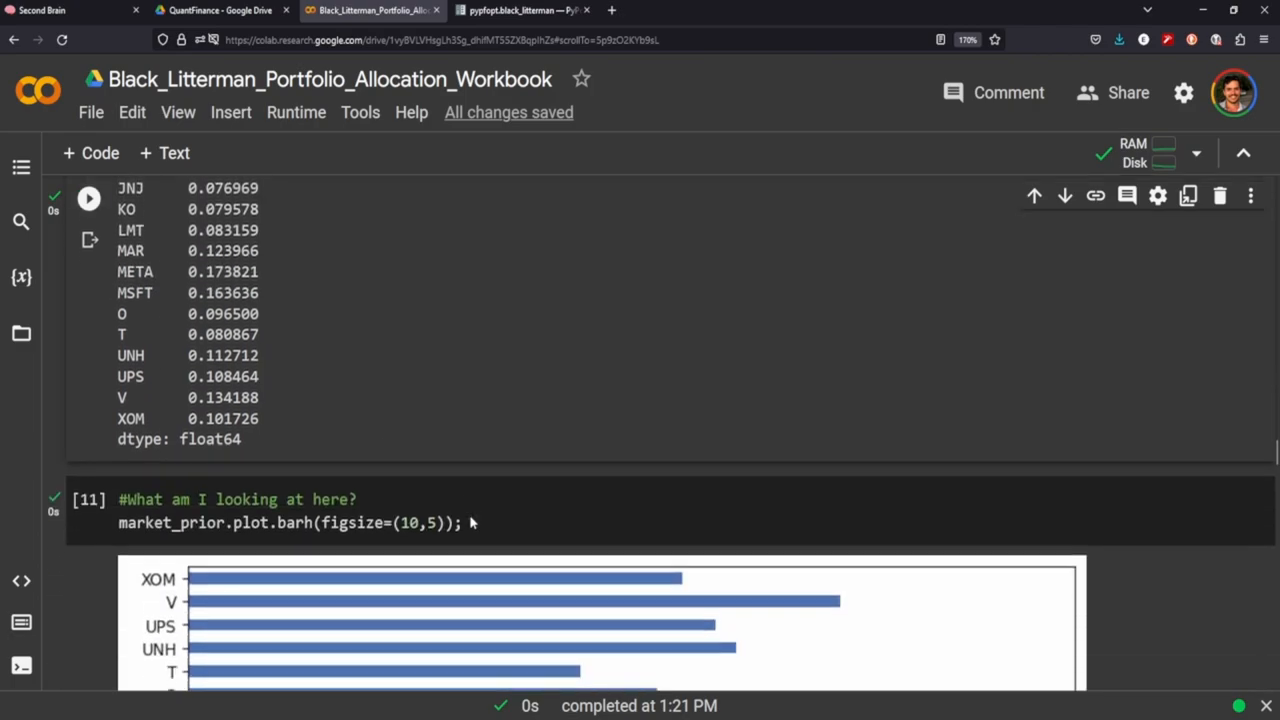
scroll(down, 3)
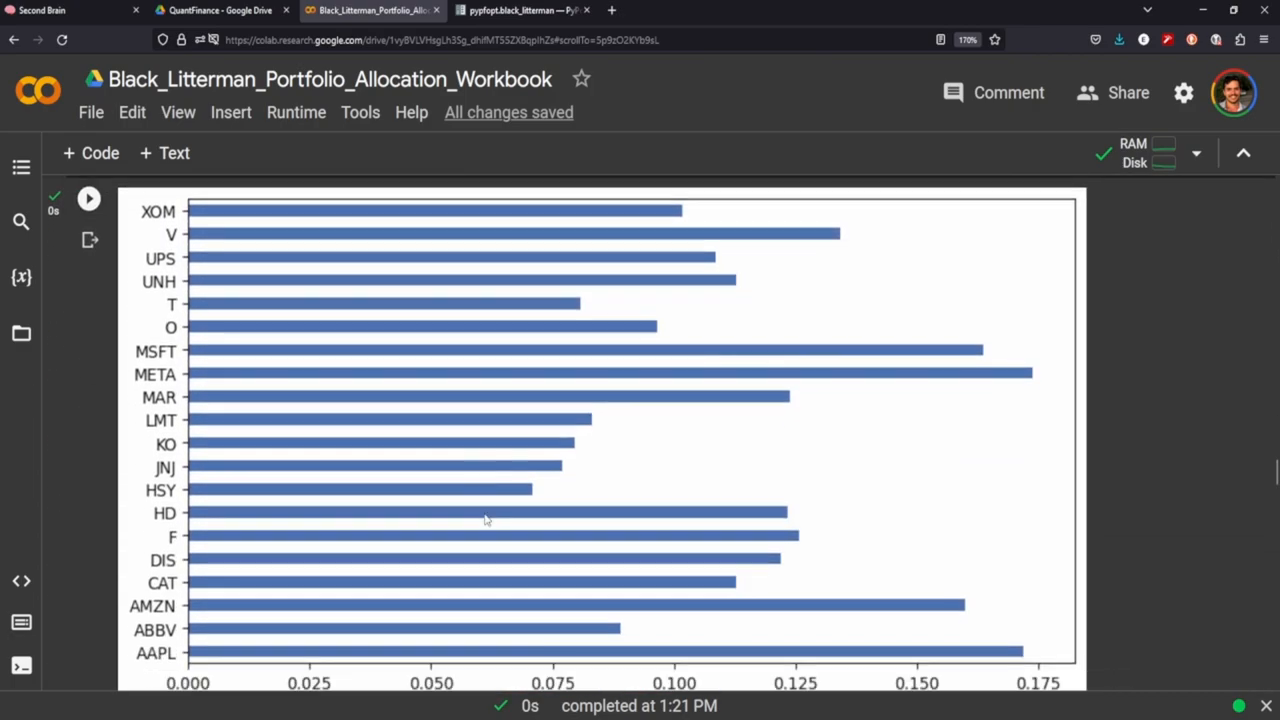
mouse_move(515, 433)
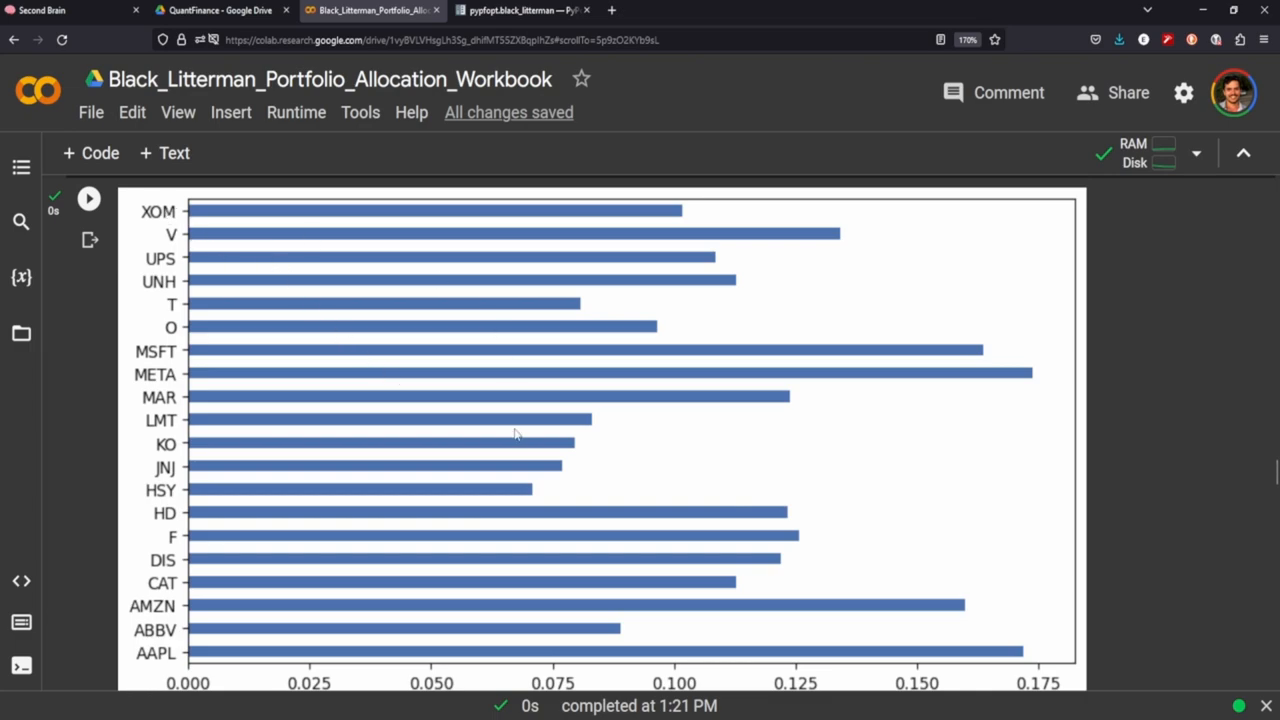
scroll(down, 3)
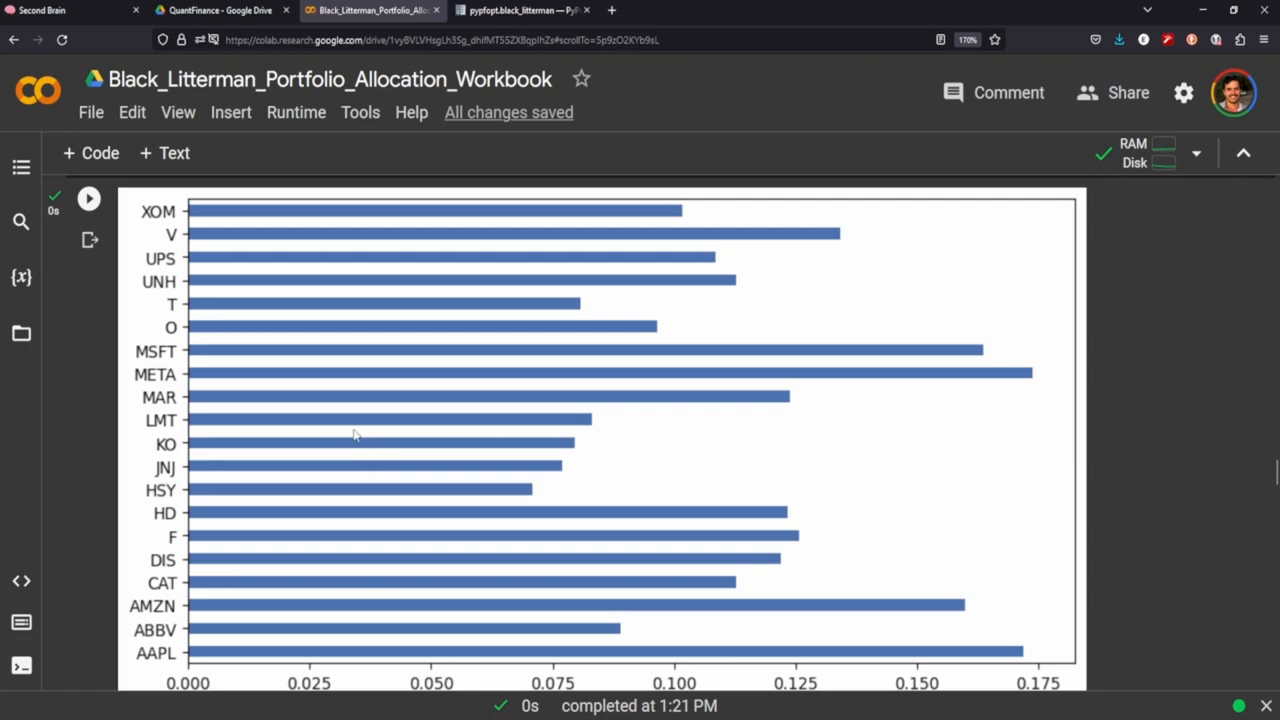
mouse_move(573, 422)
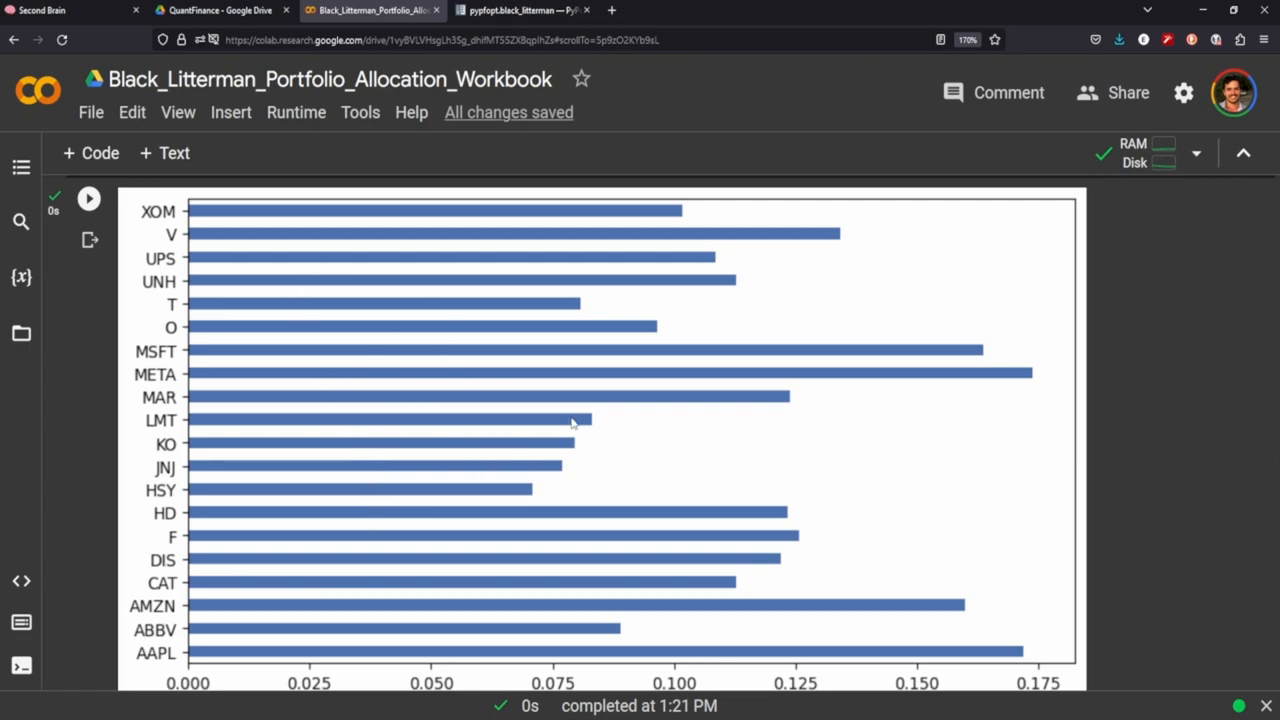
scroll(down, 3)
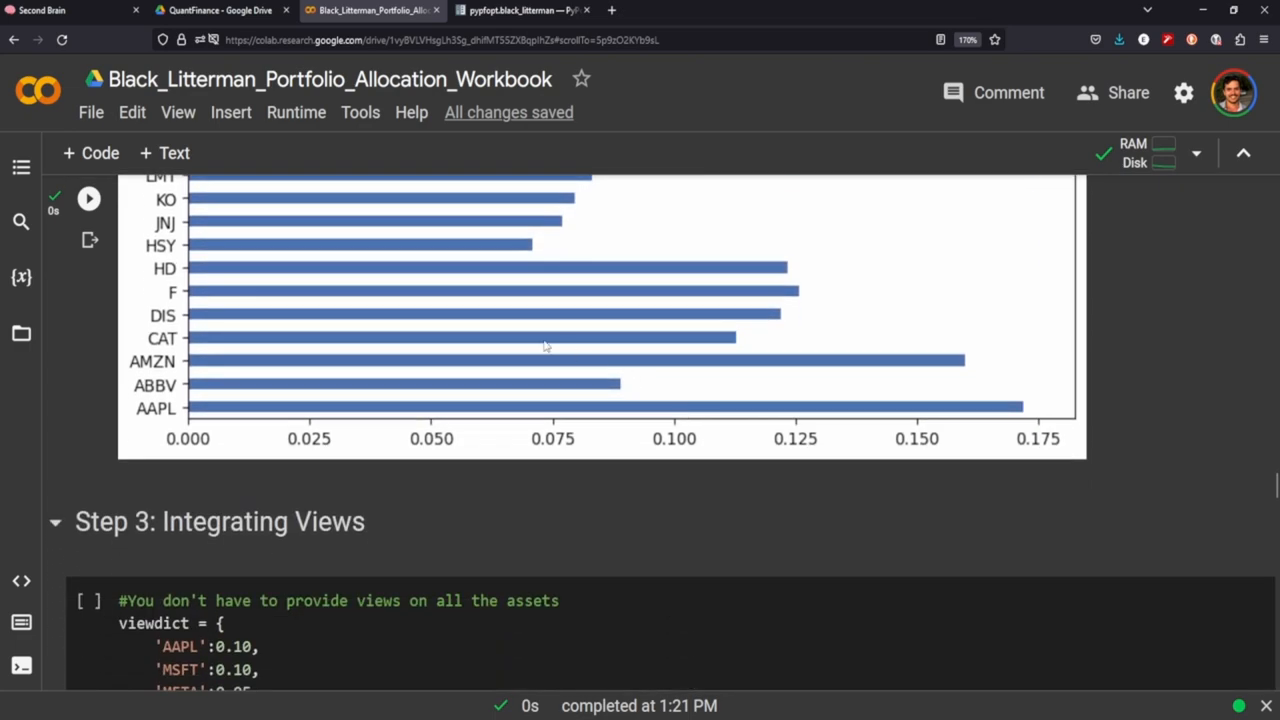
scroll(down, 3)
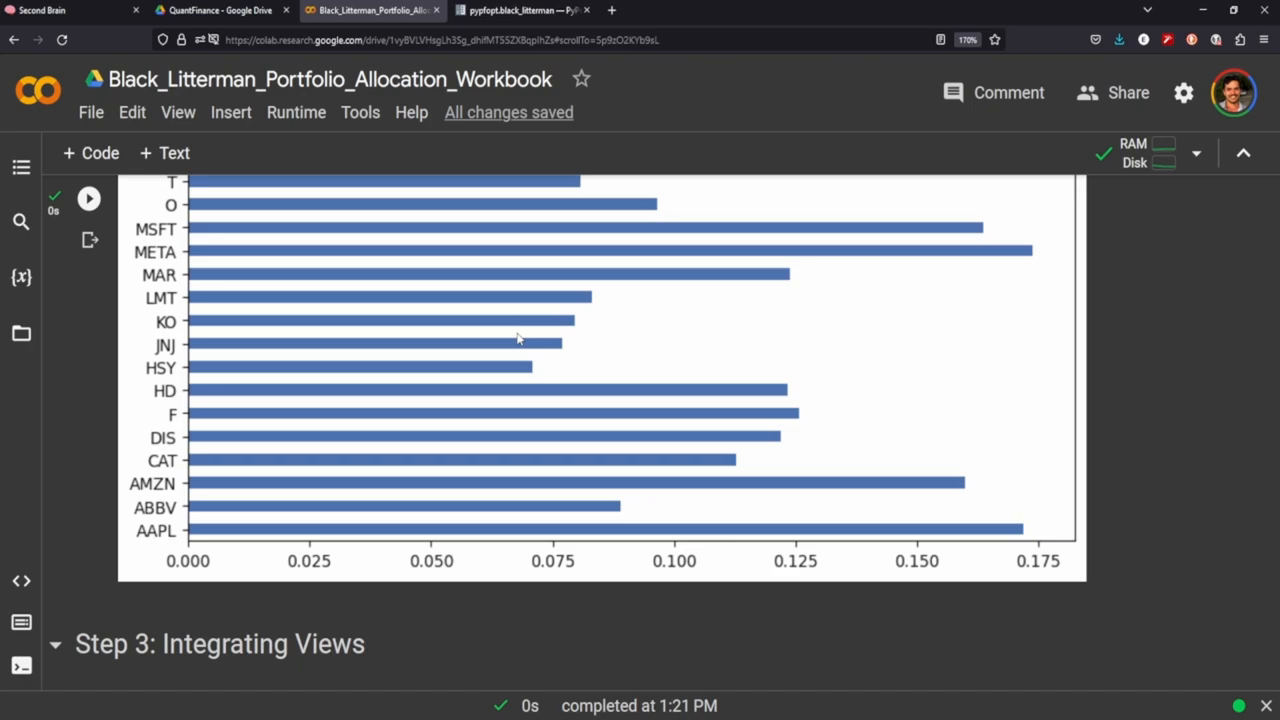
scroll(down, 3)
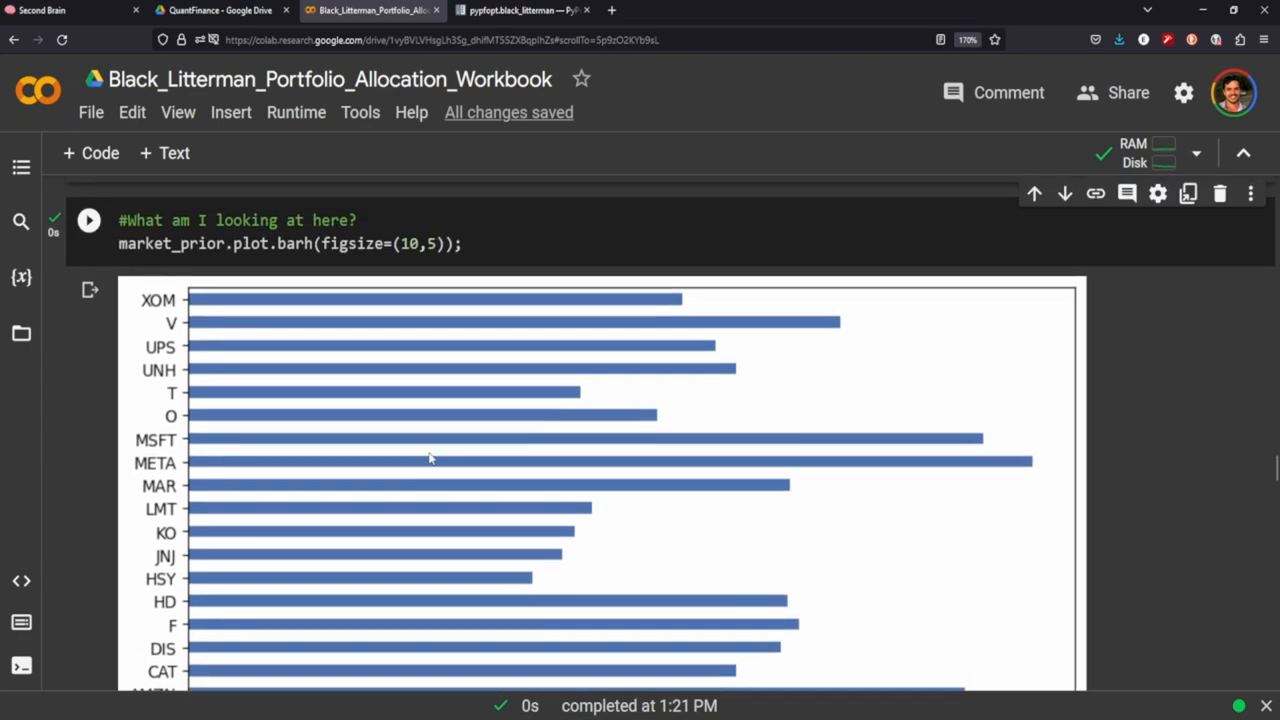
scroll(down, 3)
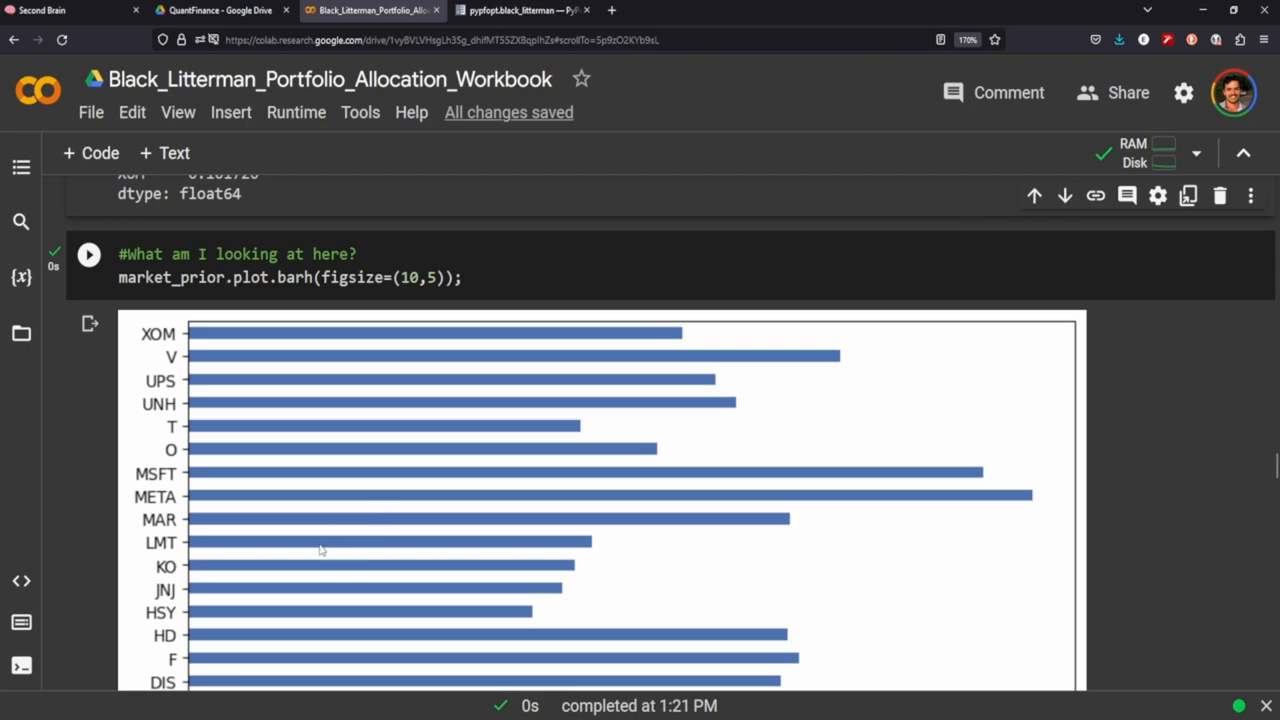
scroll(down, 3)
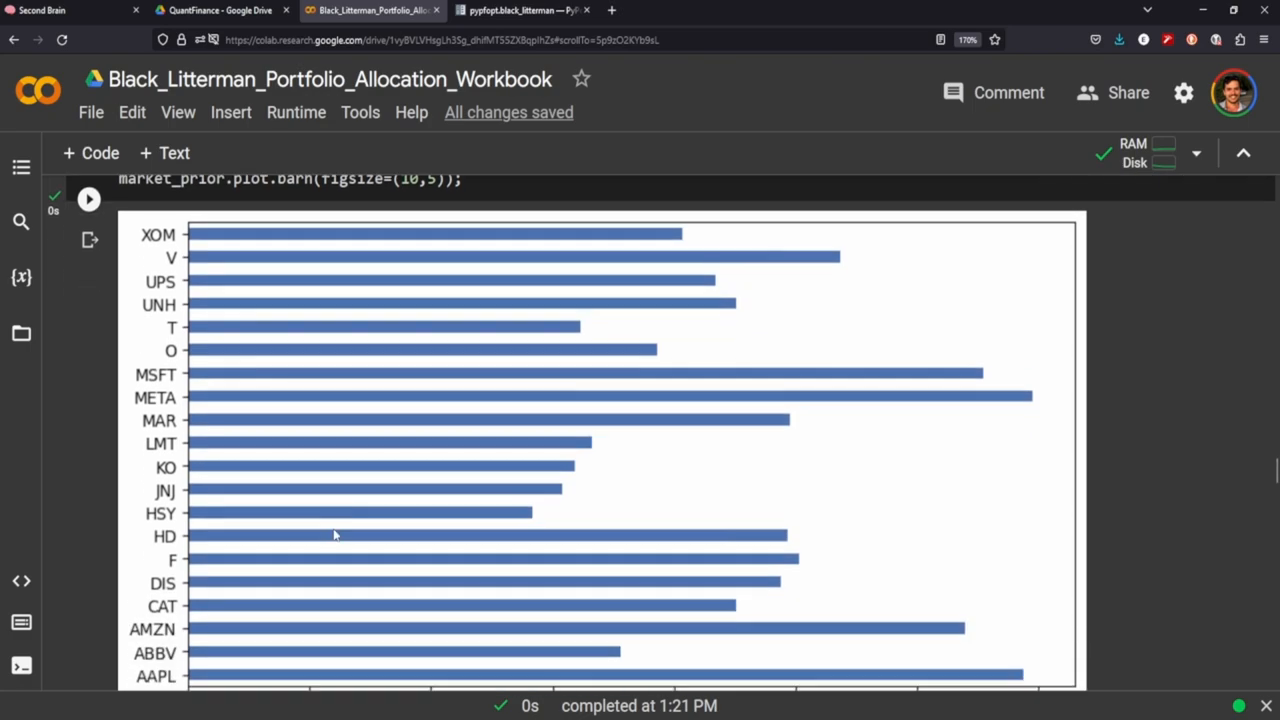
scroll(down, 3)
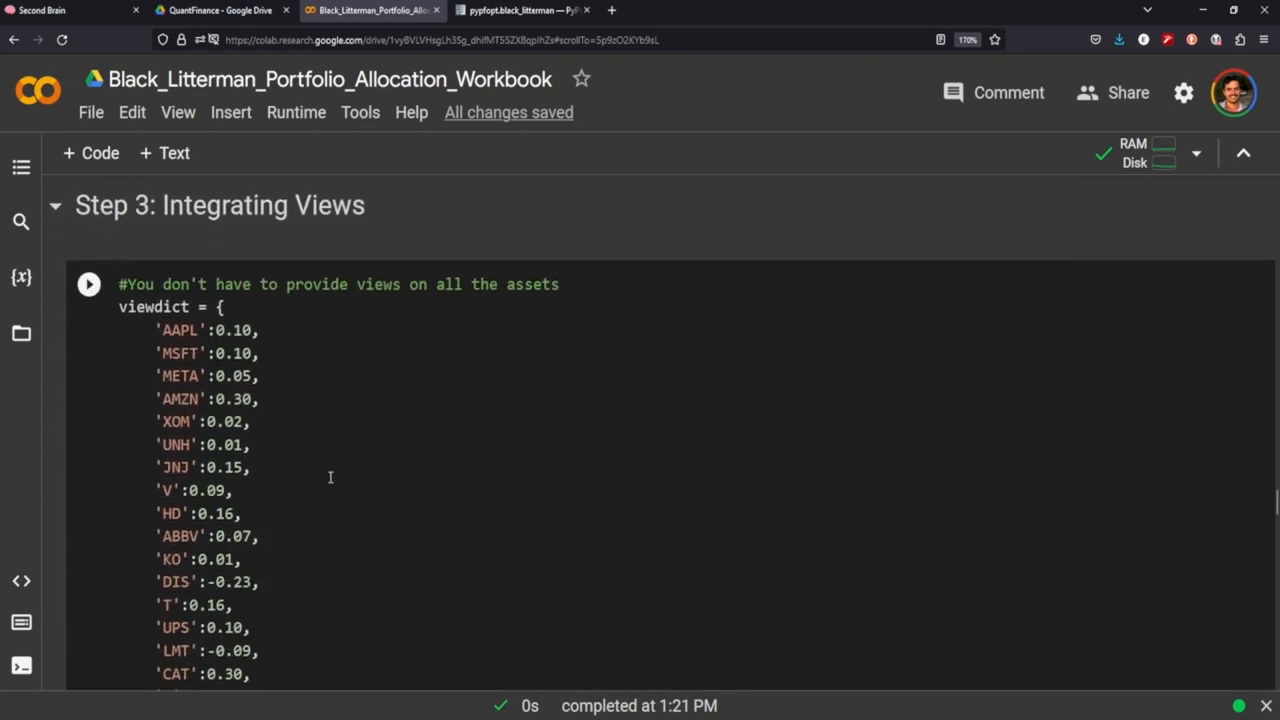
Step: Scroll through the viewdict views cell down to the Creating Confidences intervals list
scroll(down, 3)
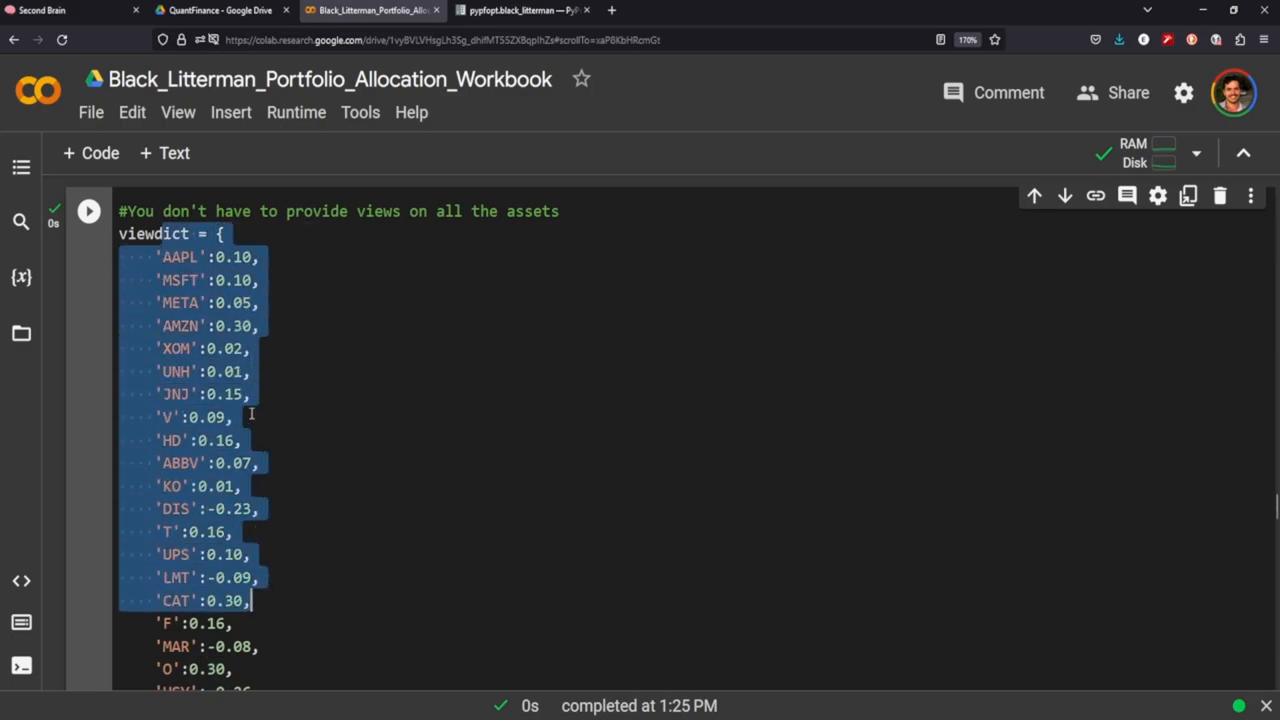
scroll(up, 3)
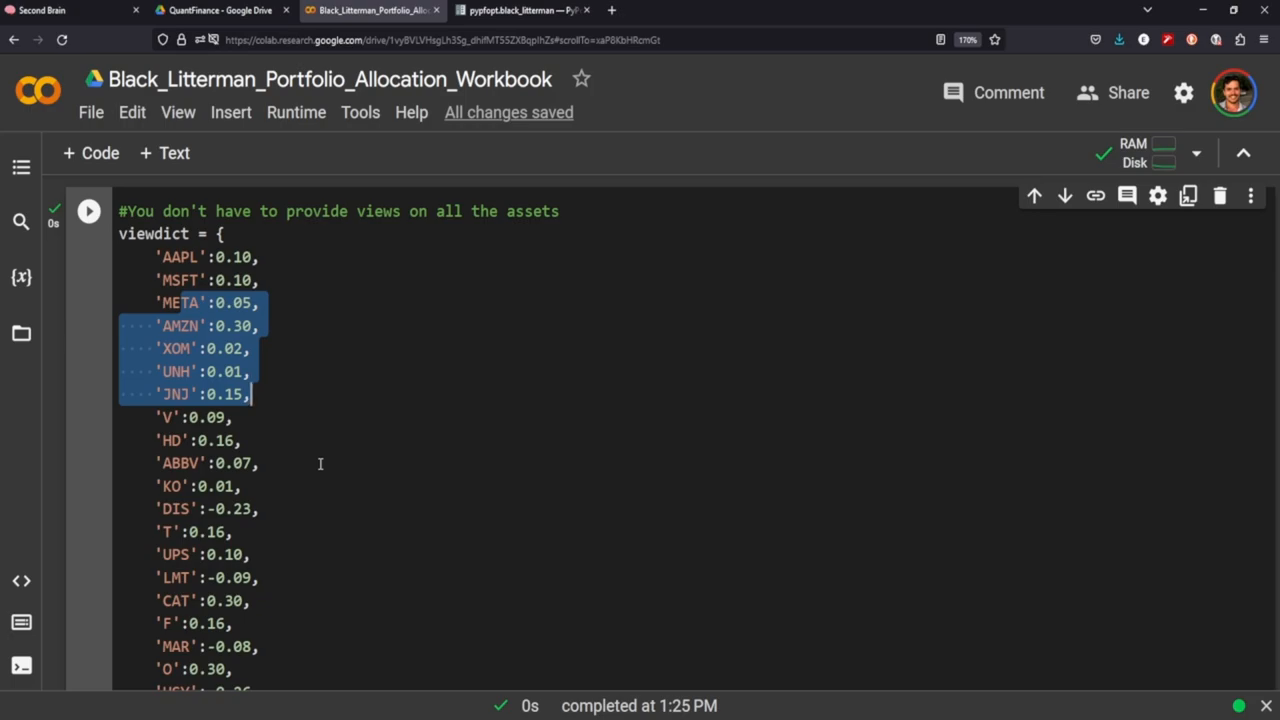
scroll(down, 3)
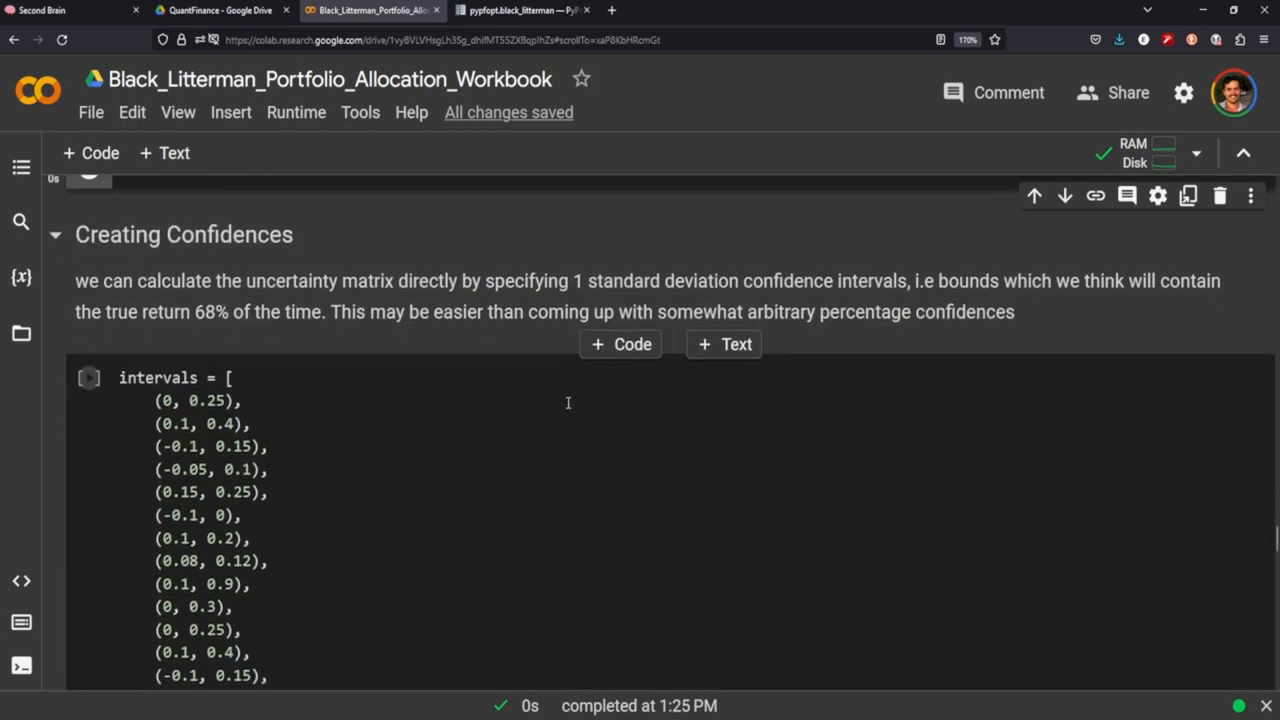
scroll(down, 3)
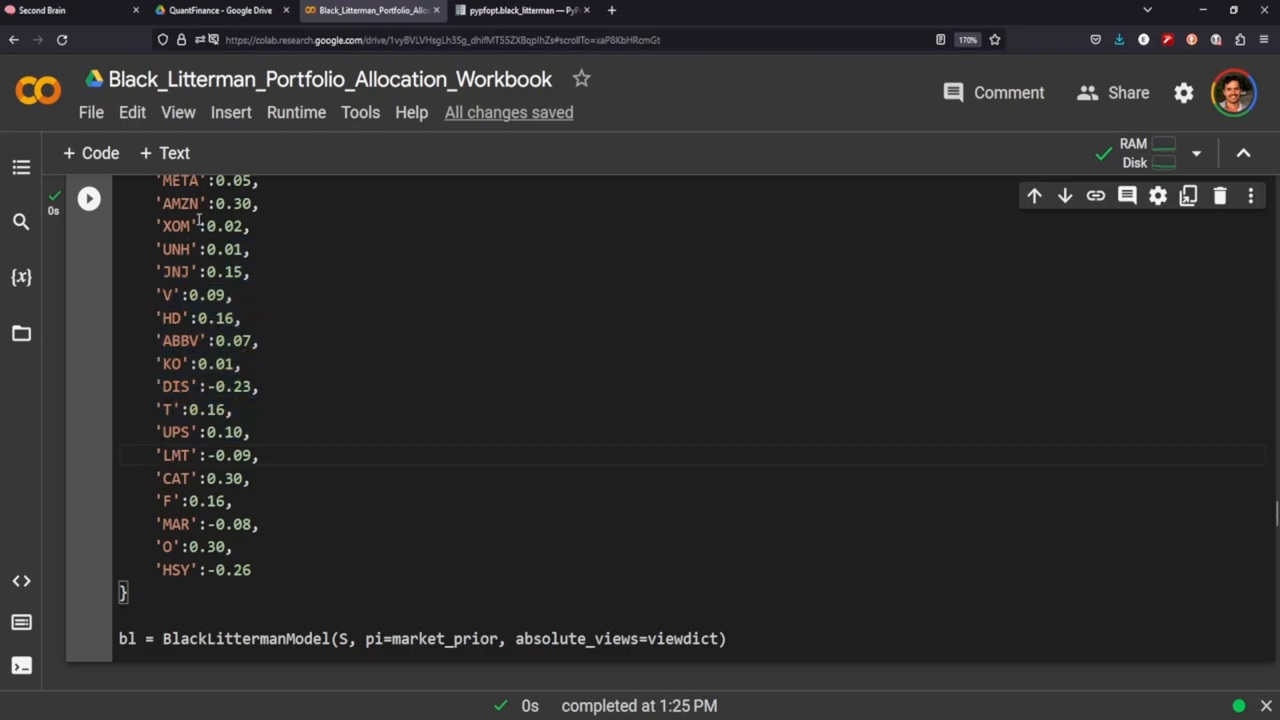
drag(200, 226, 252, 366)
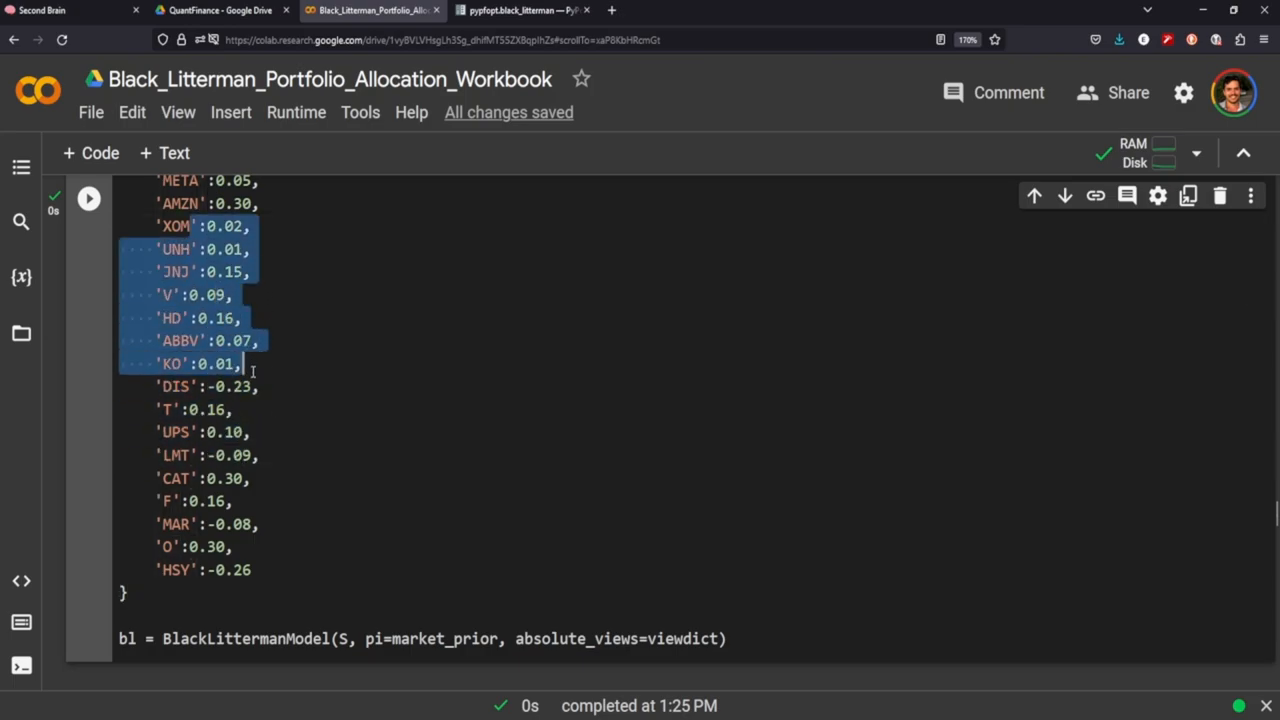
click(231, 387)
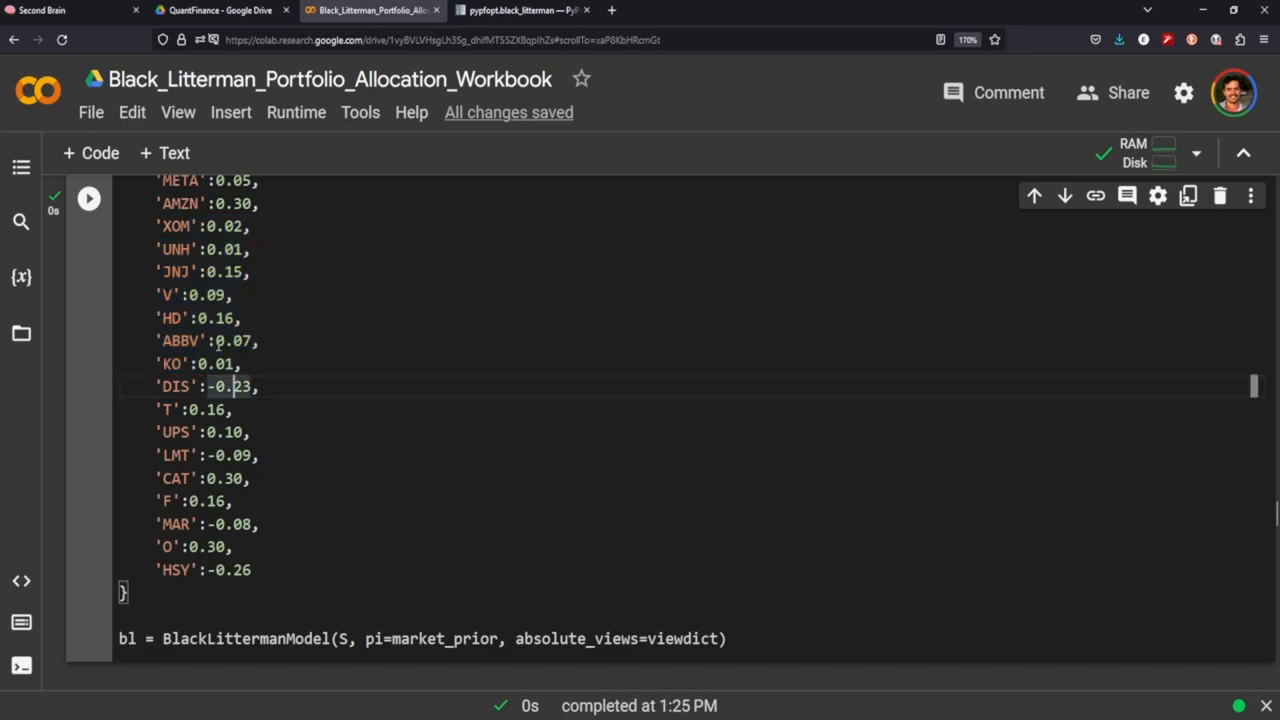
drag(185, 295, 240, 363)
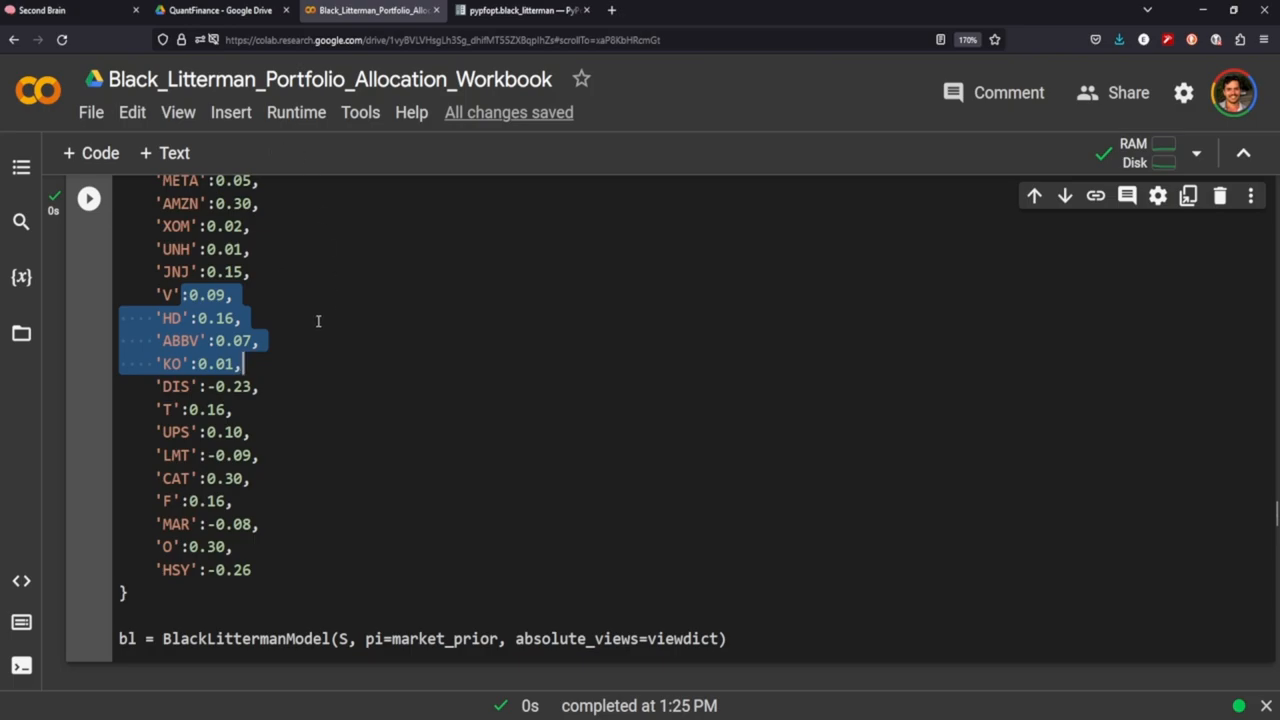
scroll(down, 3)
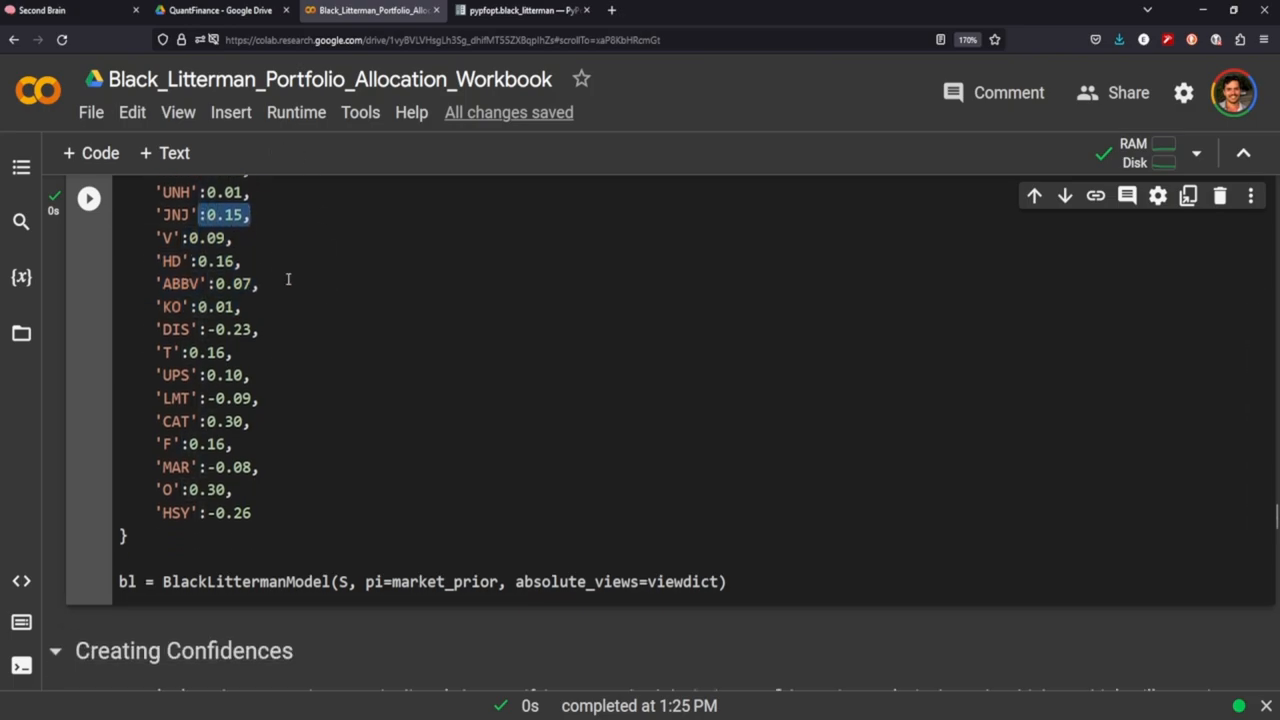
scroll(down, 3)
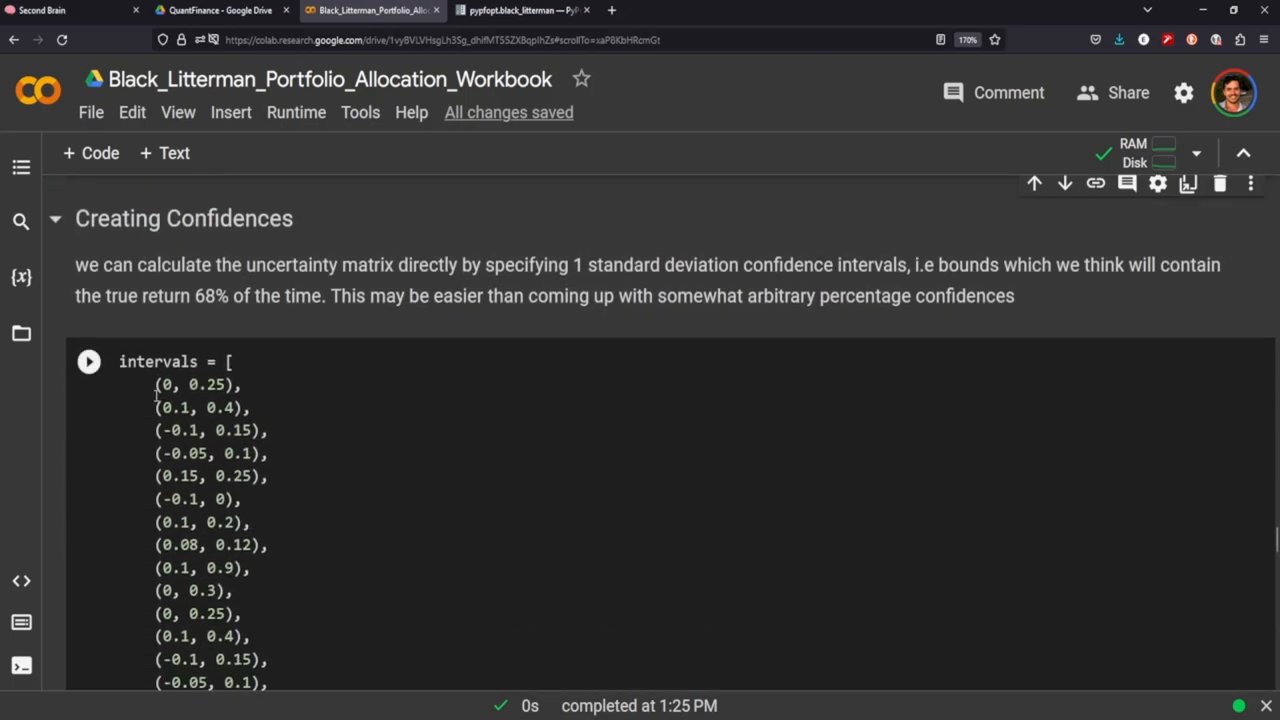
Step: Highlight the '1 standard deviation' phrase and several confidence intervals, scrolling to the variances cell
drag(575, 264, 857, 264)
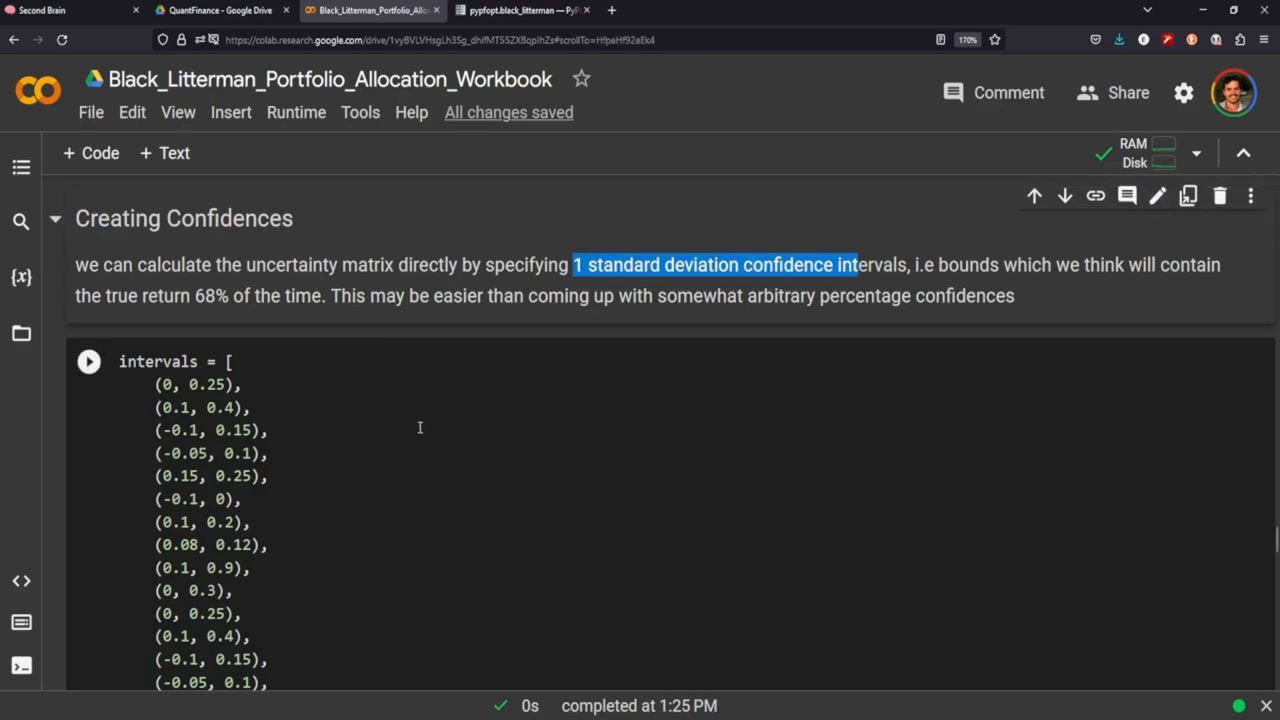
scroll(down, 3)
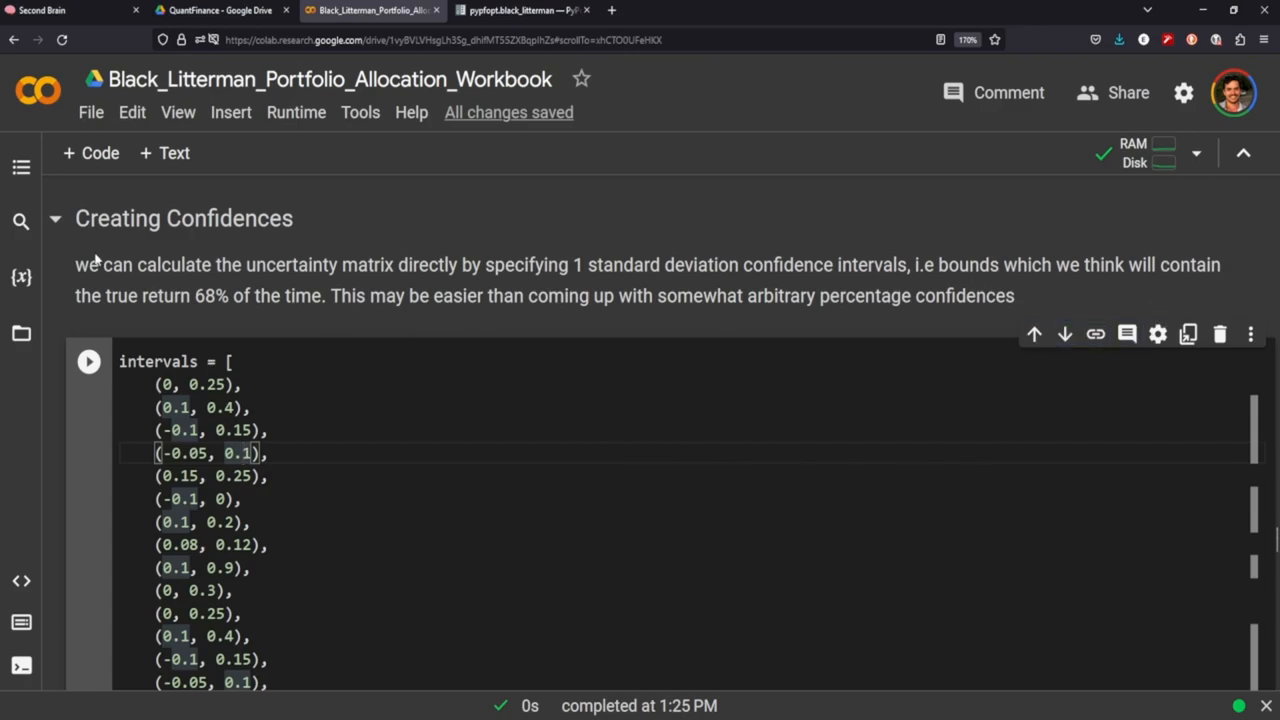
scroll(down, 3)
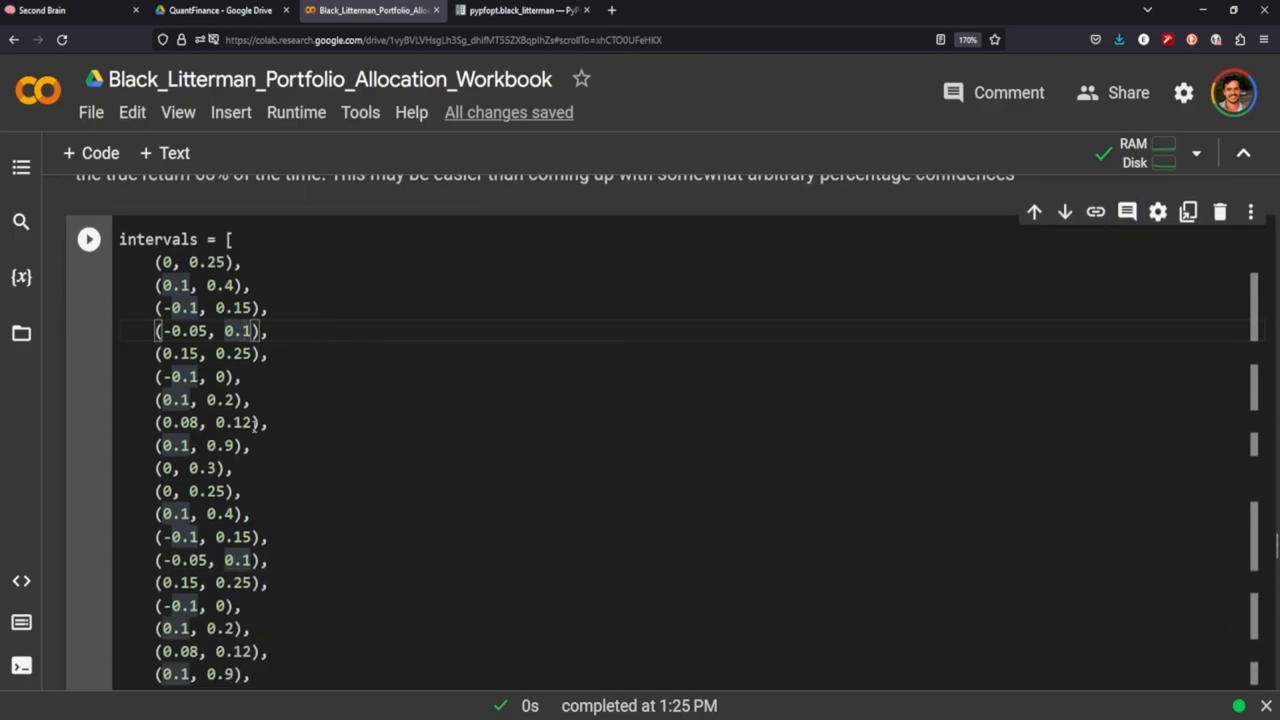
scroll(down, 3)
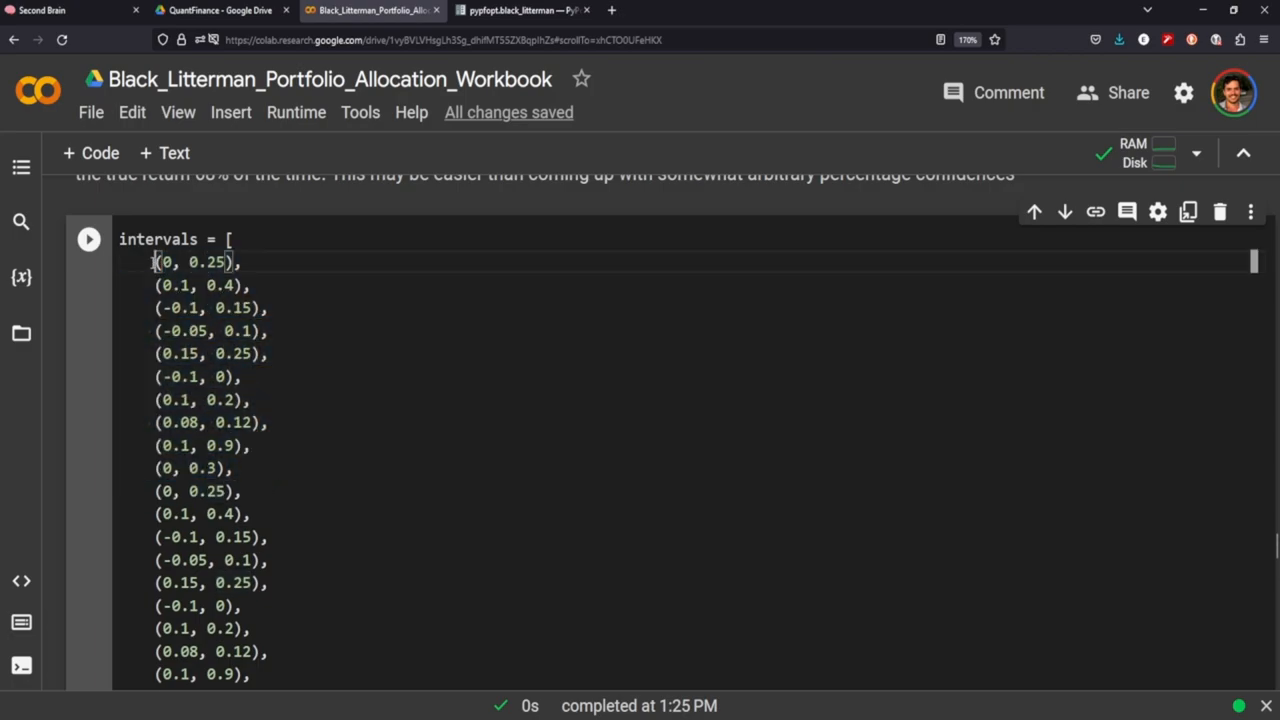
scroll(down, 3)
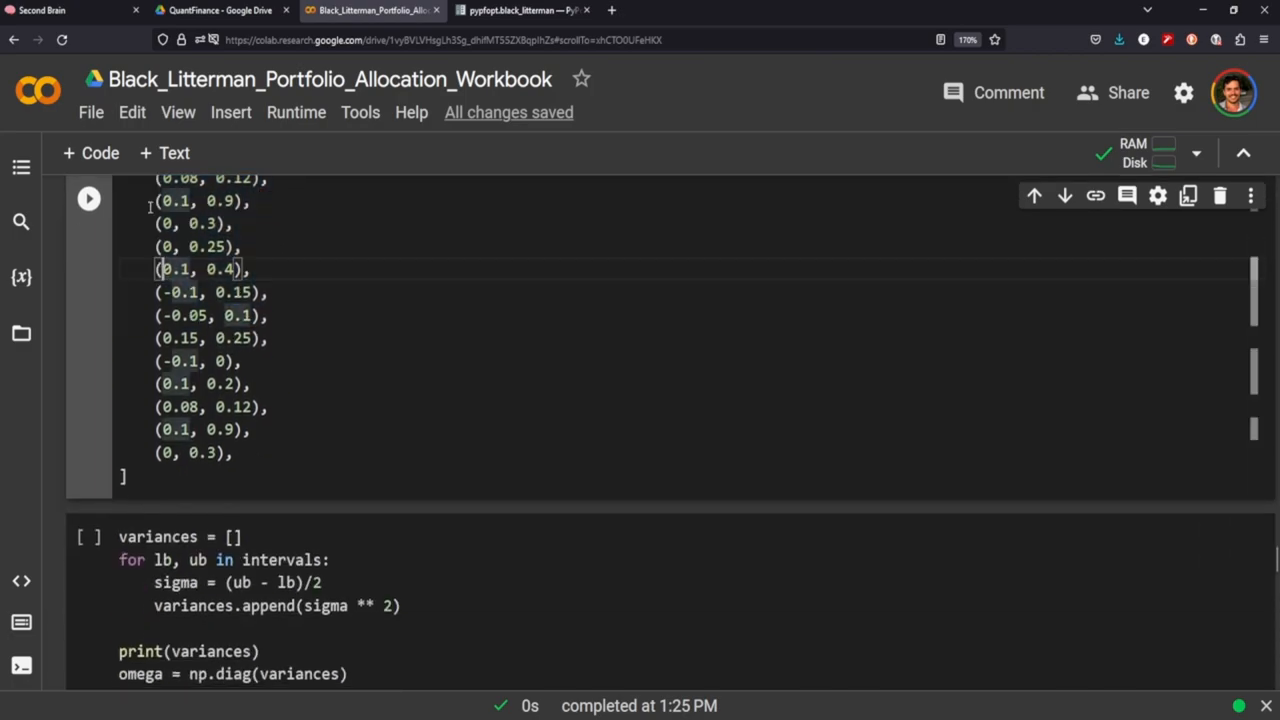
drag(155, 201, 268, 407)
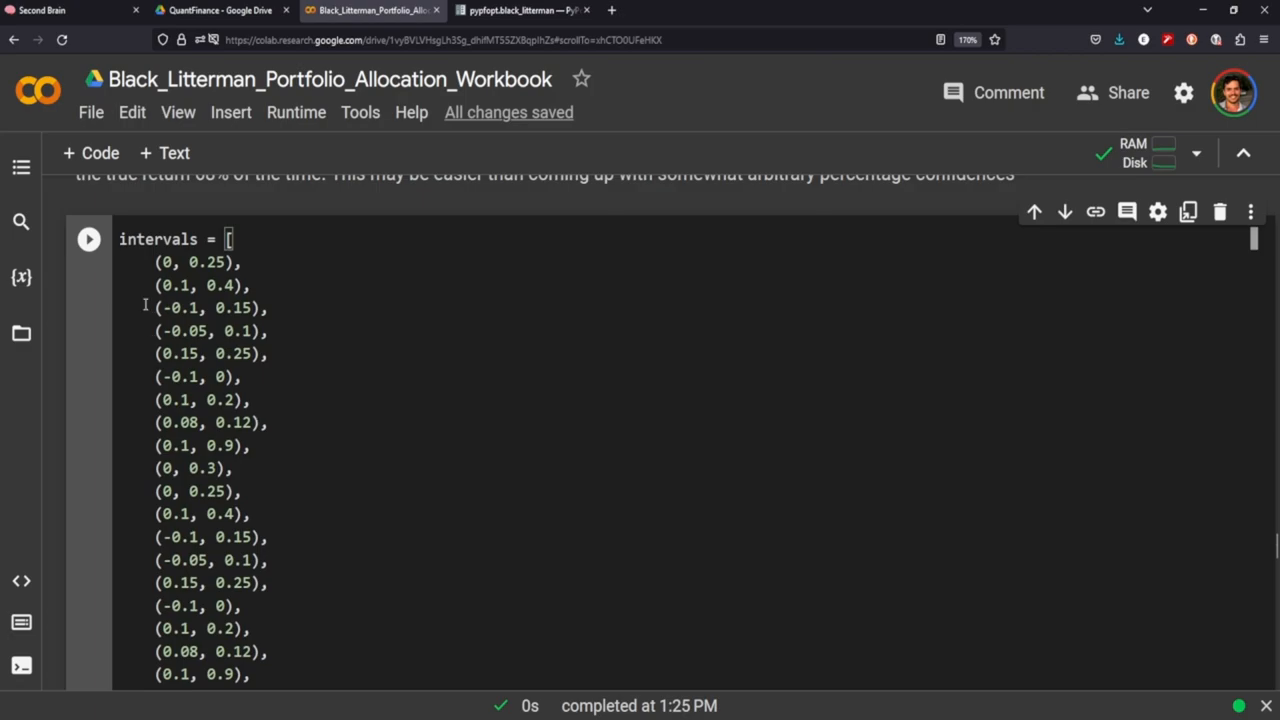
drag(155, 262, 267, 583)
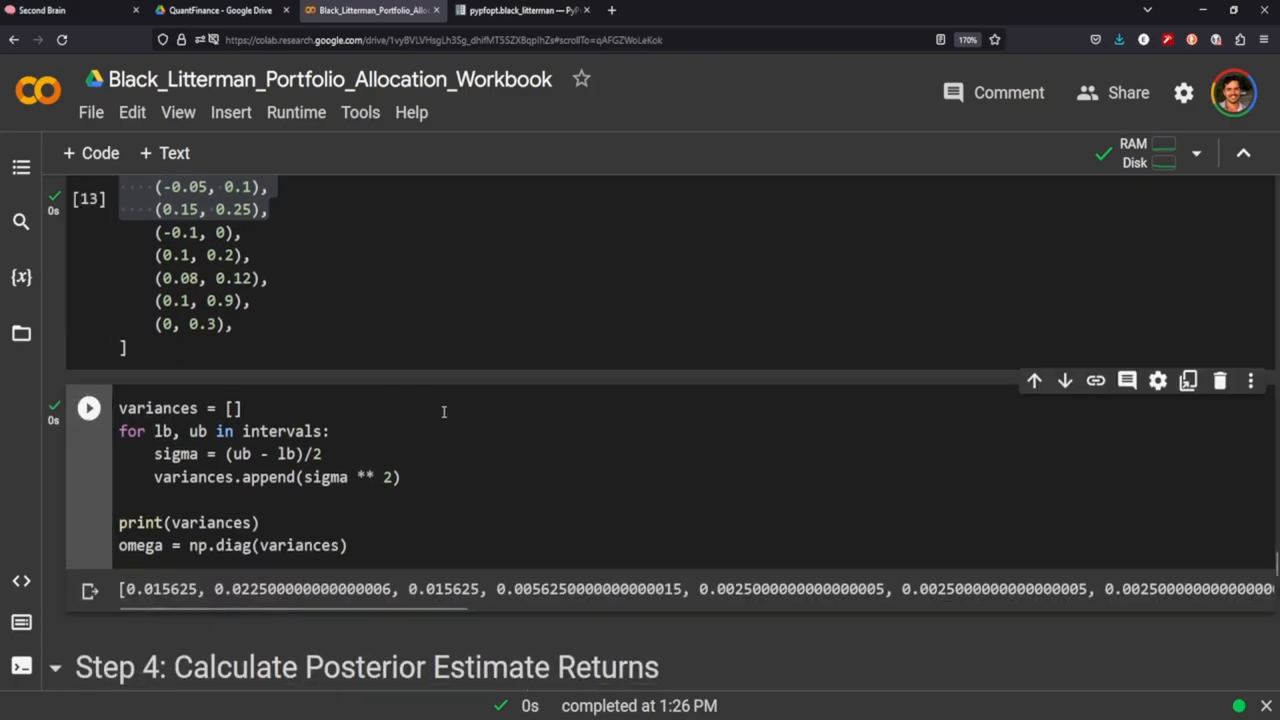
Step: Scroll down and highlight the line that builds the omega matrix
scroll(down, 3)
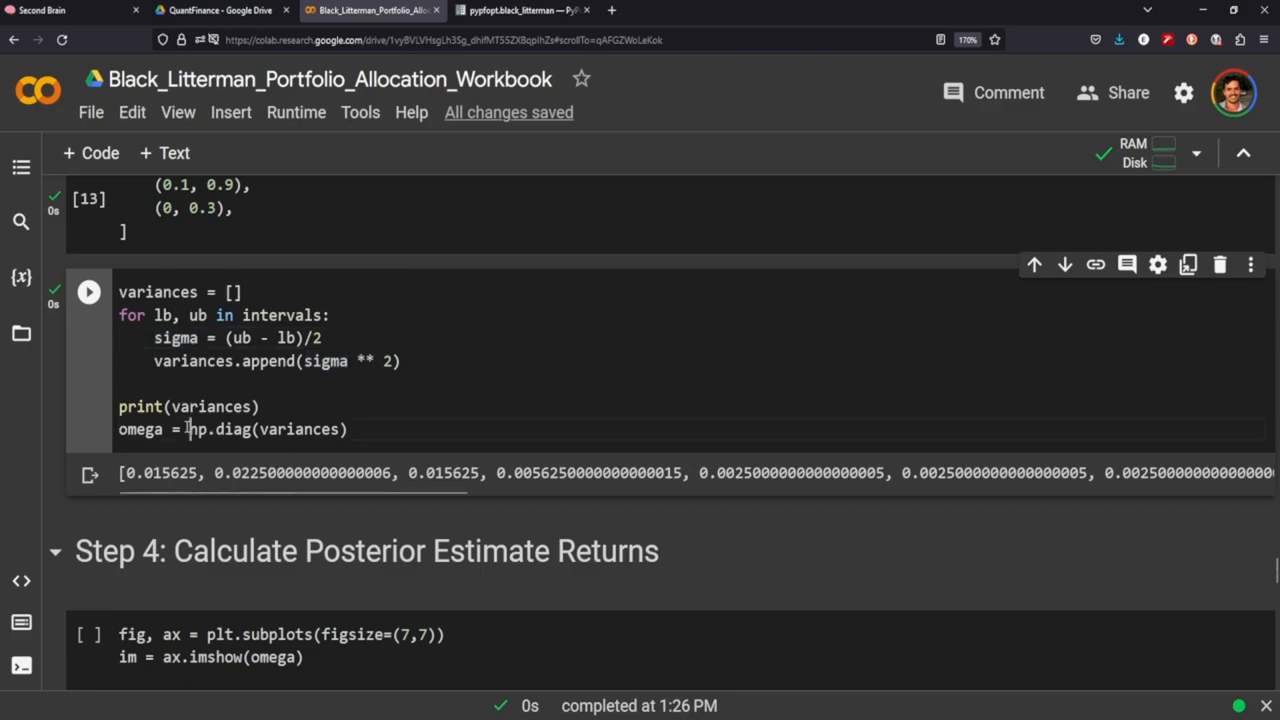
drag(188, 429, 340, 429)
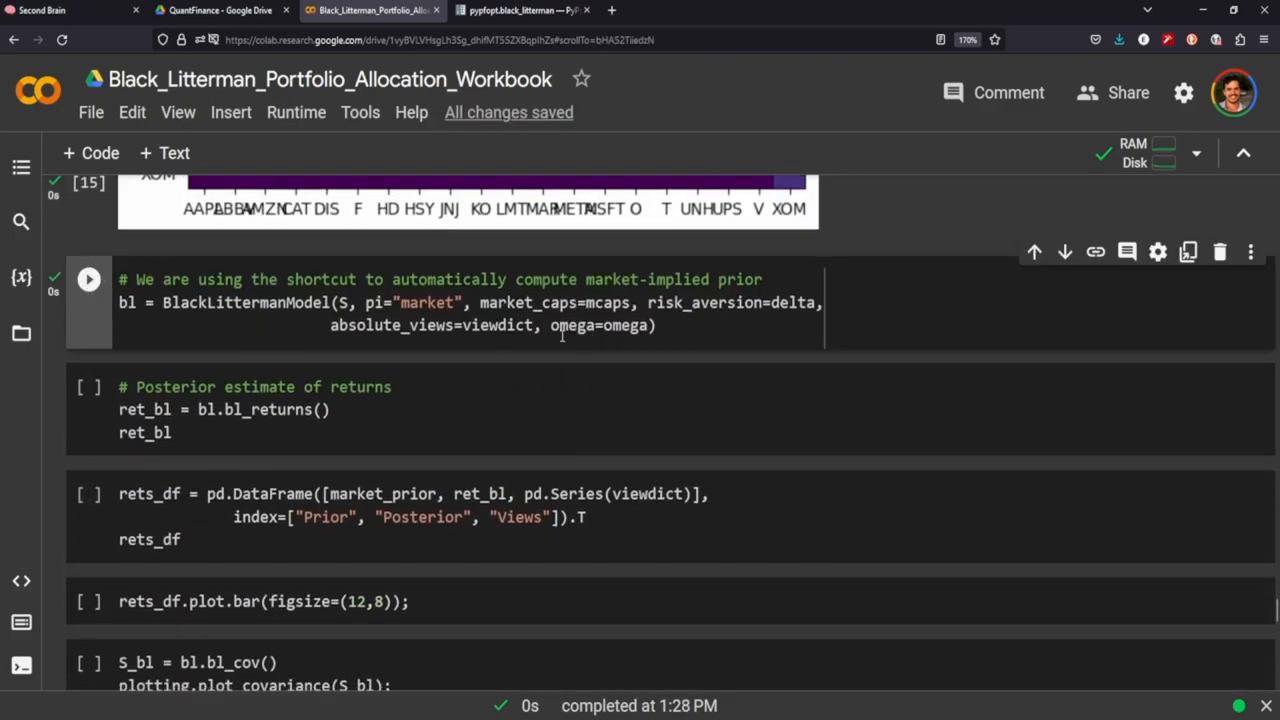
Step: Highlight the omega argument, rebuild the BlackLittermanModel and print posterior returns (AAPL 0.143)
double_click(666, 302)
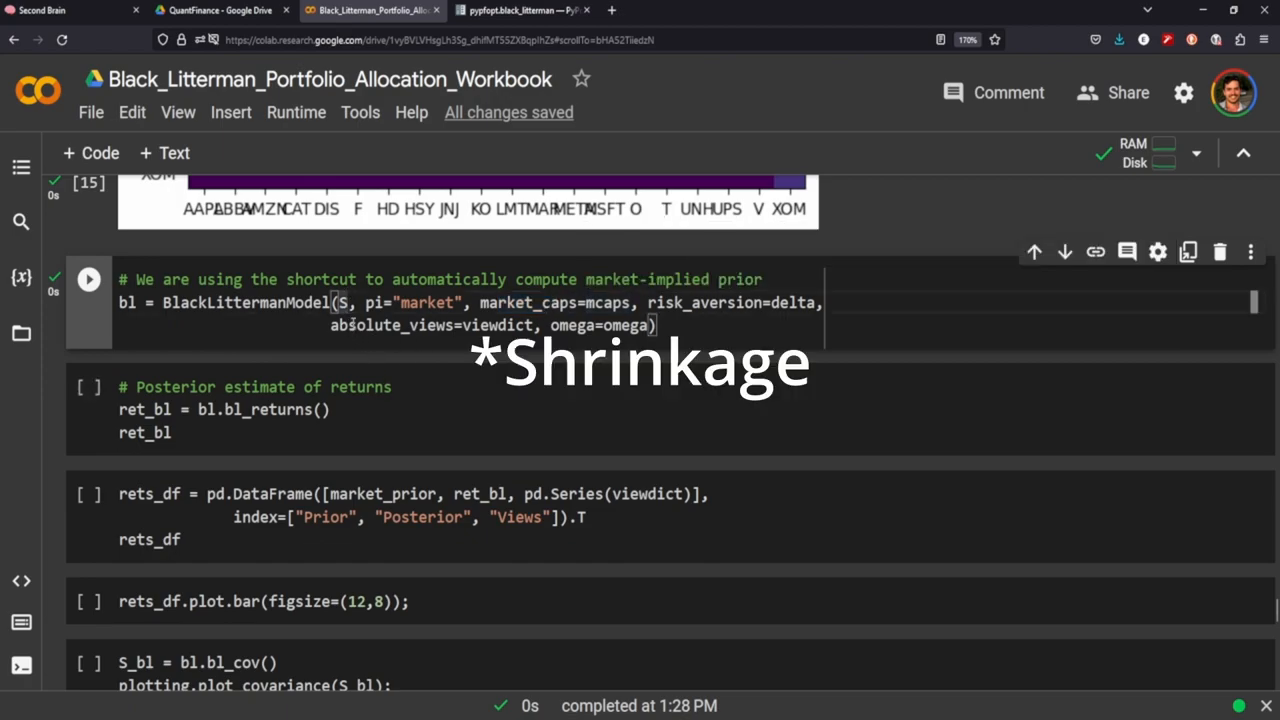
double_click(385, 325)
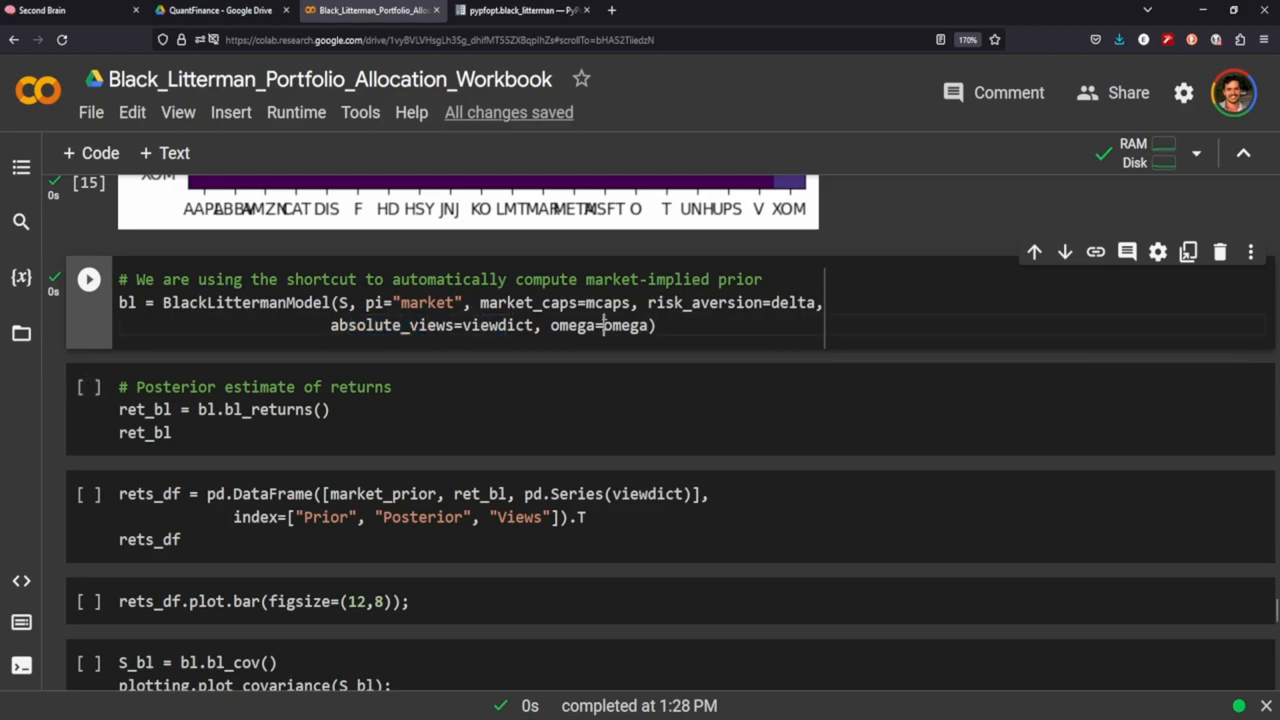
double_click(628, 325)
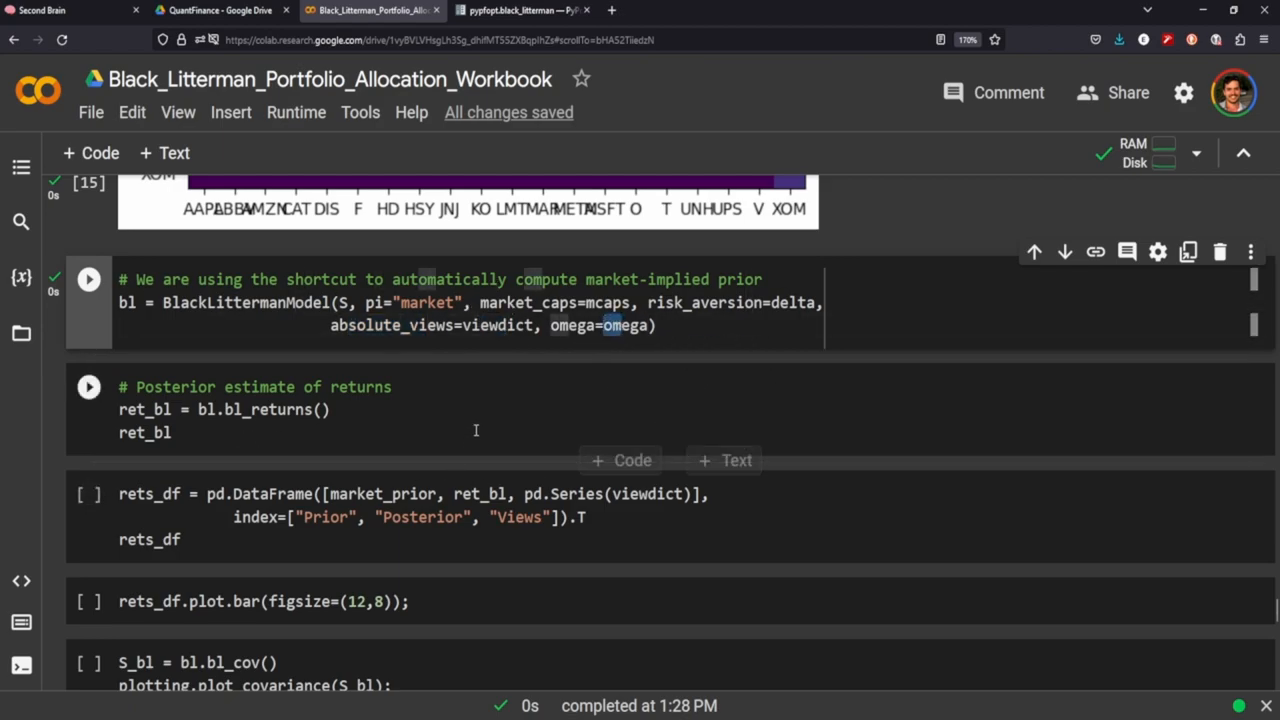
click(88, 279)
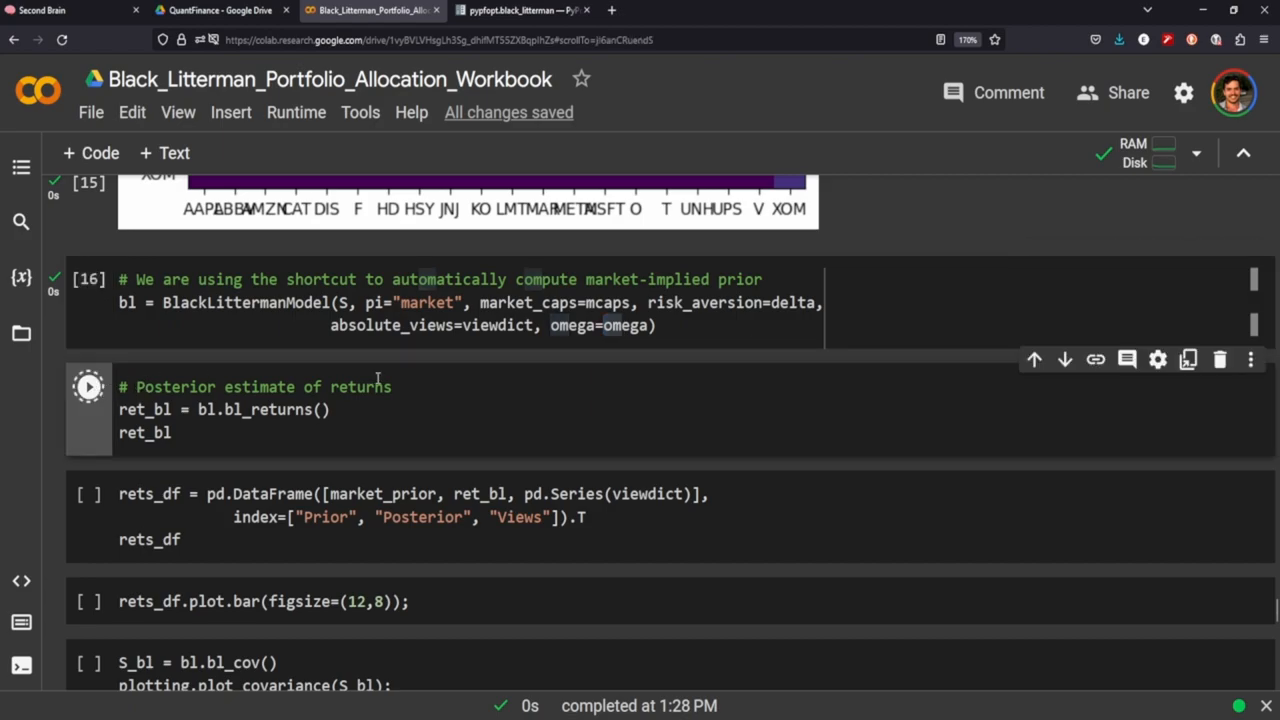
click(88, 387)
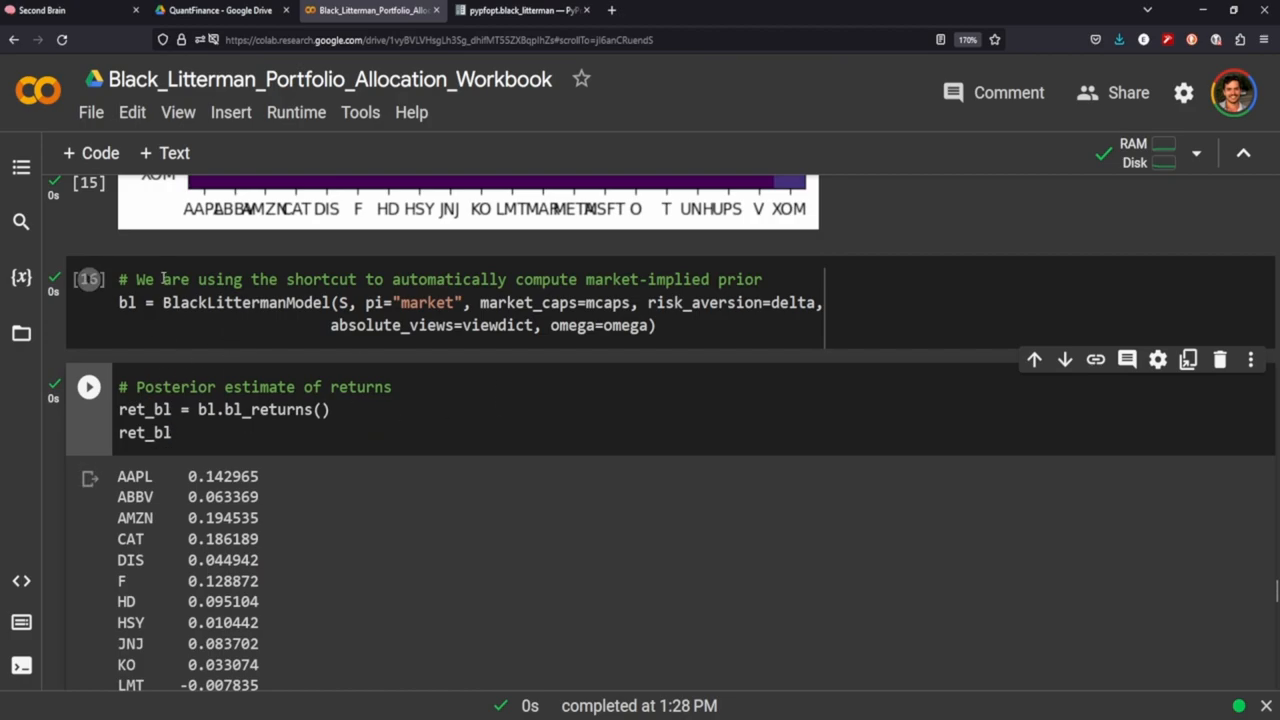
Step: Display the rets_df Prior, Posterior and Views table and highlight the Views column
scroll(down, 3)
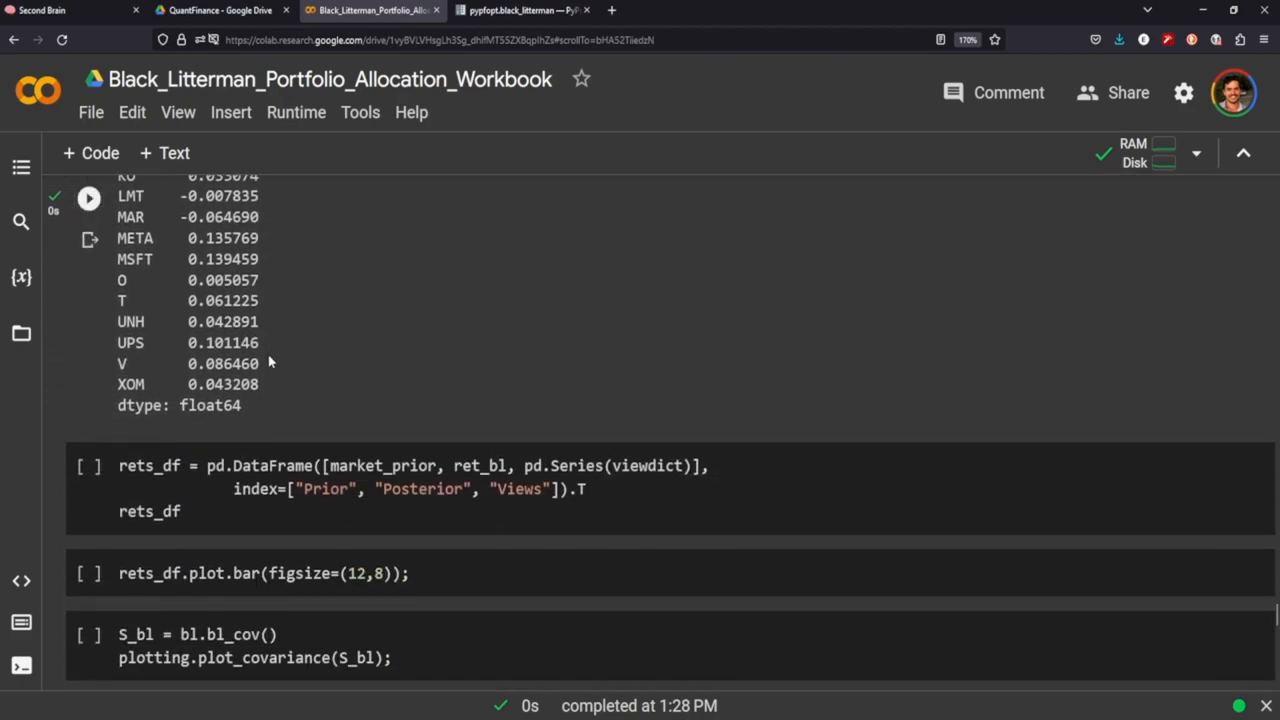
click(88, 343)
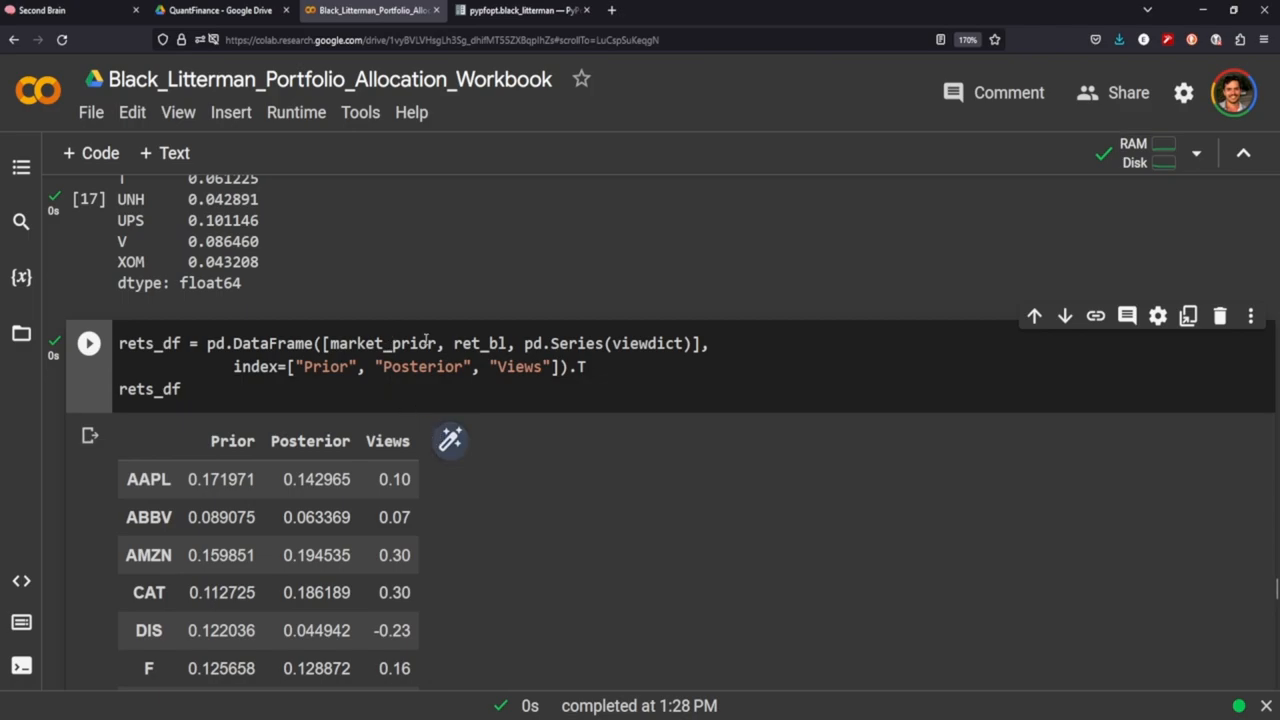
scroll(down, 3)
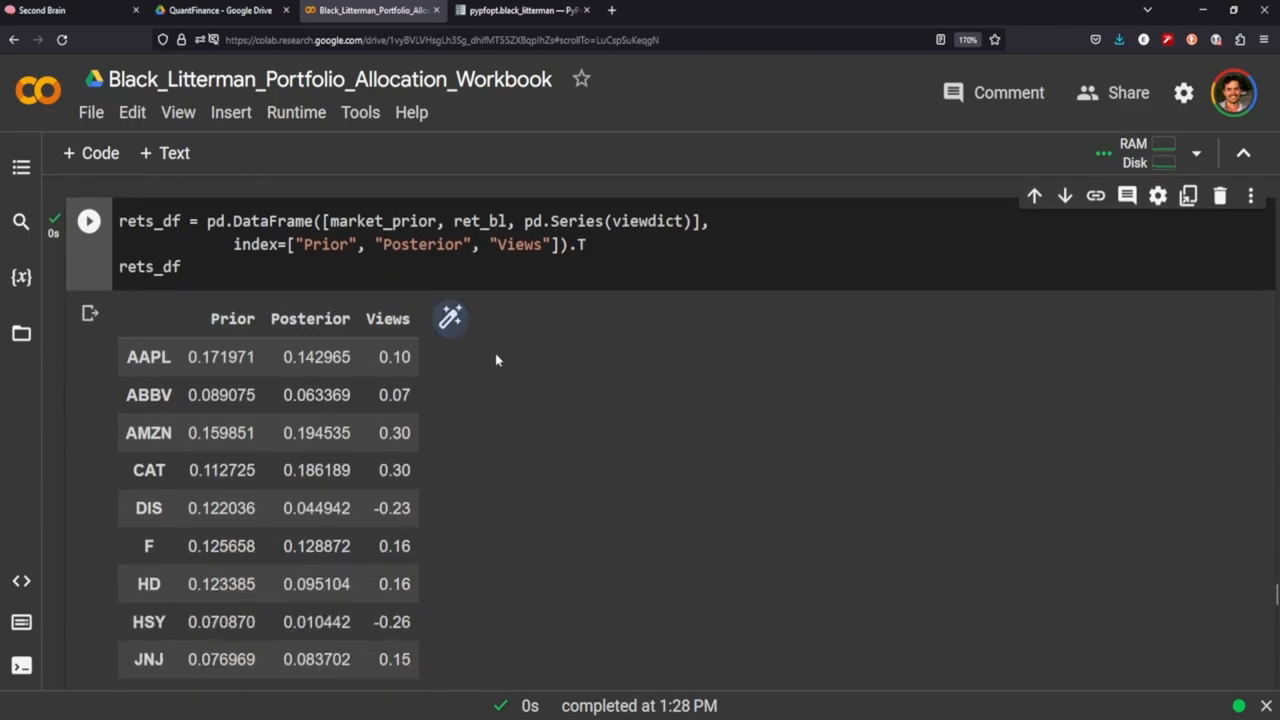
double_click(232, 318)
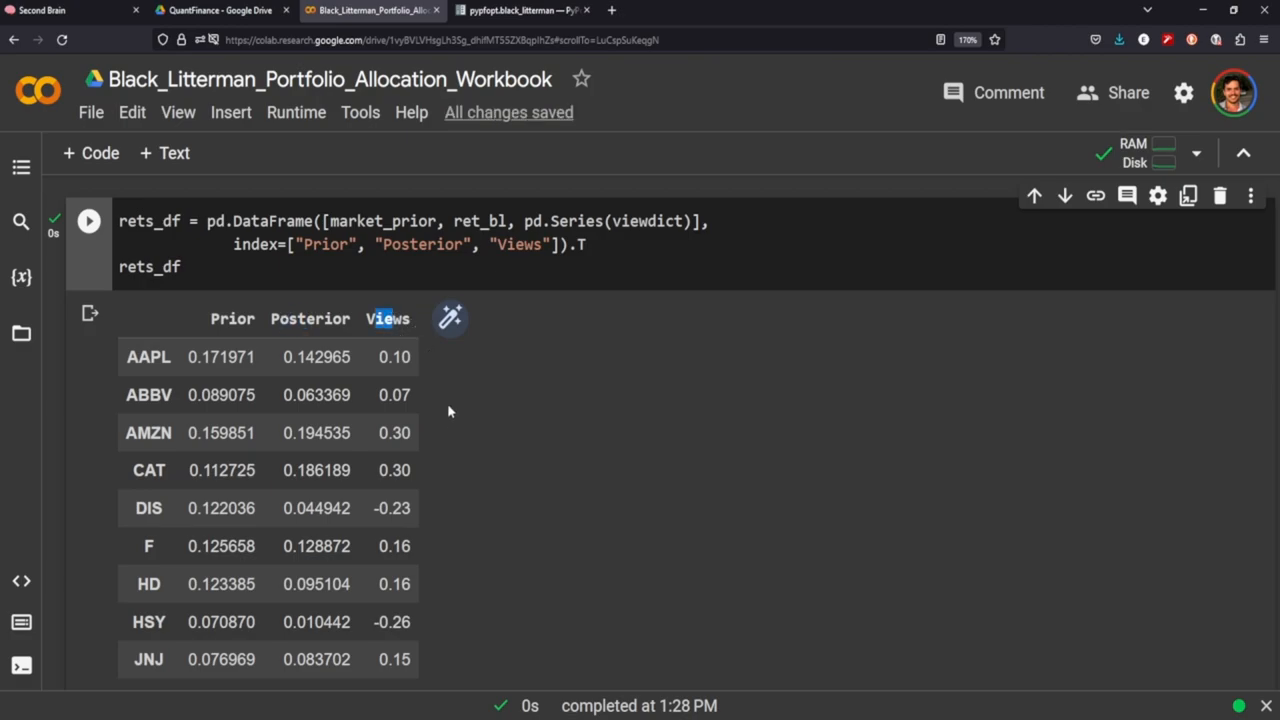
scroll(down, 3)
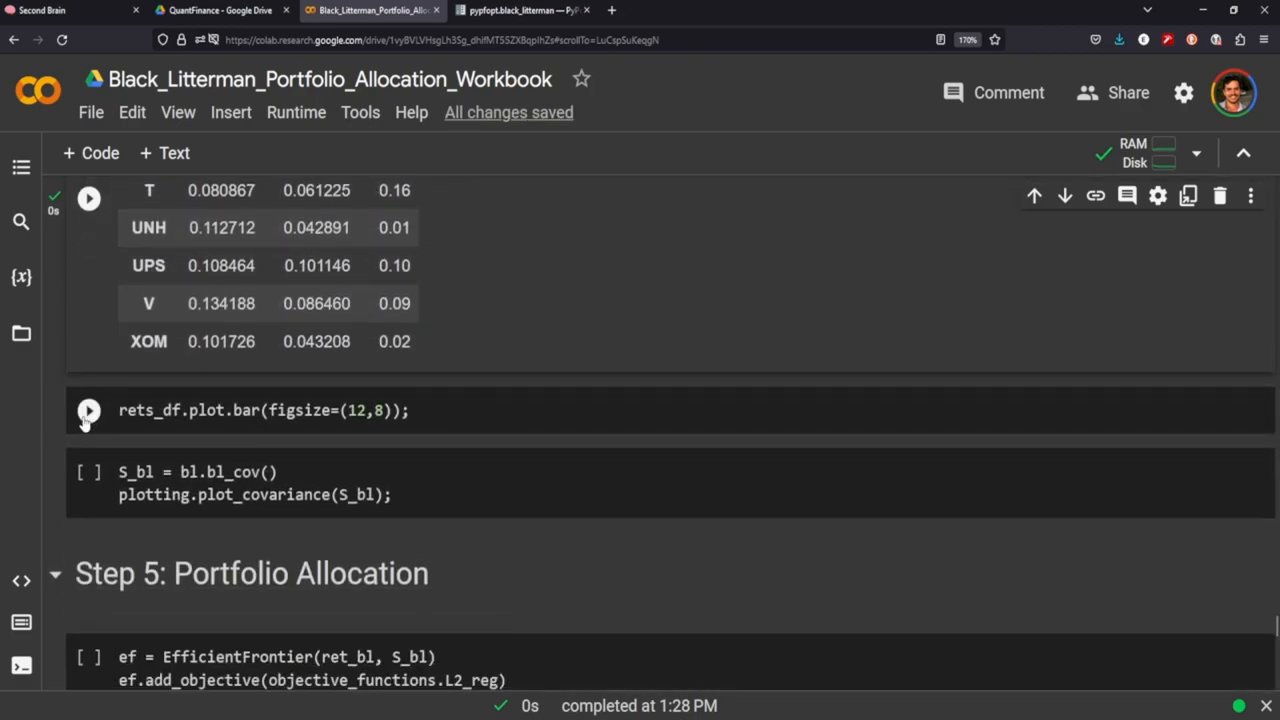
Step: Plot prior, posterior and view returns as bars, then scroll to the S_bl covariance and Step 5 cells
click(88, 410)
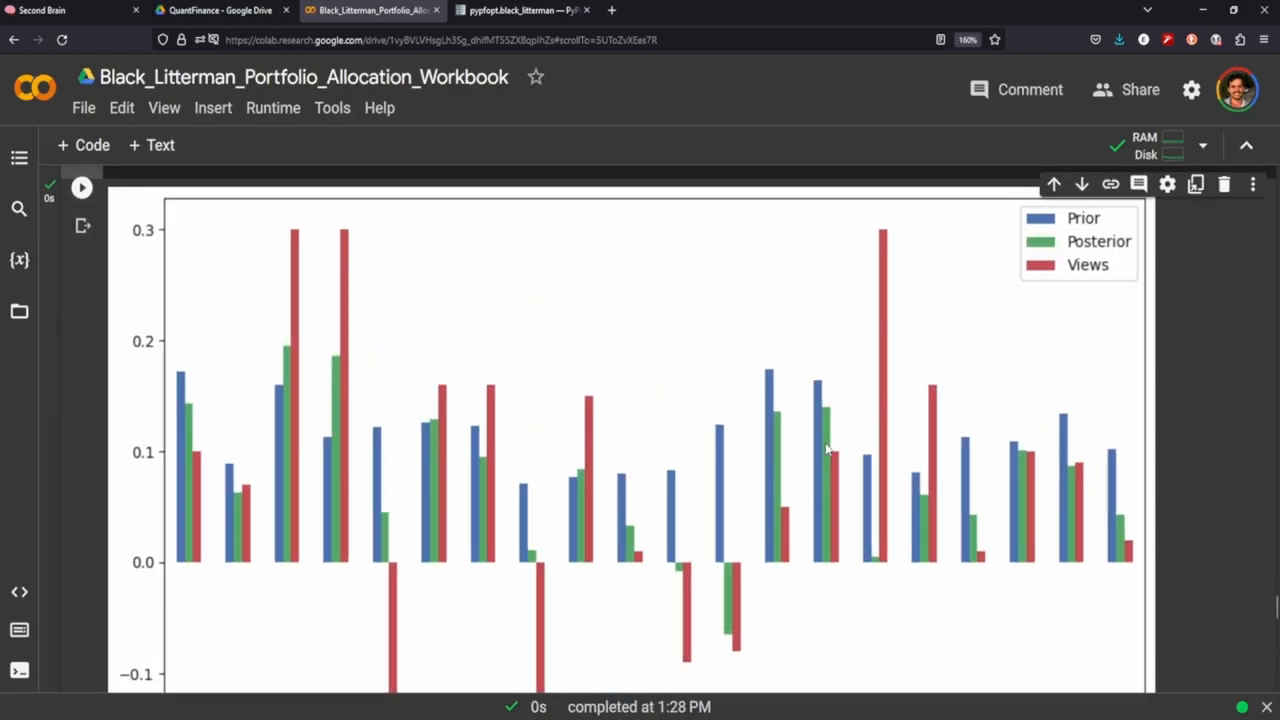
mouse_move(1017, 402)
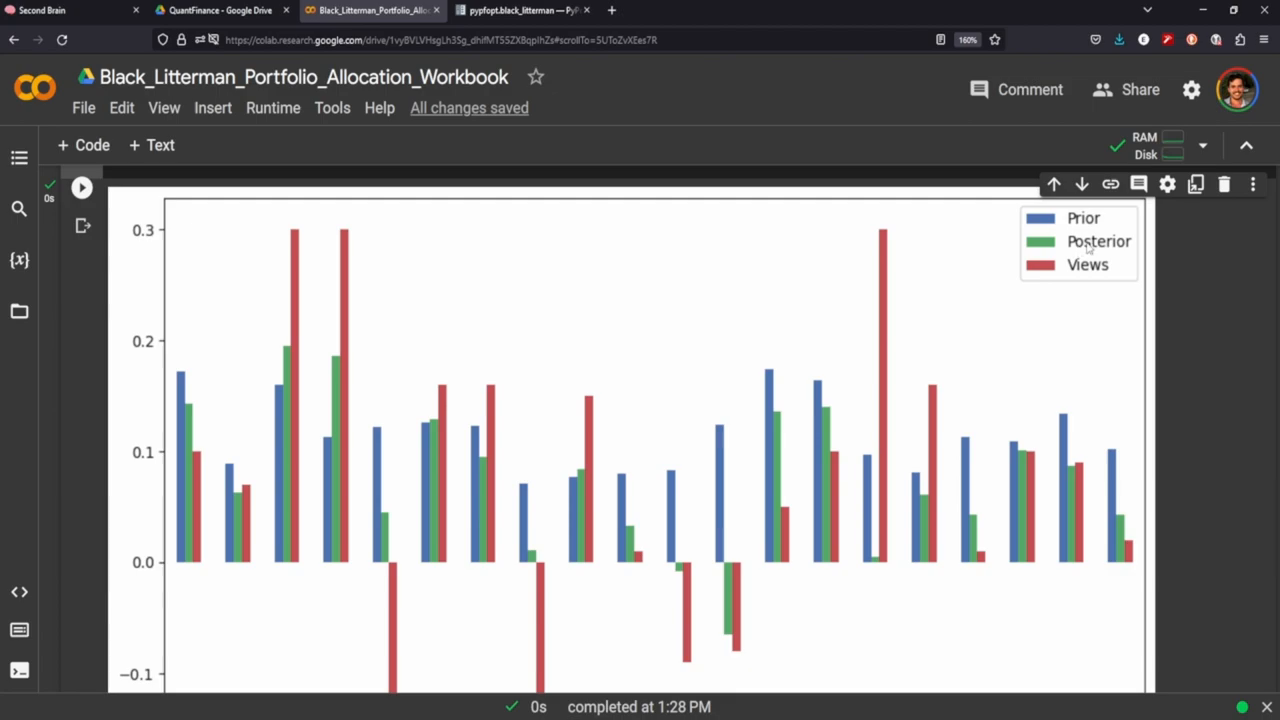
mouse_move(1093, 292)
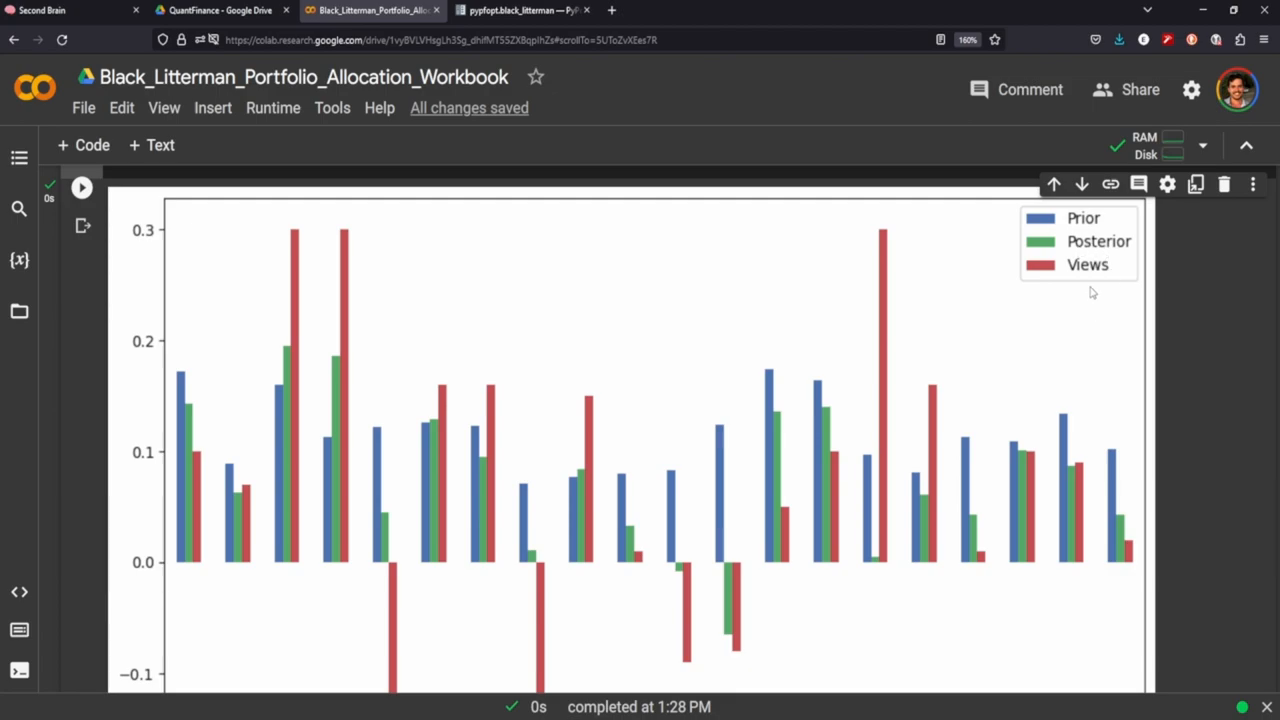
mouse_move(1085, 227)
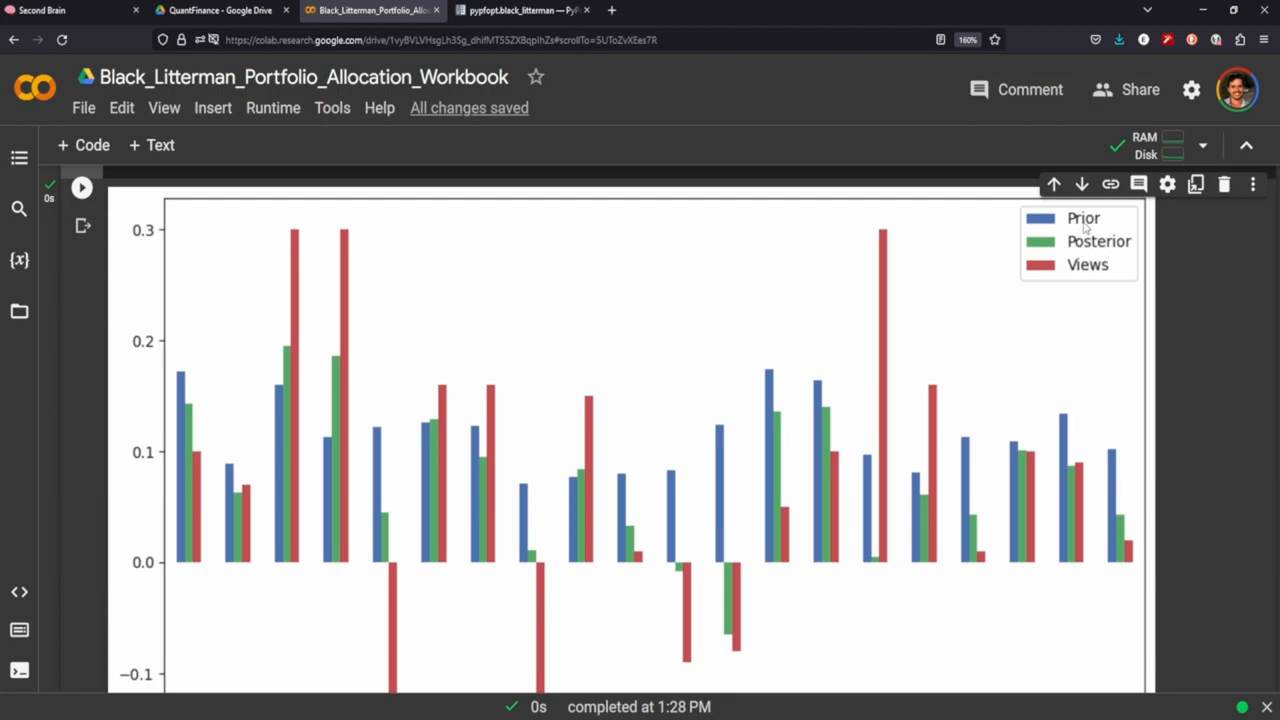
mouse_move(985, 477)
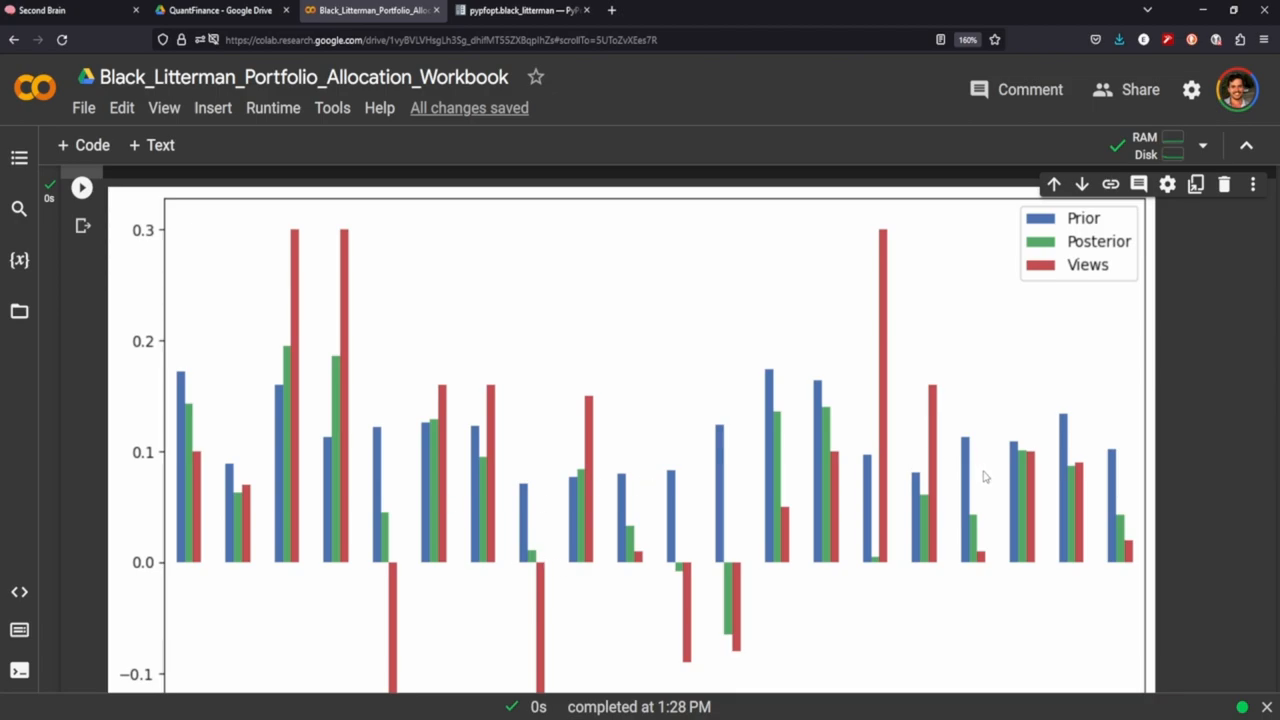
scroll(down, 3)
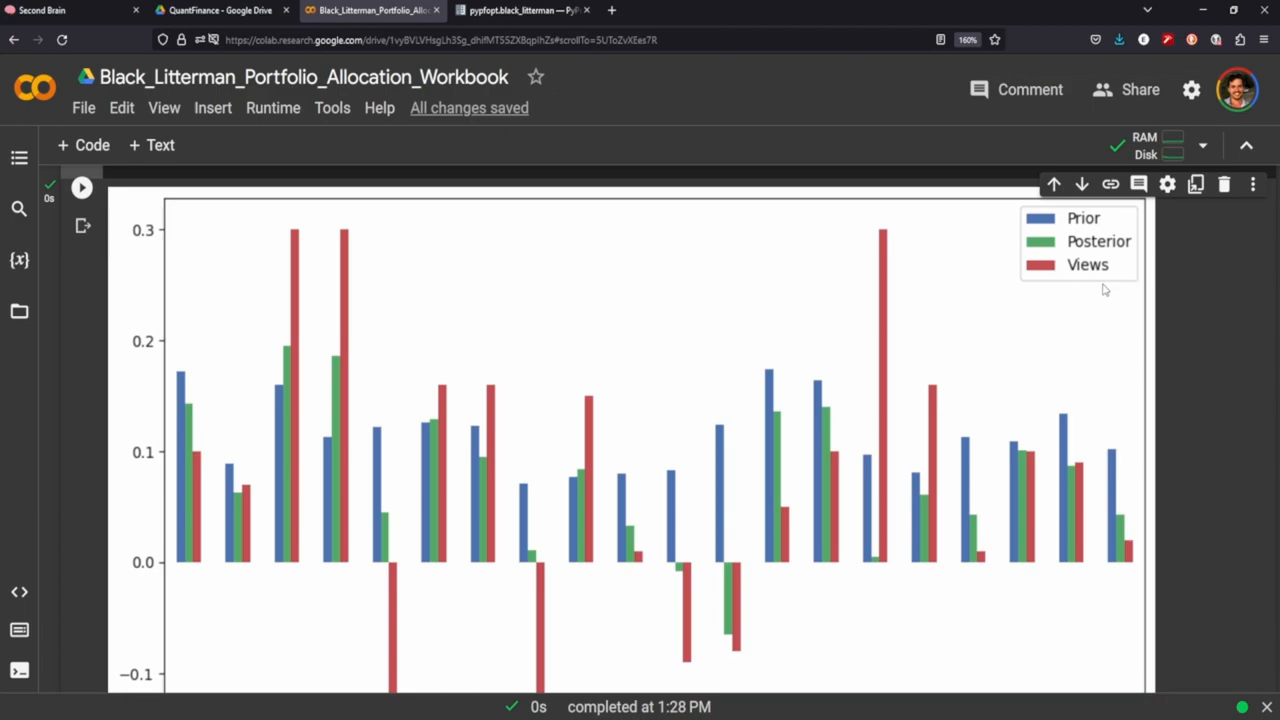
mouse_move(220, 453)
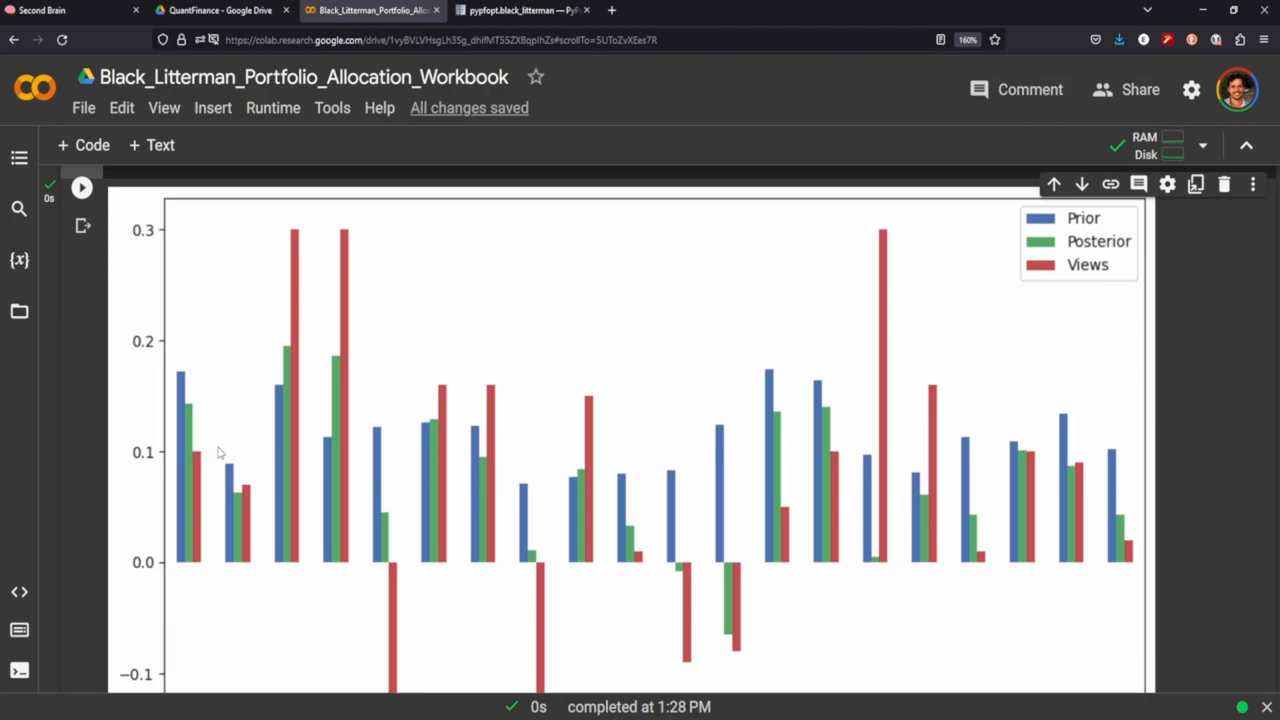
scroll(down, 3)
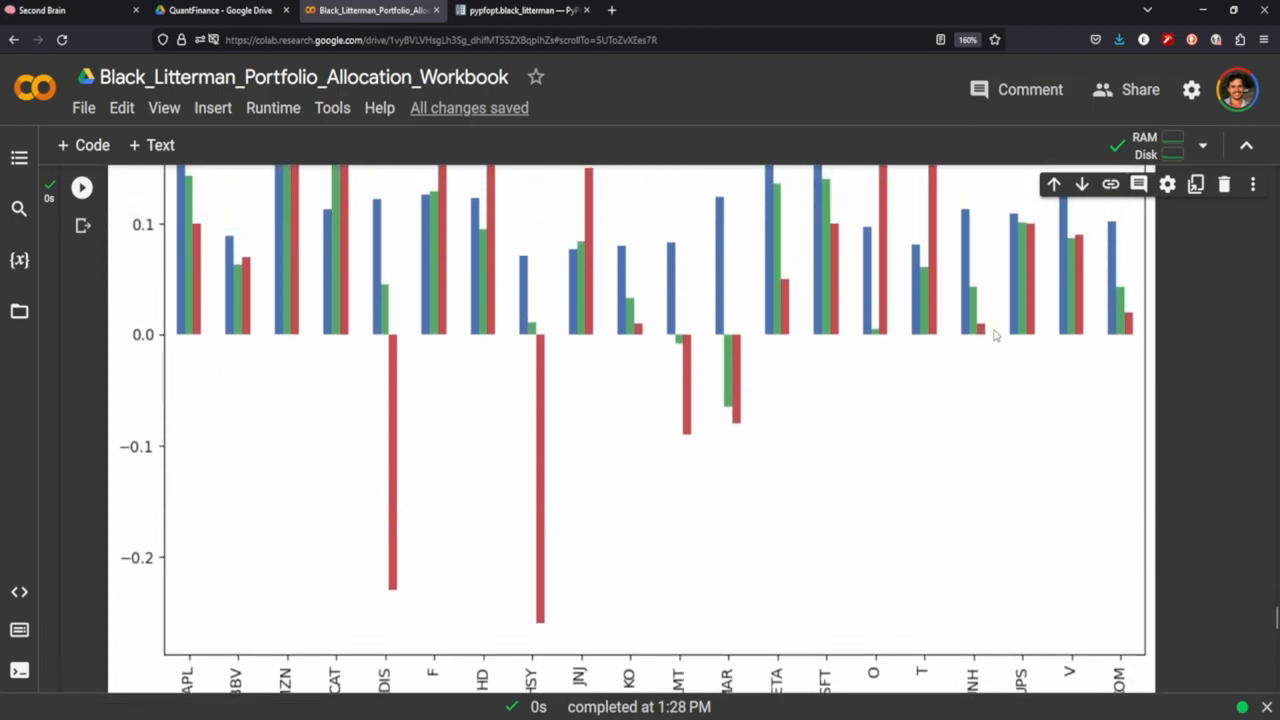
scroll(down, 3)
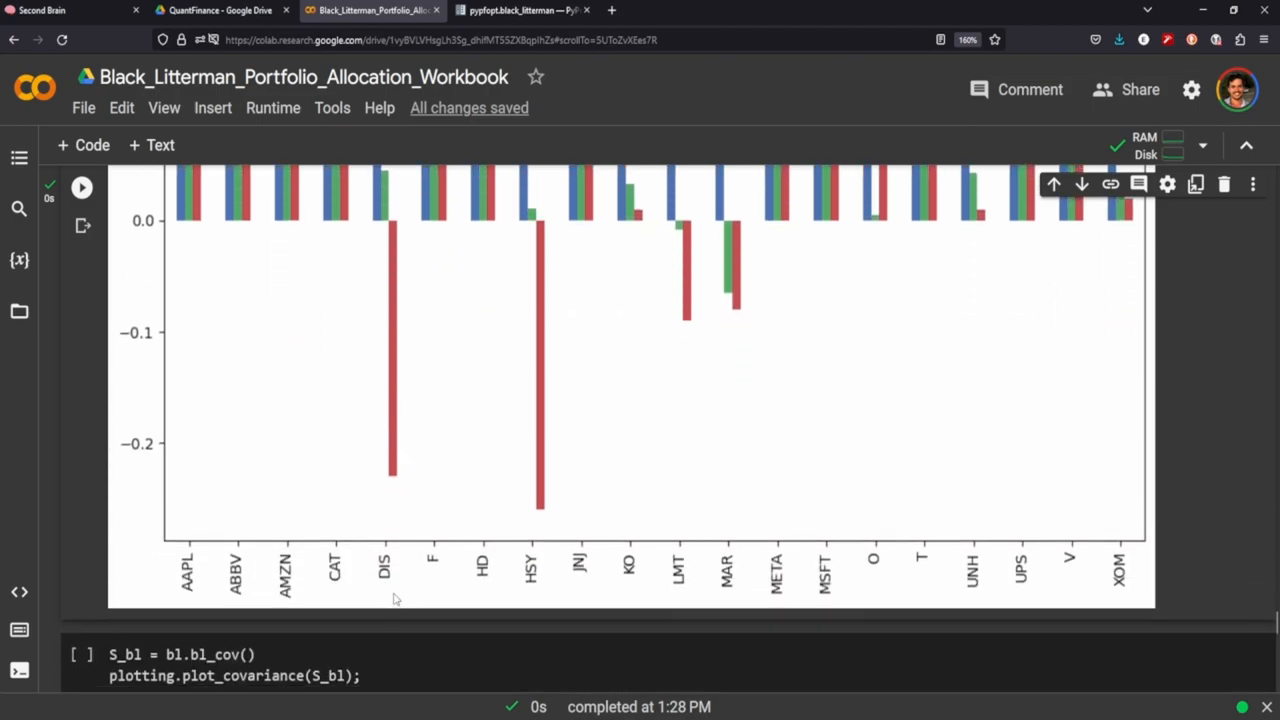
mouse_move(405, 505)
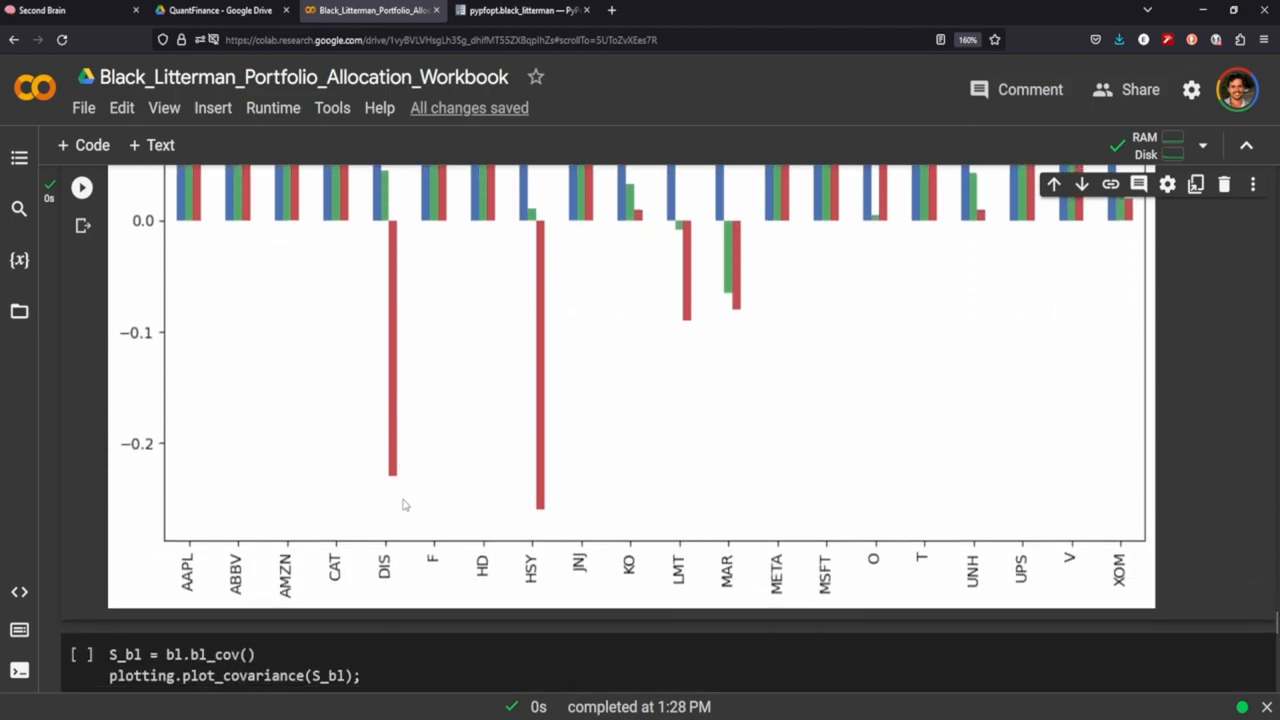
scroll(down, 3)
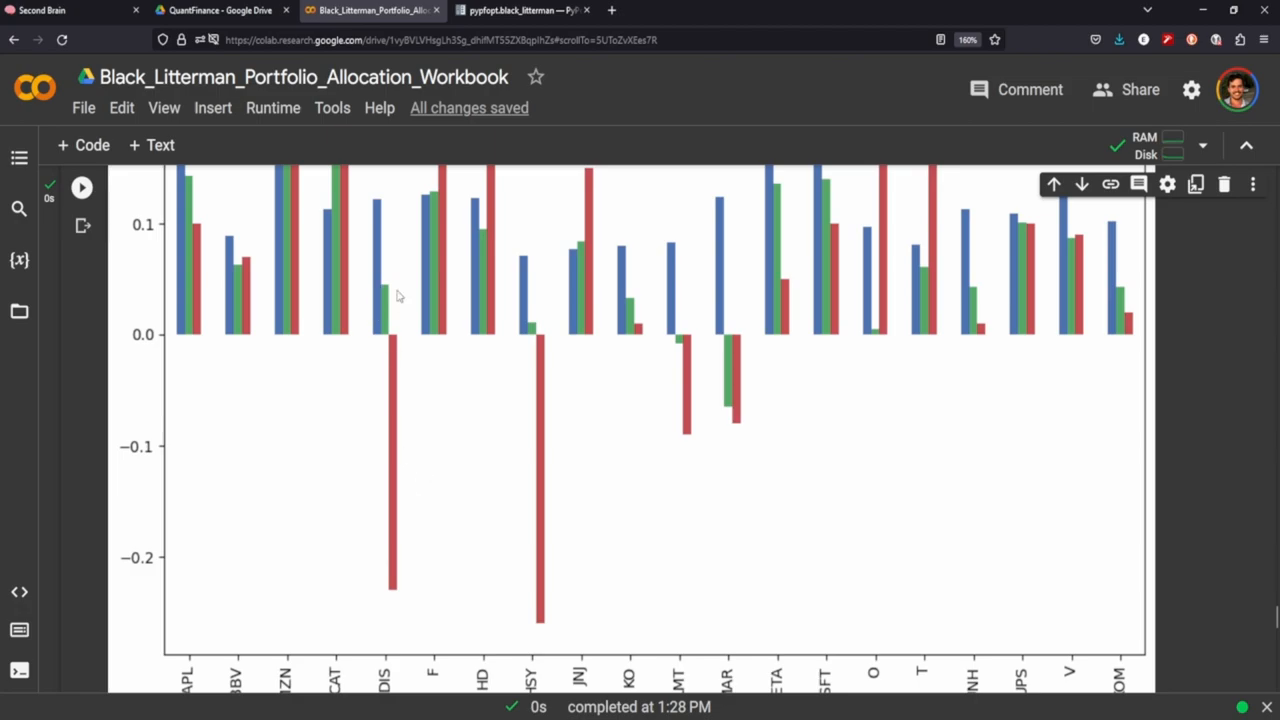
mouse_move(355, 493)
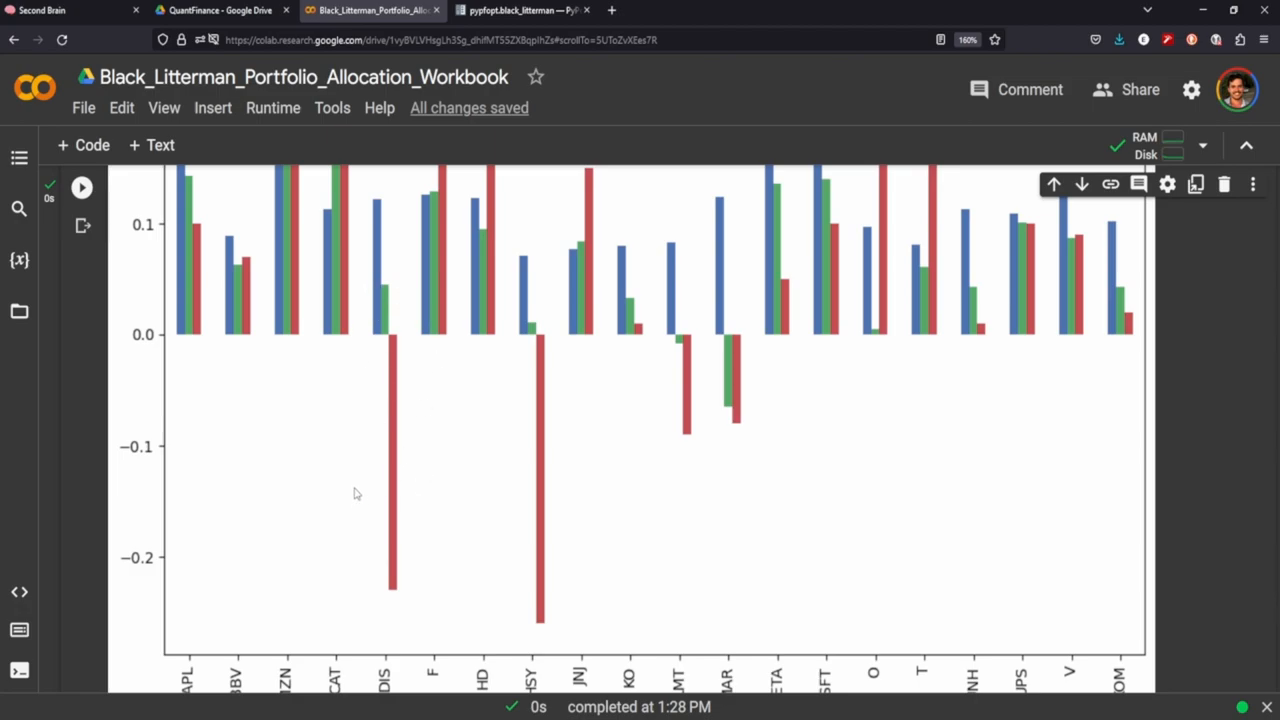
mouse_move(401, 302)
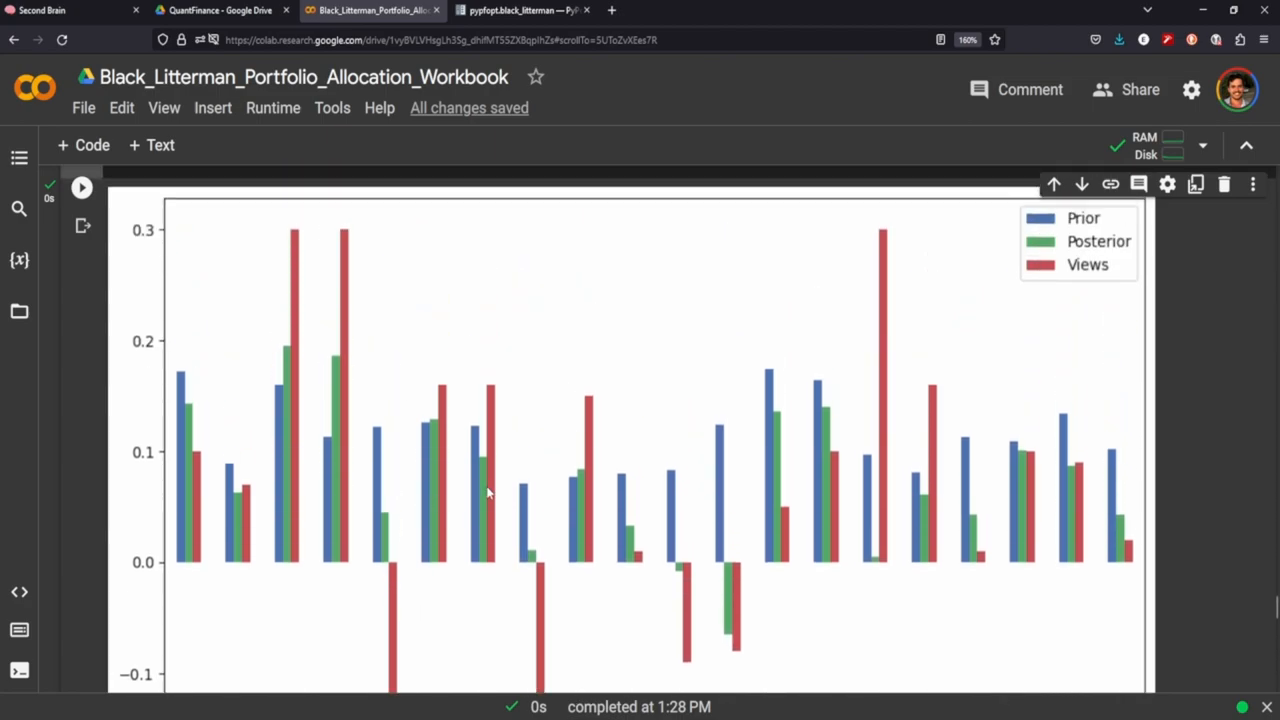
scroll(down, 3)
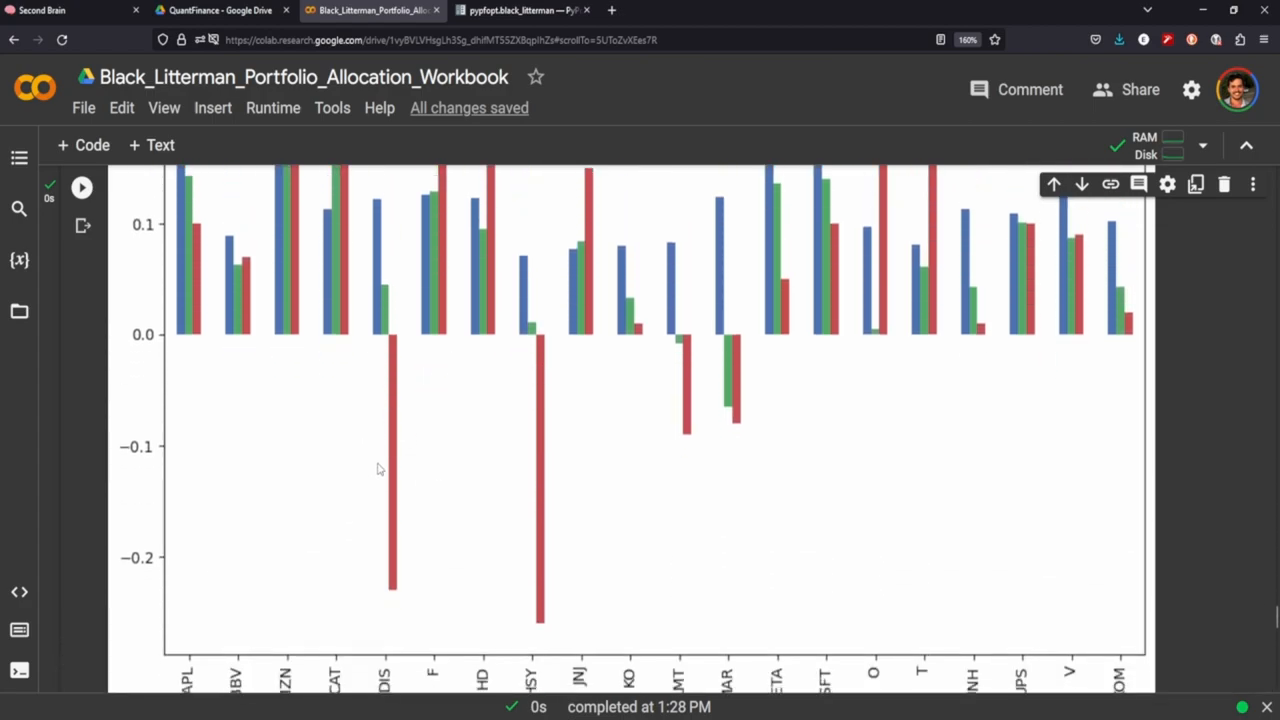
mouse_move(421, 592)
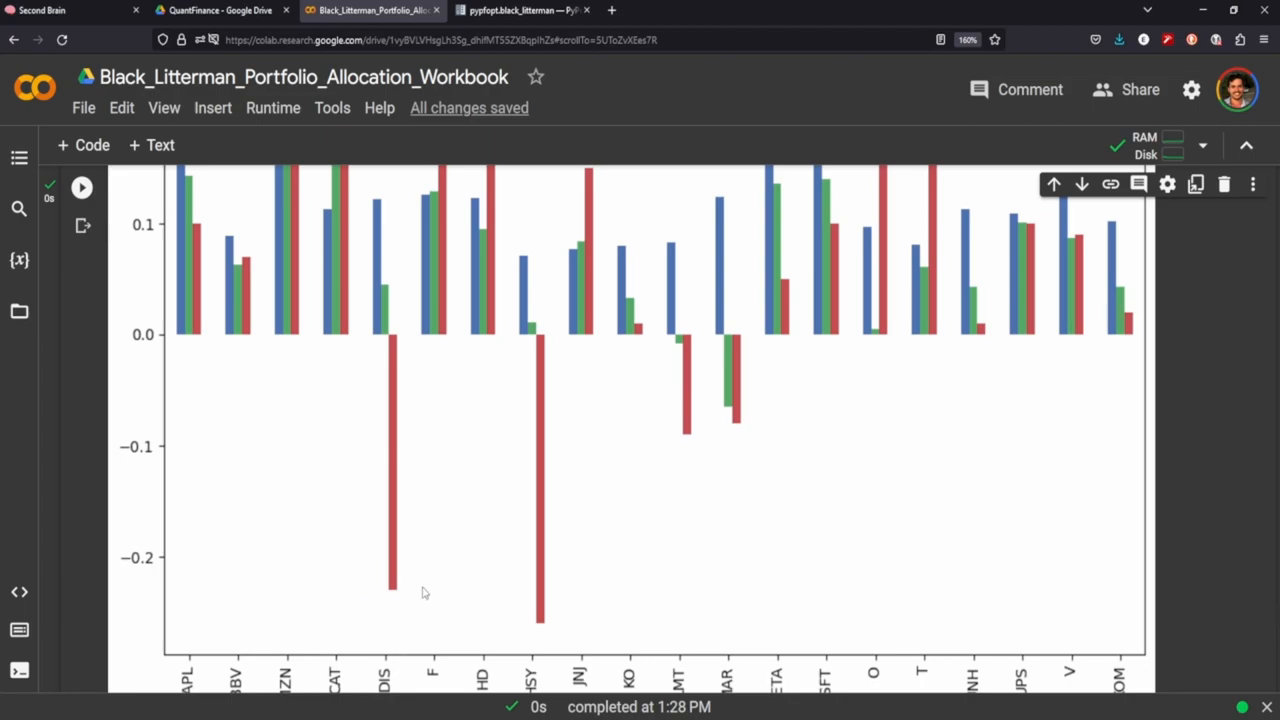
mouse_move(406, 549)
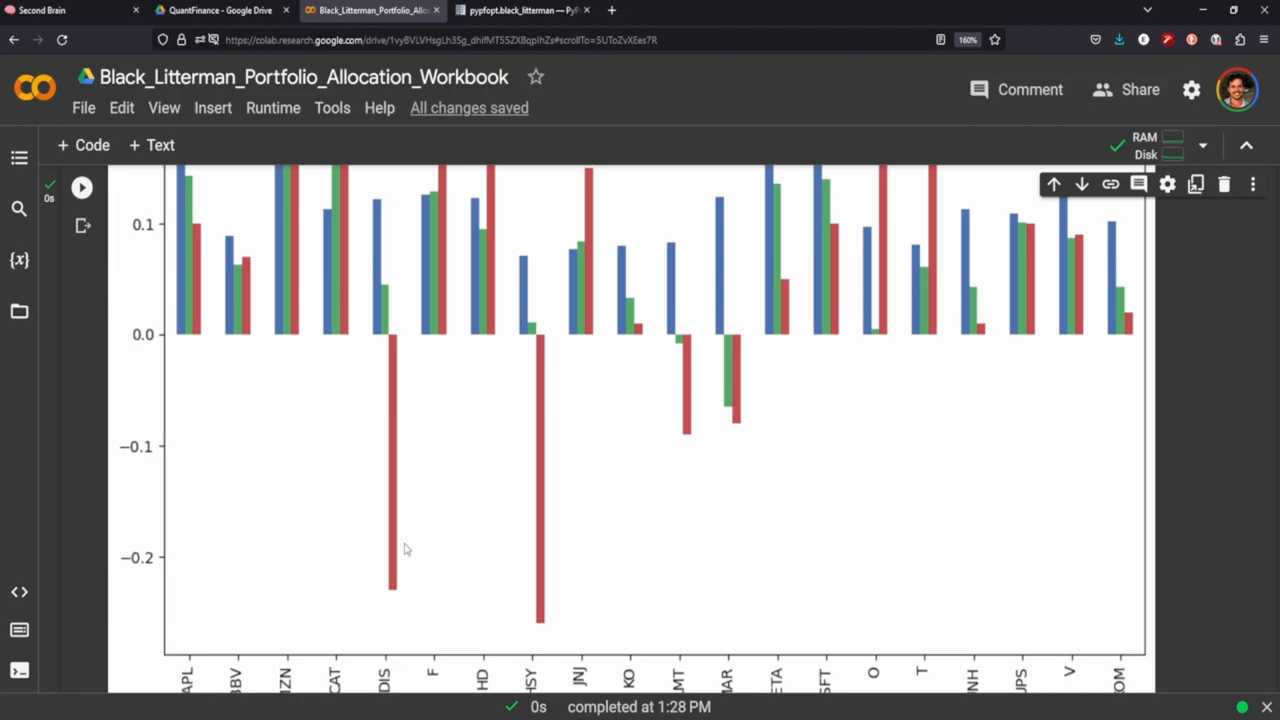
mouse_move(389, 366)
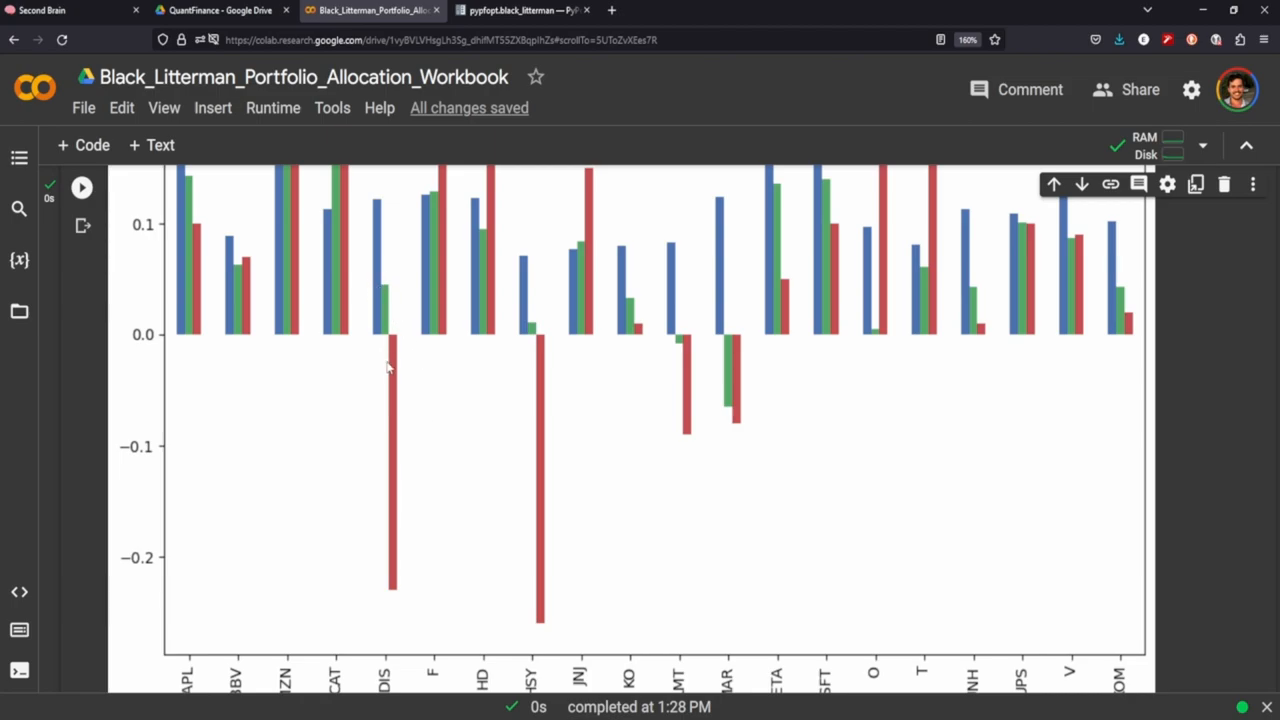
mouse_move(322, 357)
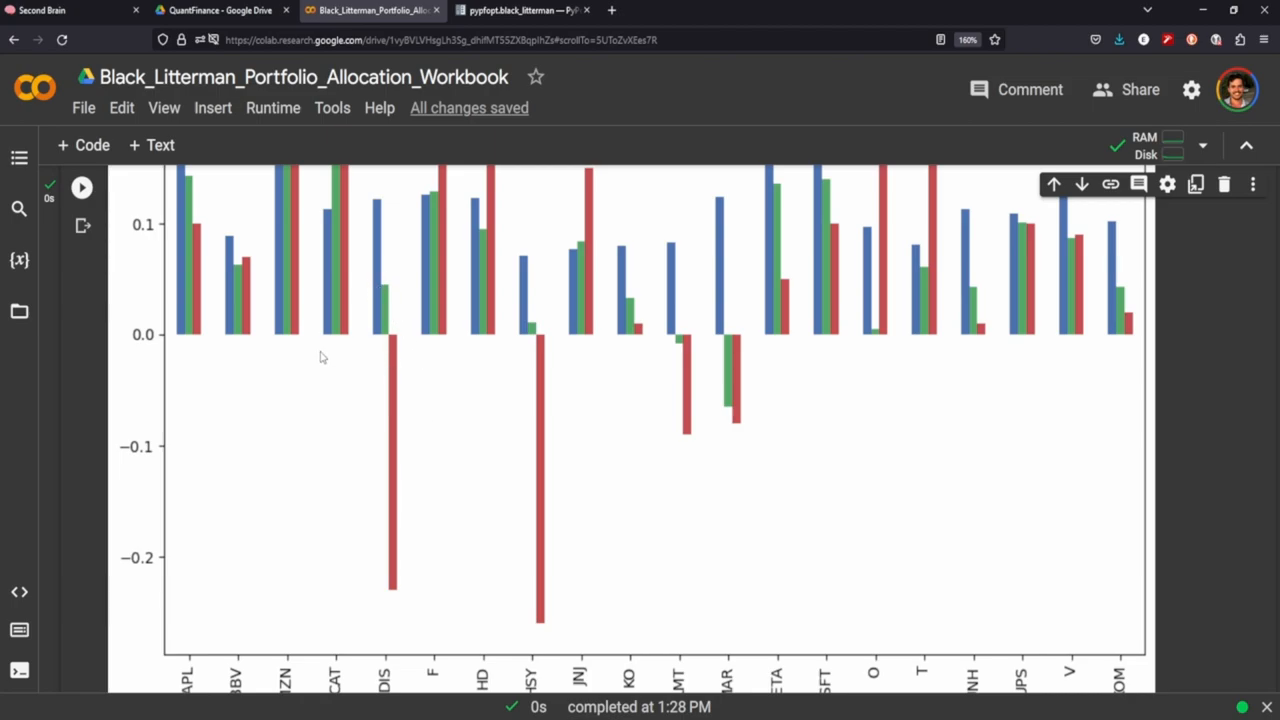
scroll(down, 3)
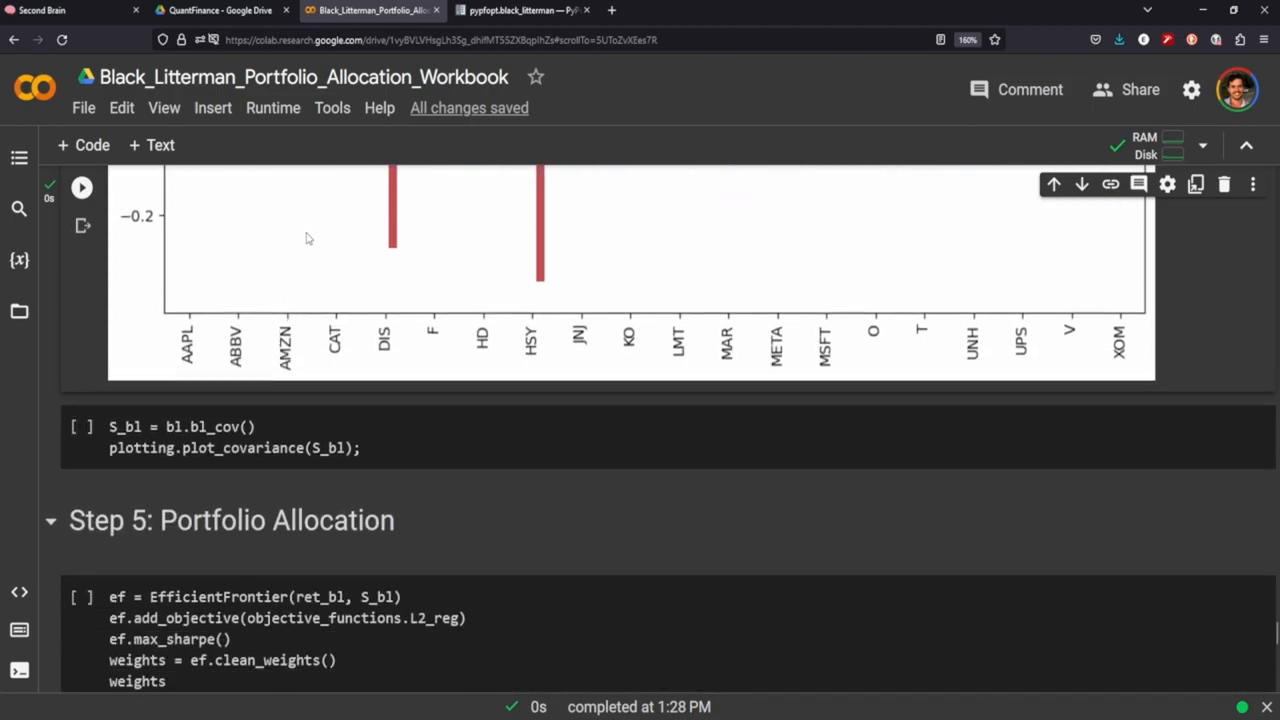
scroll(down, 3)
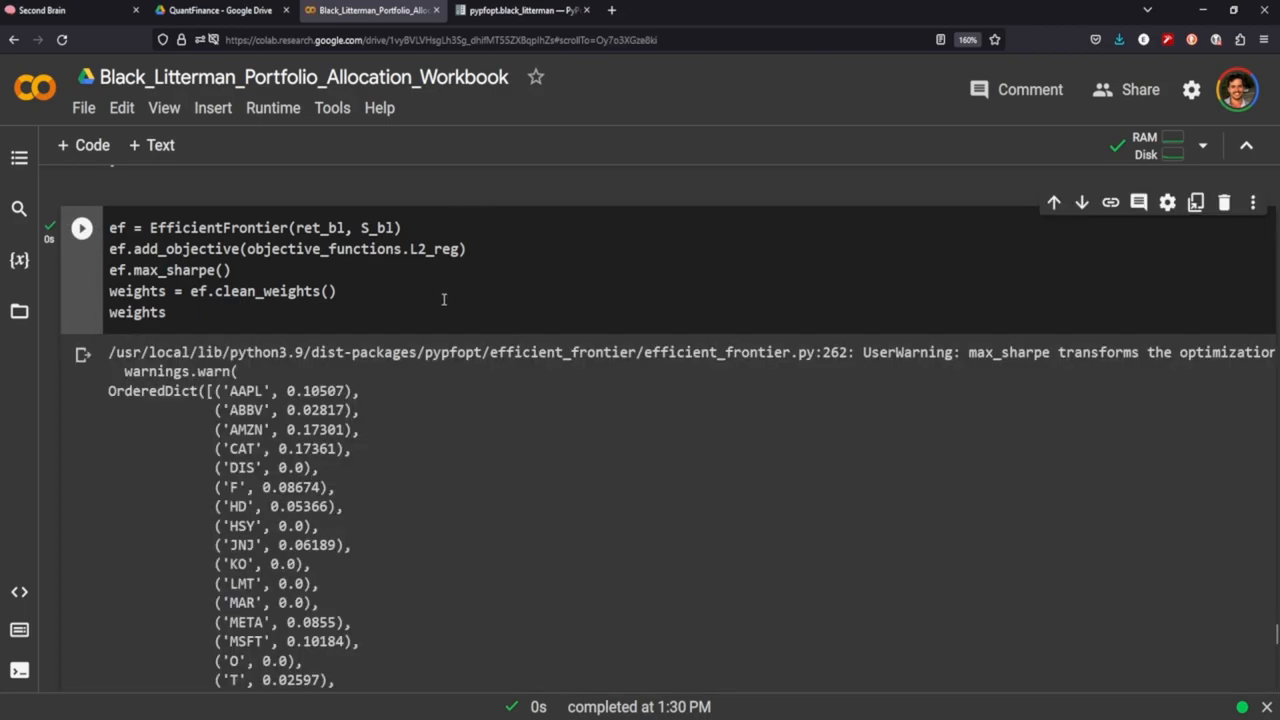
Step: Highlight the EfficientFrontier constructor and max_sharpe call, then scroll toward the weights pie chart
double_click(218, 227)
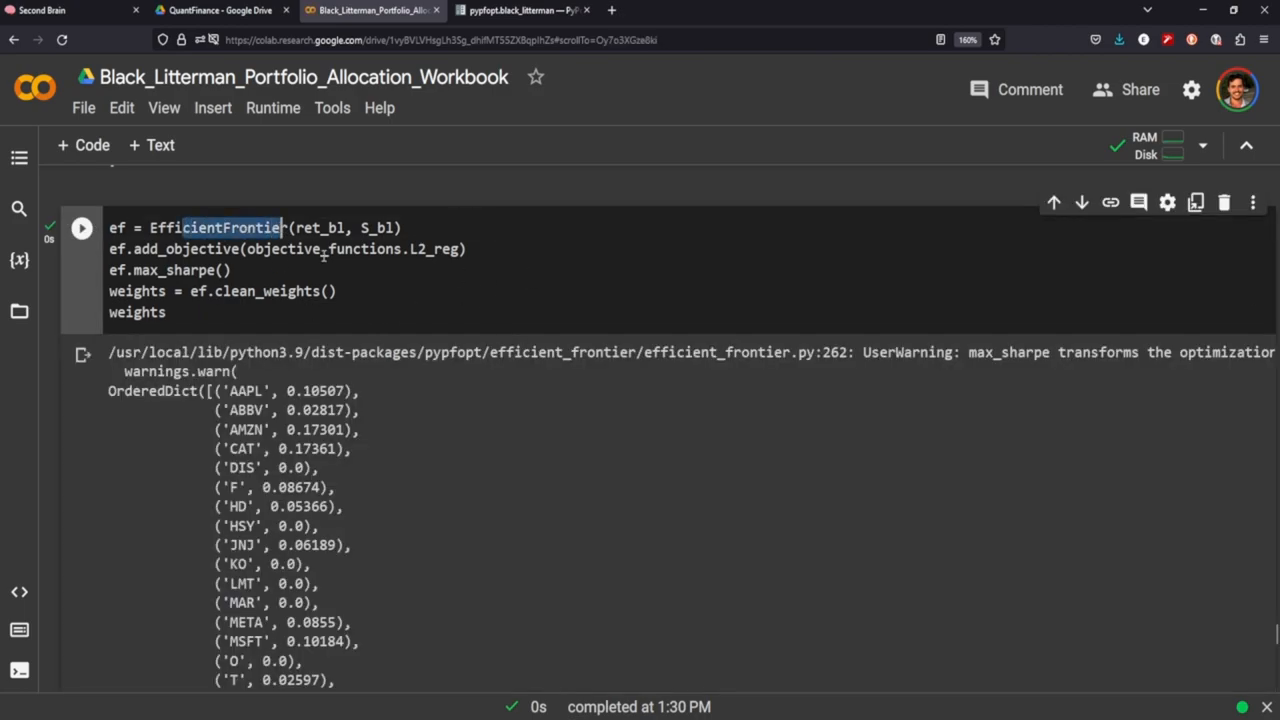
double_click(172, 270)
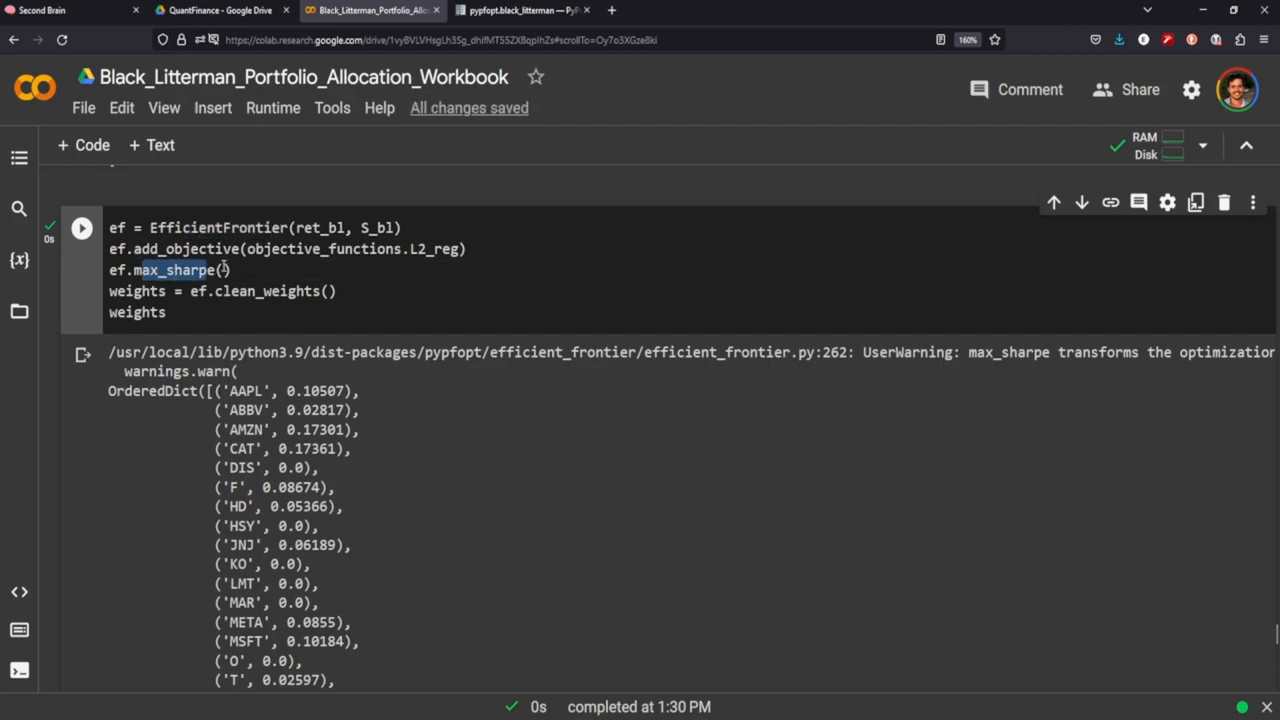
scroll(down, 3)
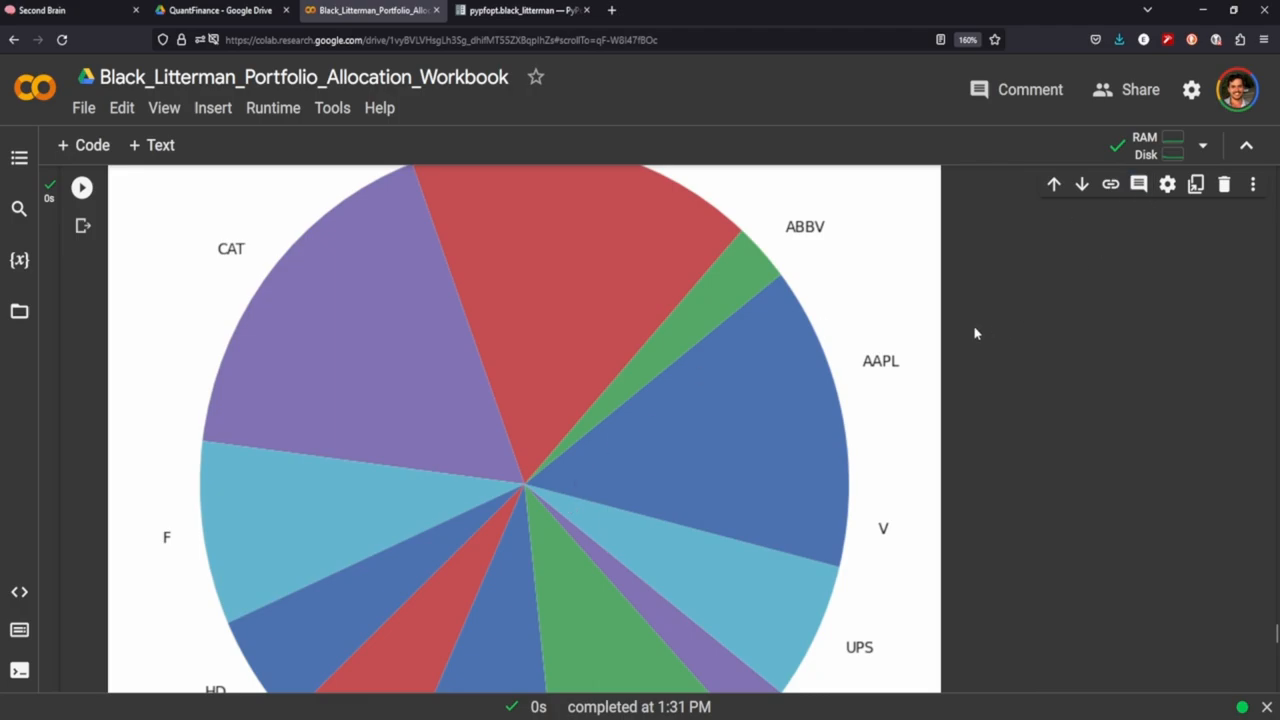
Step: Edit the pie chart's figsize value and scroll through the chart to the plot_weights cell
scroll(down, 3)
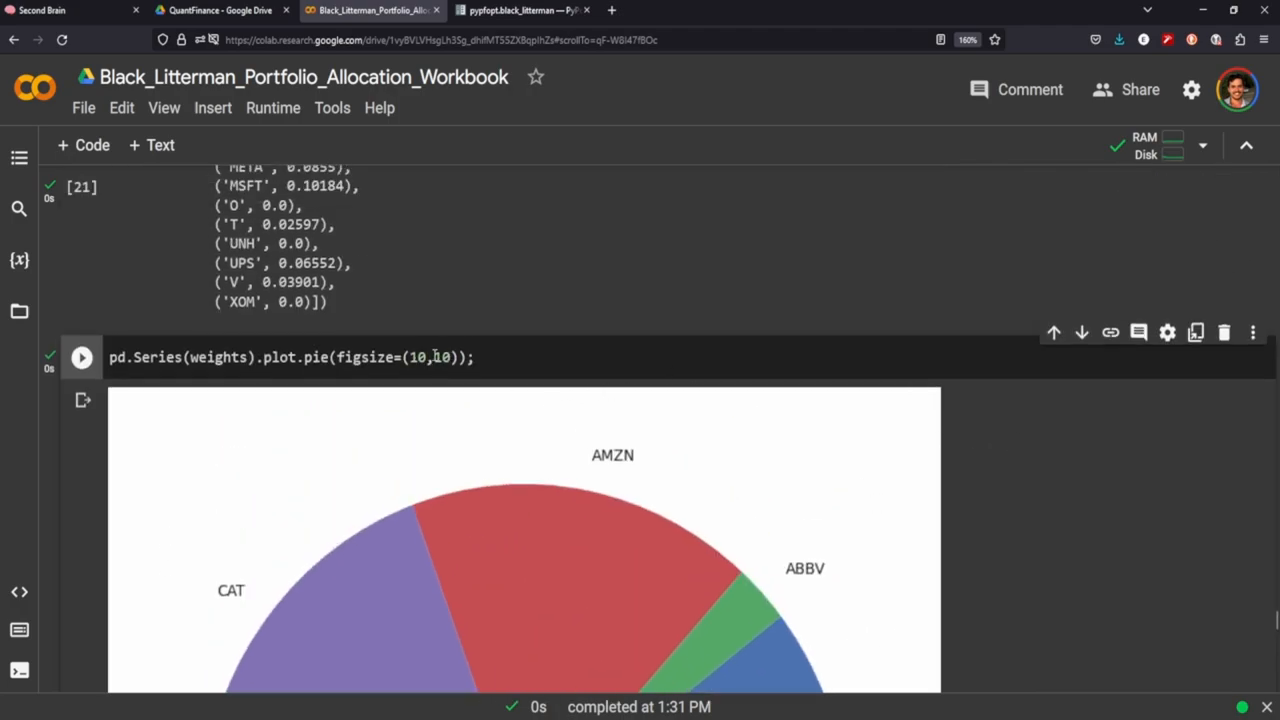
key(Backspace)
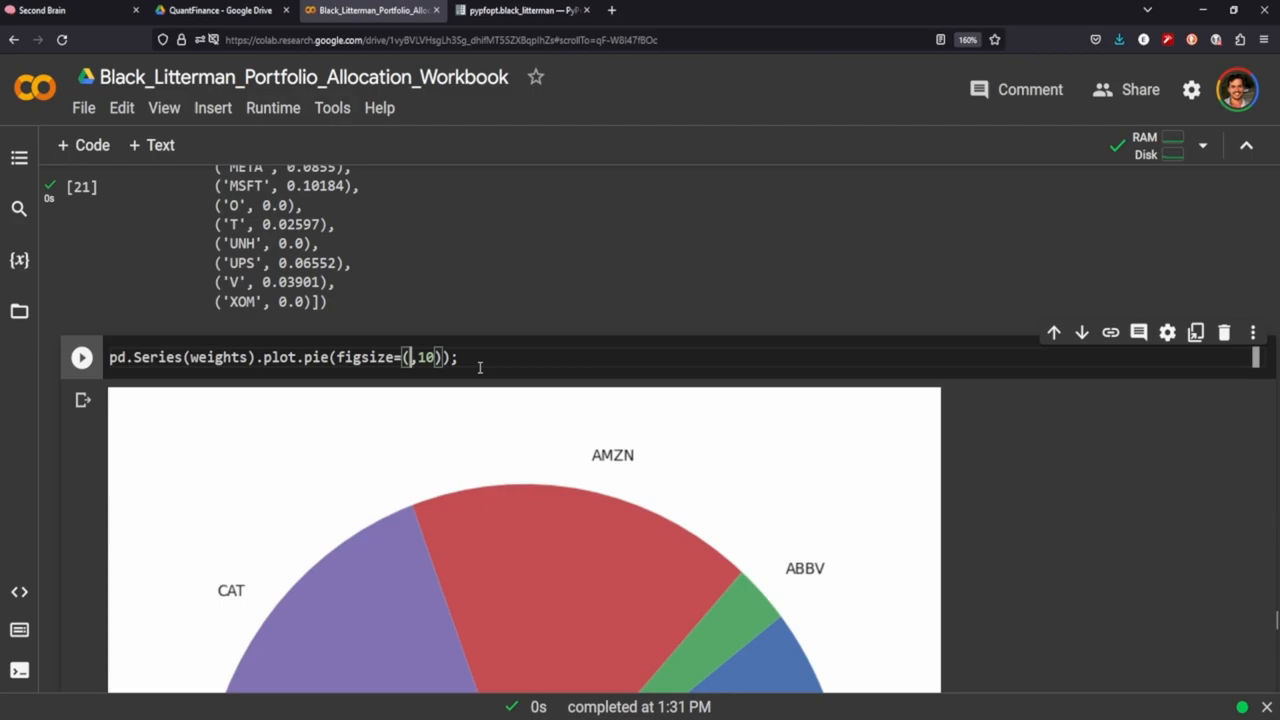
scroll(down, 3)
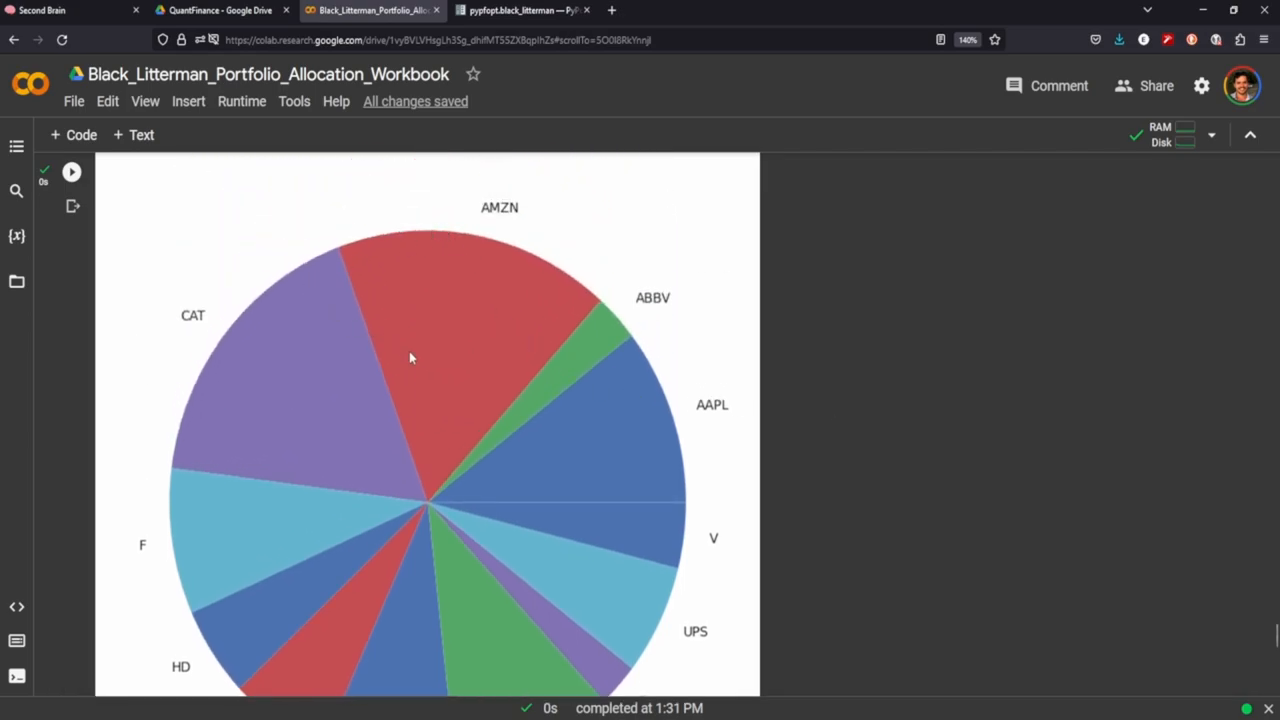
scroll(down, 3)
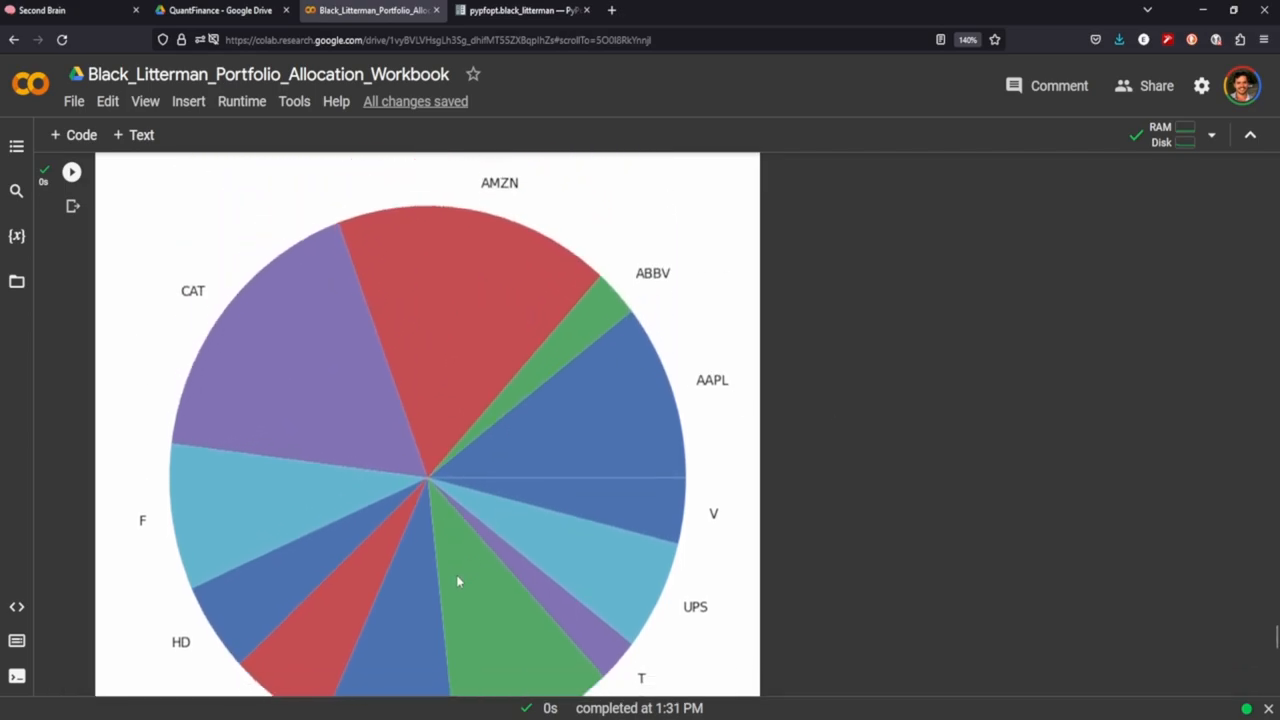
scroll(down, 3)
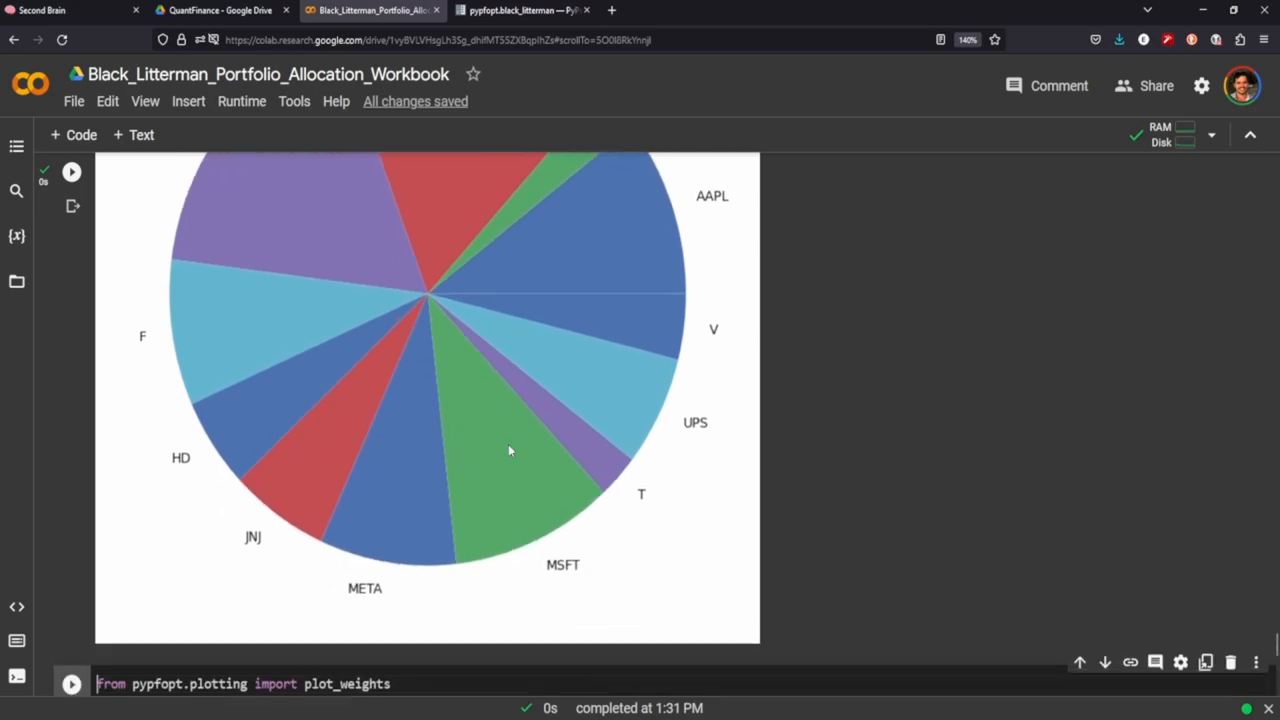
Step: Review the weights bar chart and performance output, highlighting the 0.51 Sharpe ratio
scroll(down, 3)
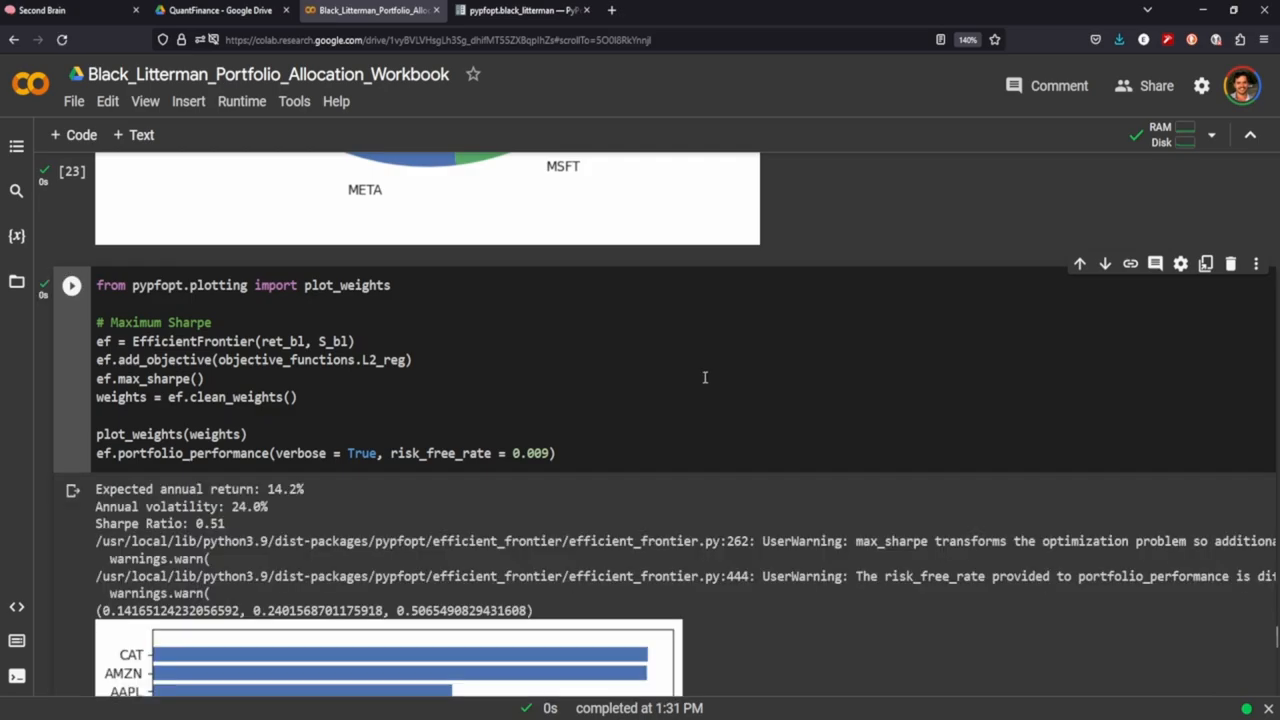
scroll(down, 3)
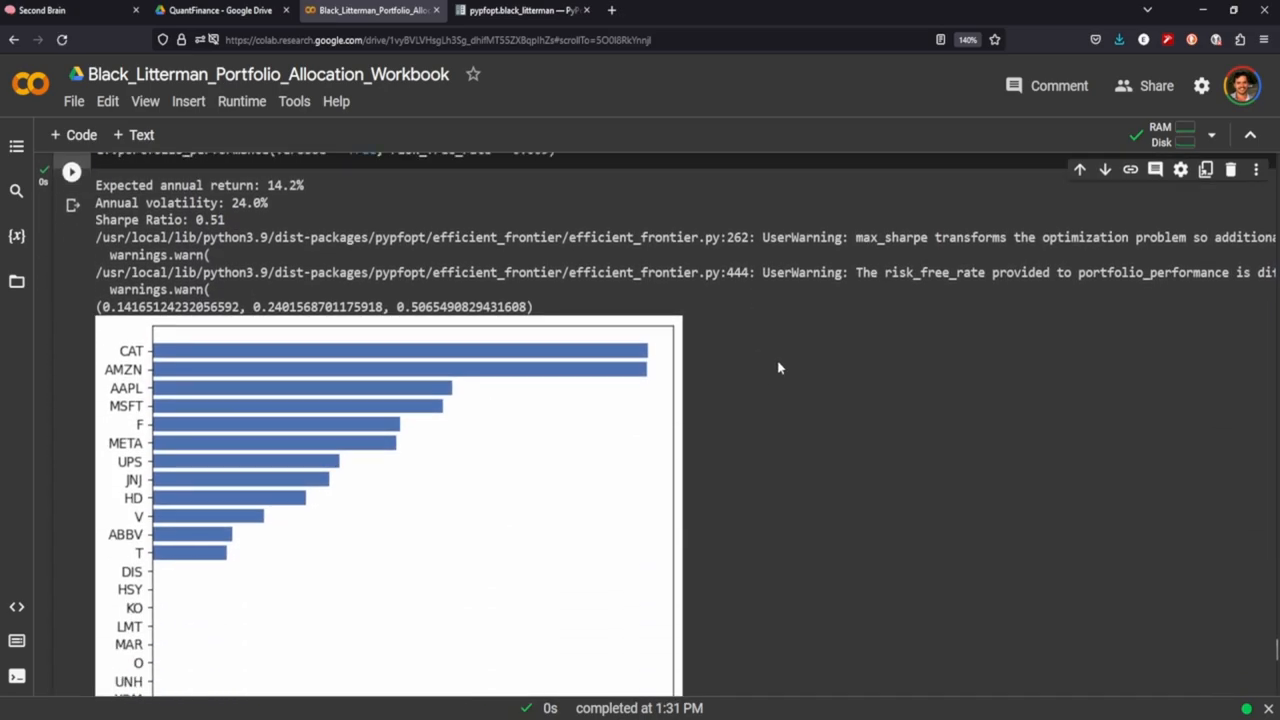
scroll(down, 3)
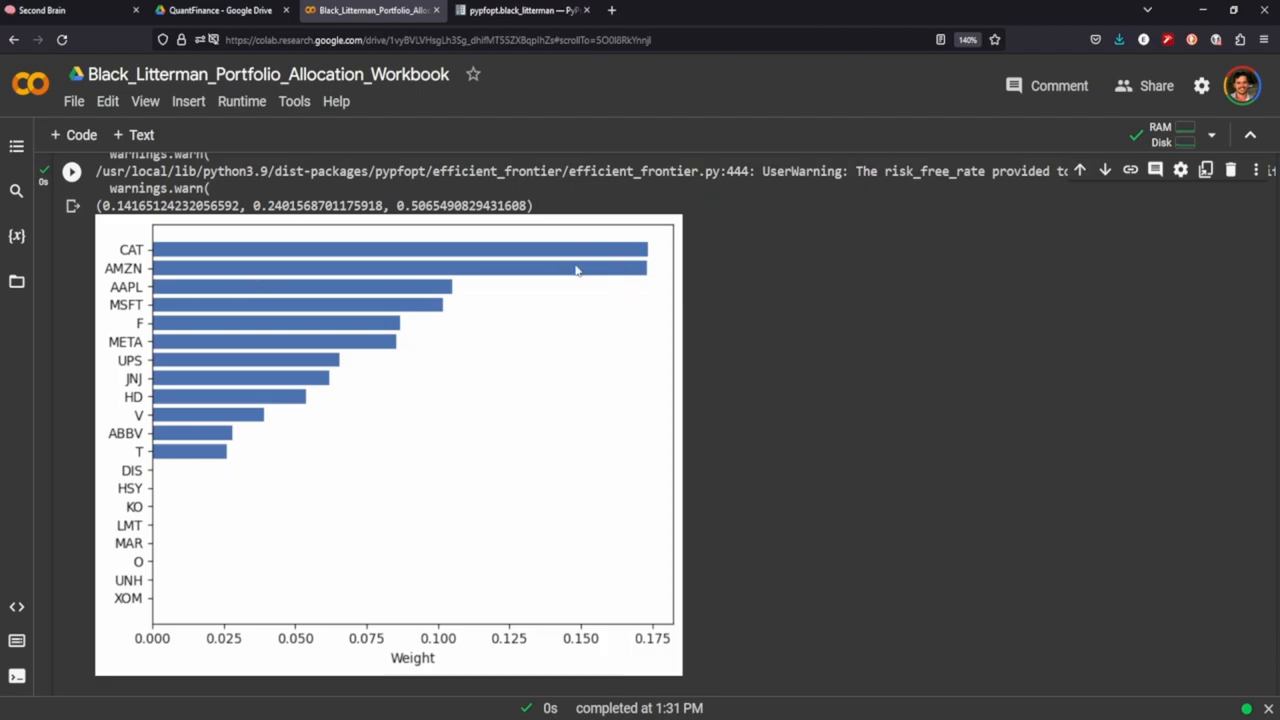
mouse_move(460, 294)
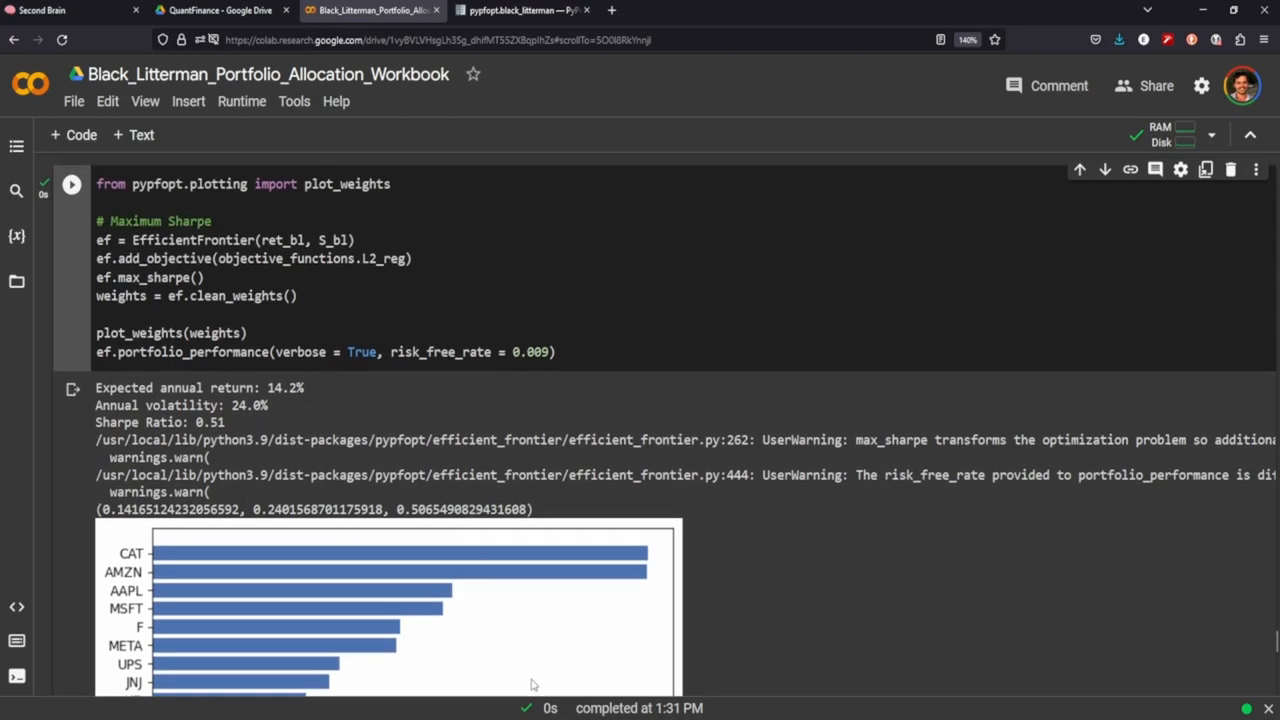
scroll(down, 3)
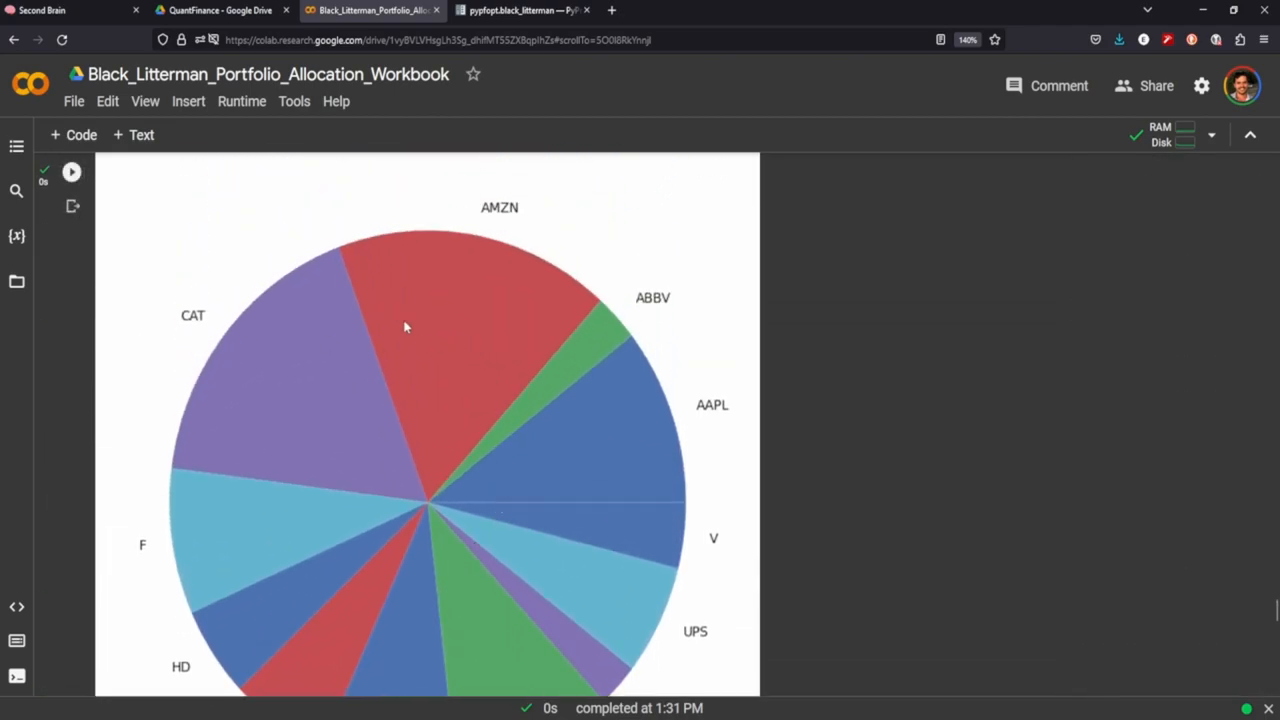
scroll(down, 3)
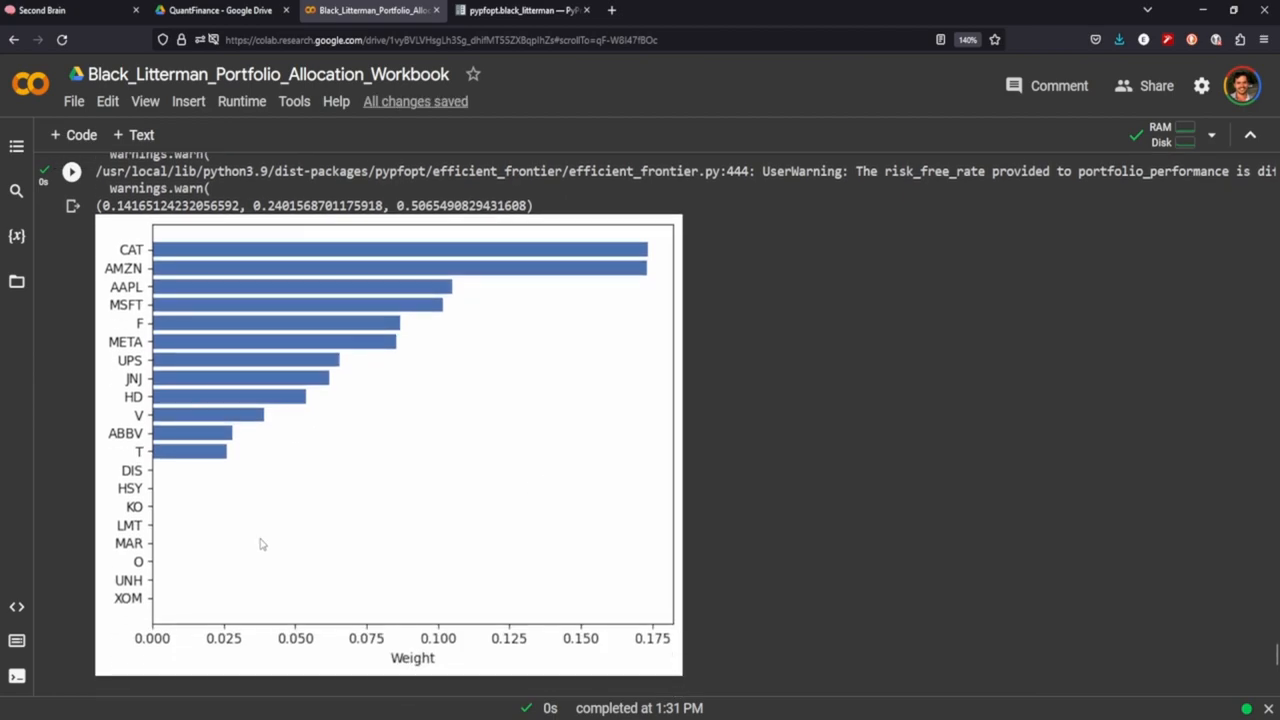
mouse_move(305, 631)
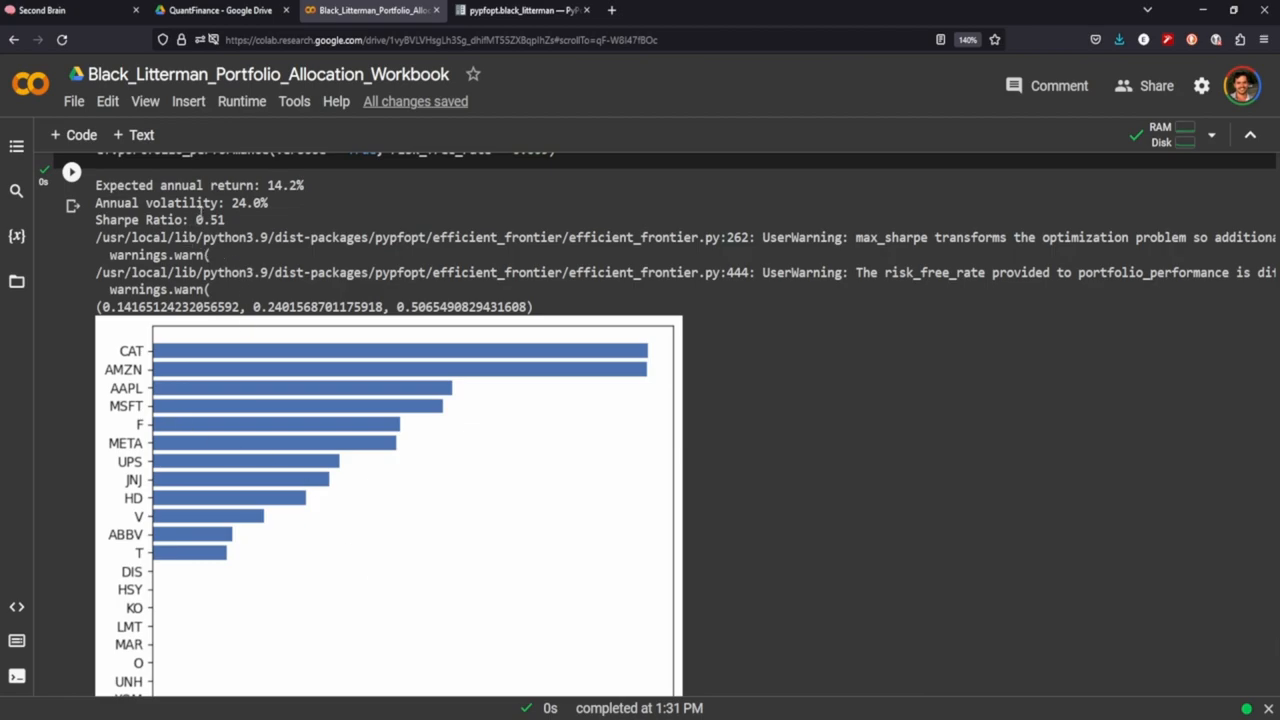
mouse_move(268, 213)
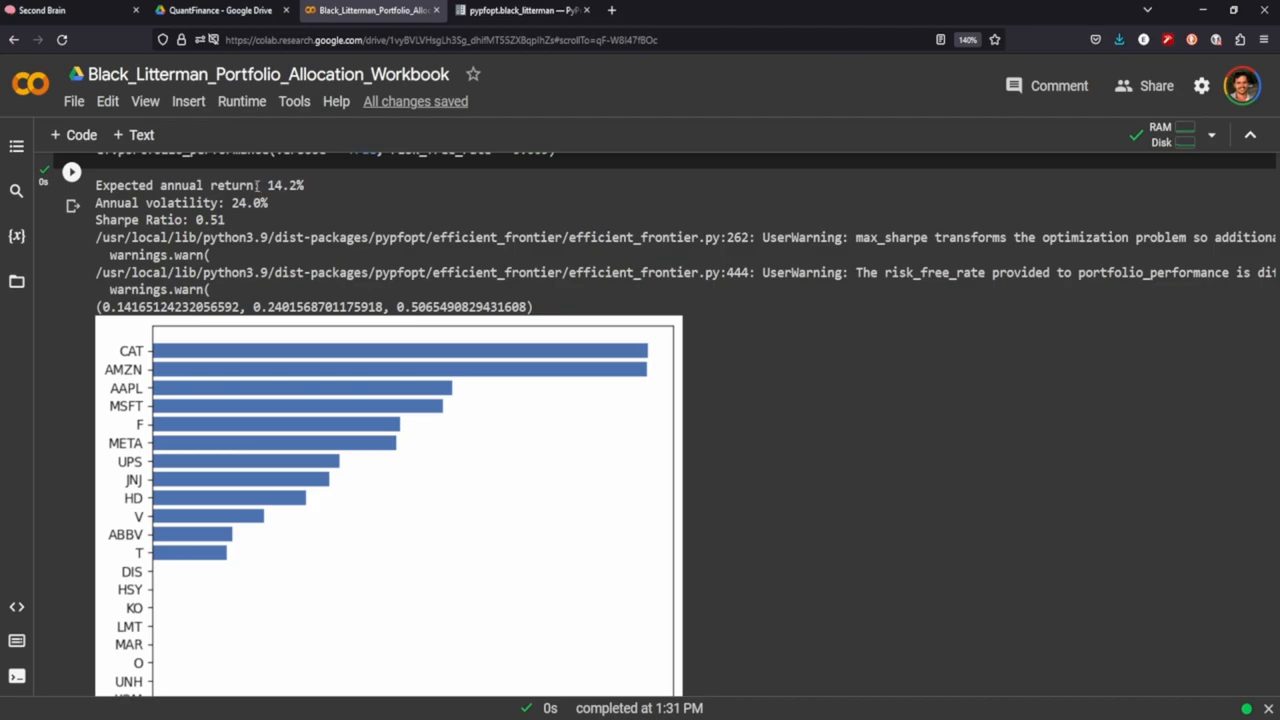
double_click(210, 219)
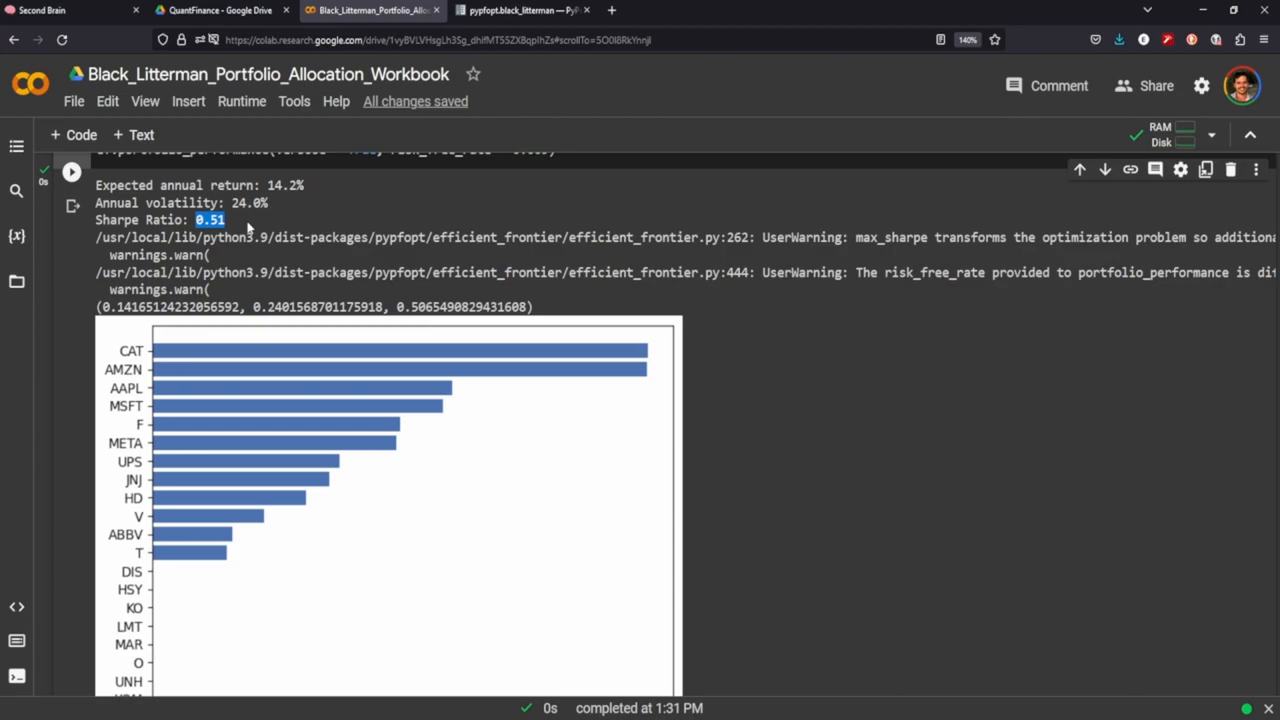
mouse_move(758, 277)
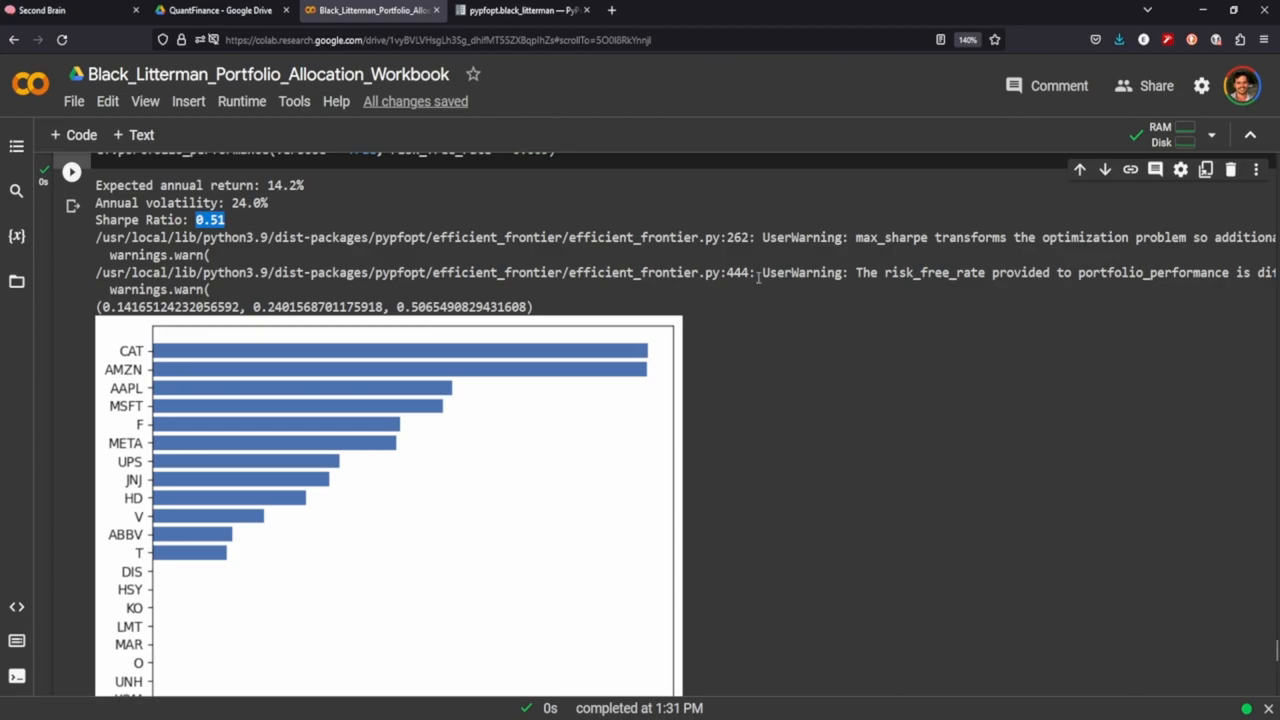
scroll(down, 3)
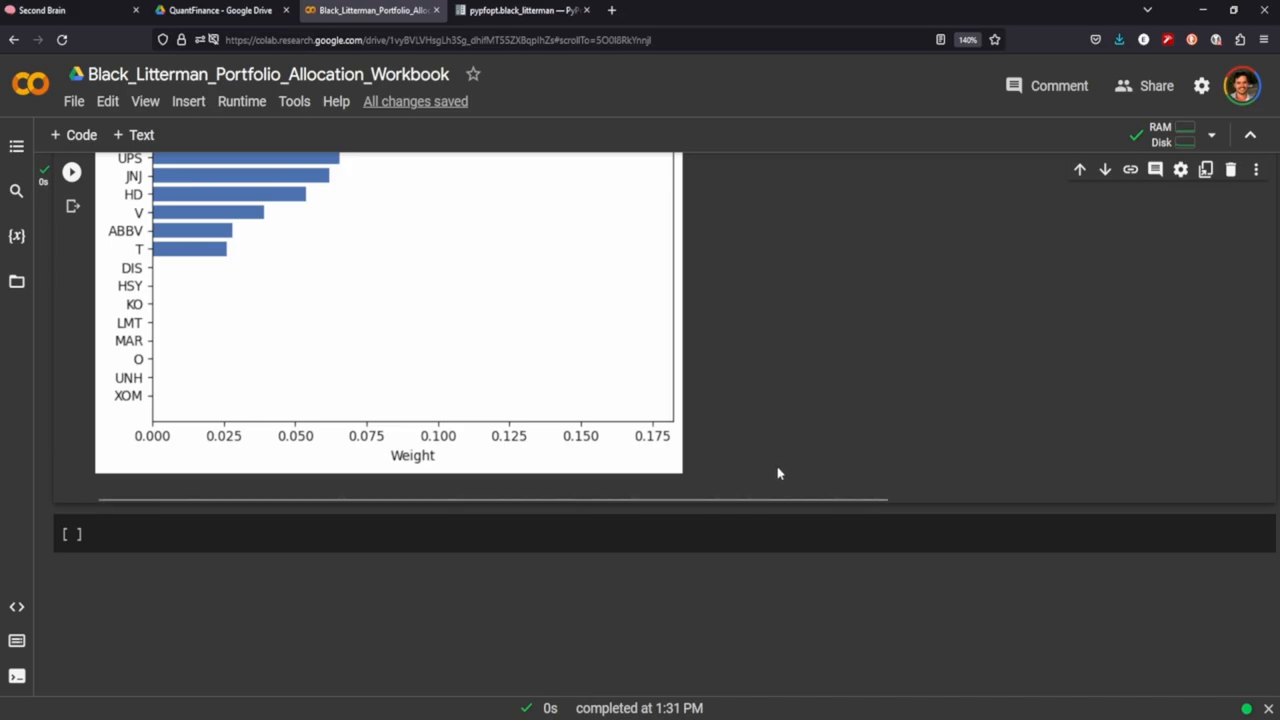
mouse_move(693, 710)
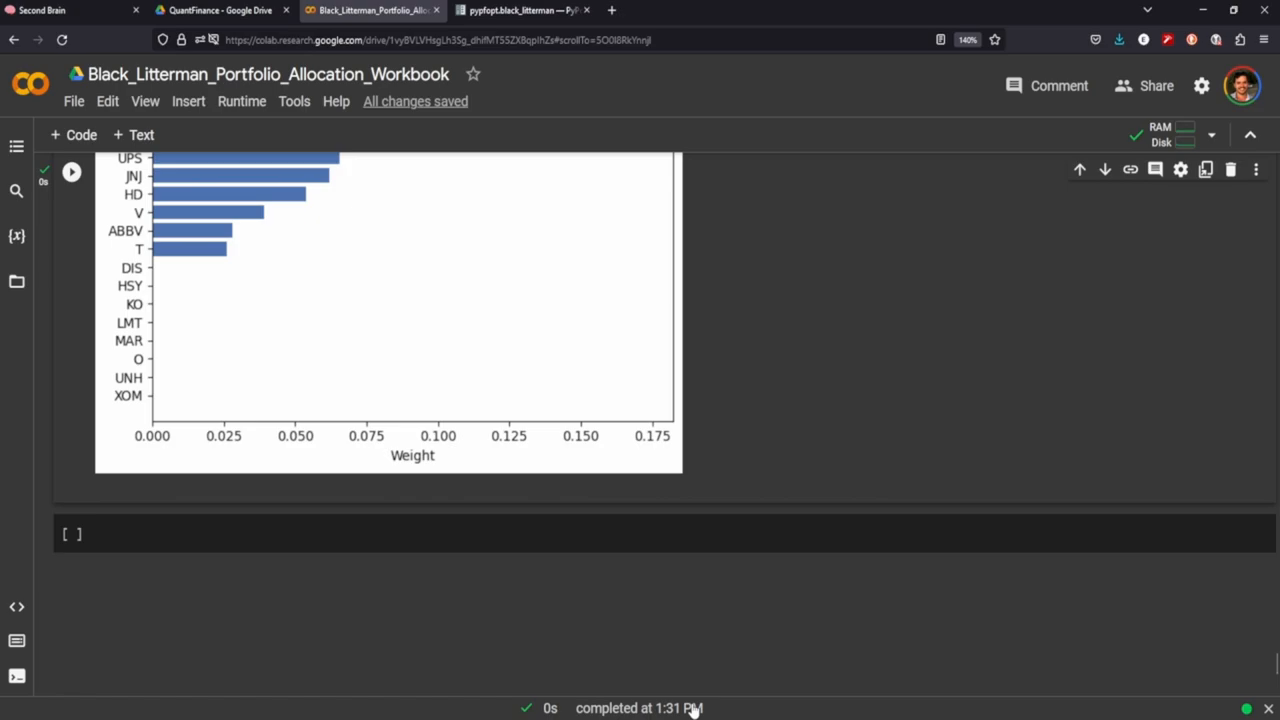
mouse_move(683, 708)
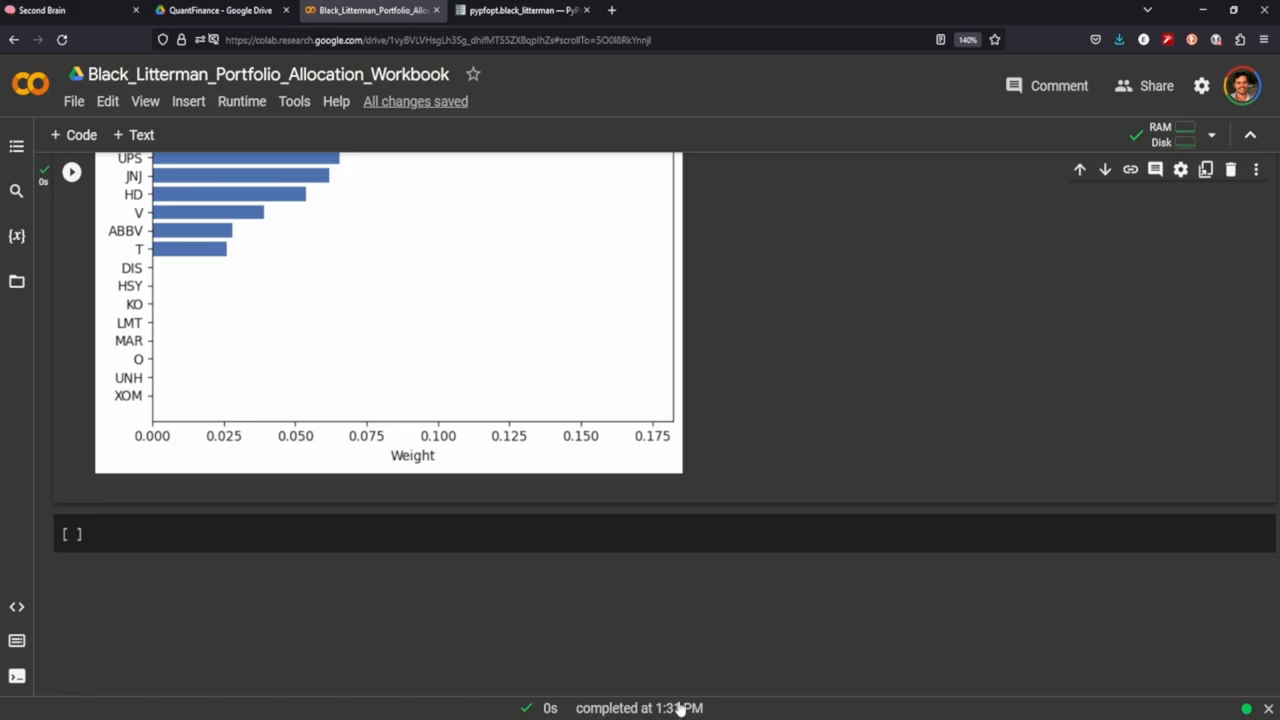